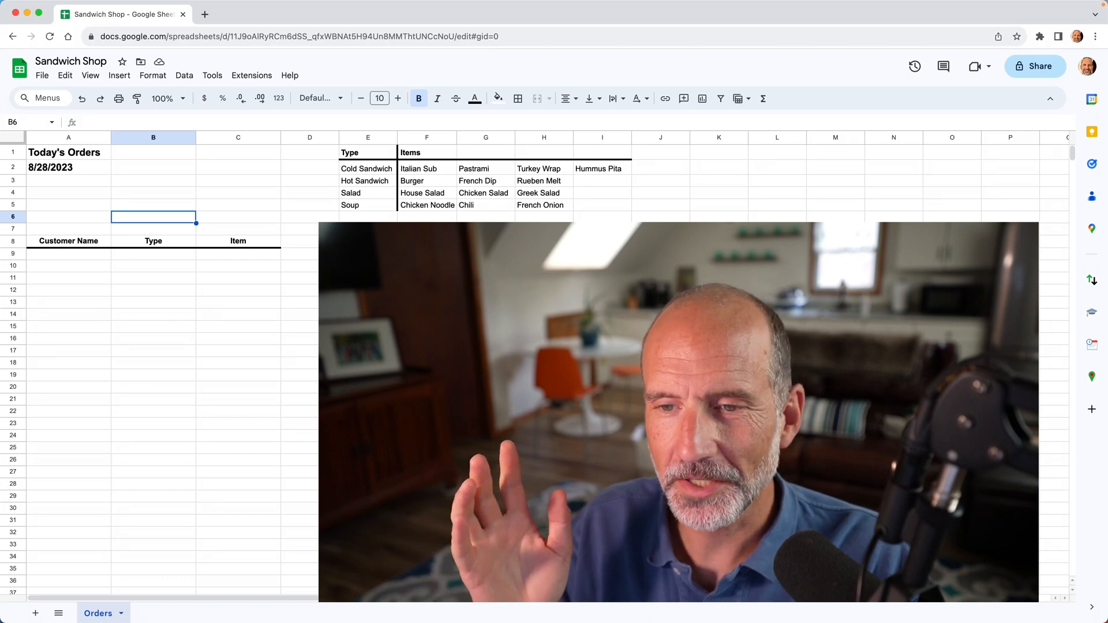
- Enter the customer name Hank in A9
left_click(495, 261)
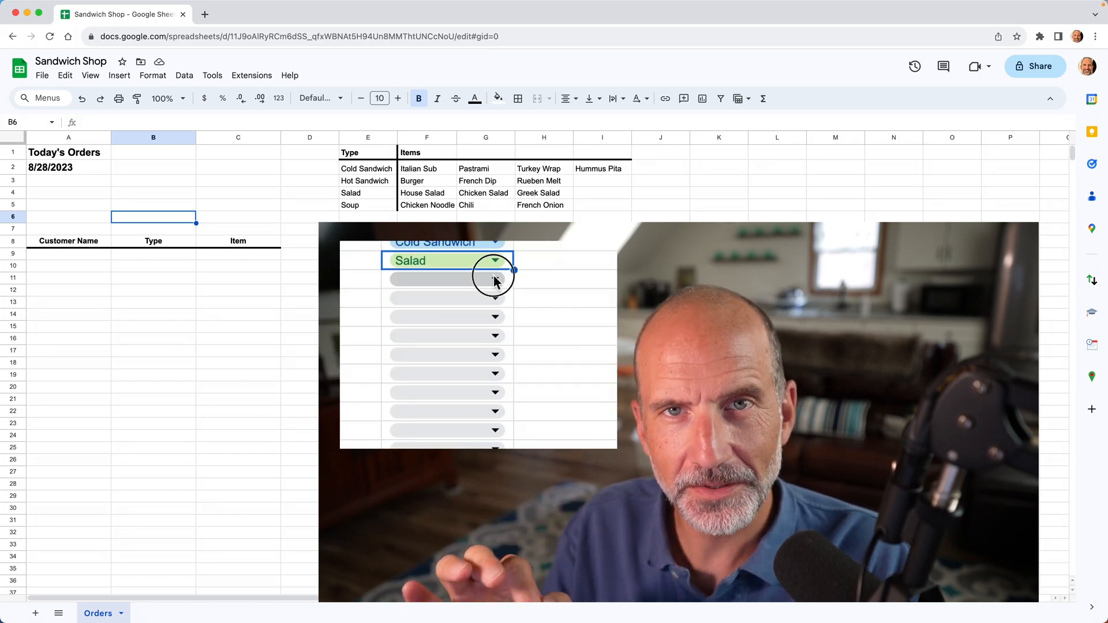
left_click(495, 278)
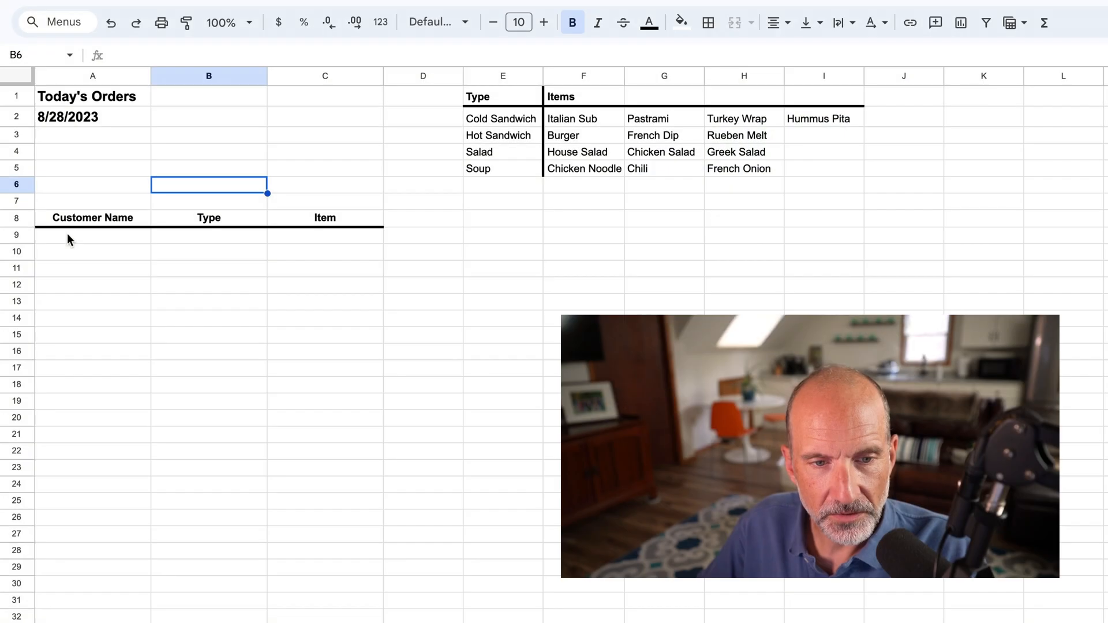
type("H")
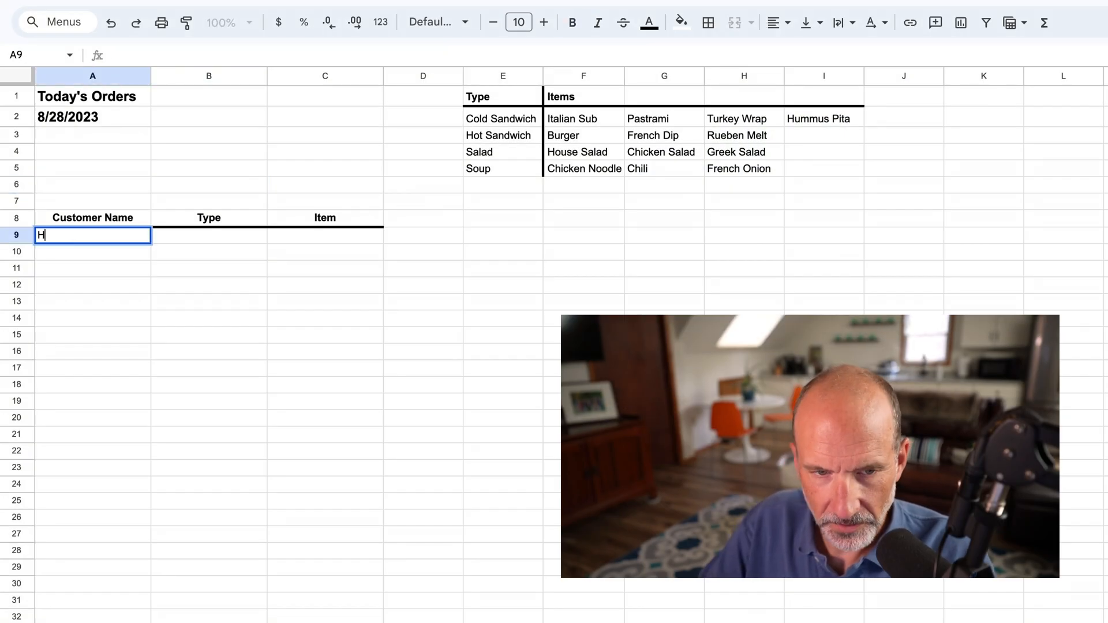
key("Tab")
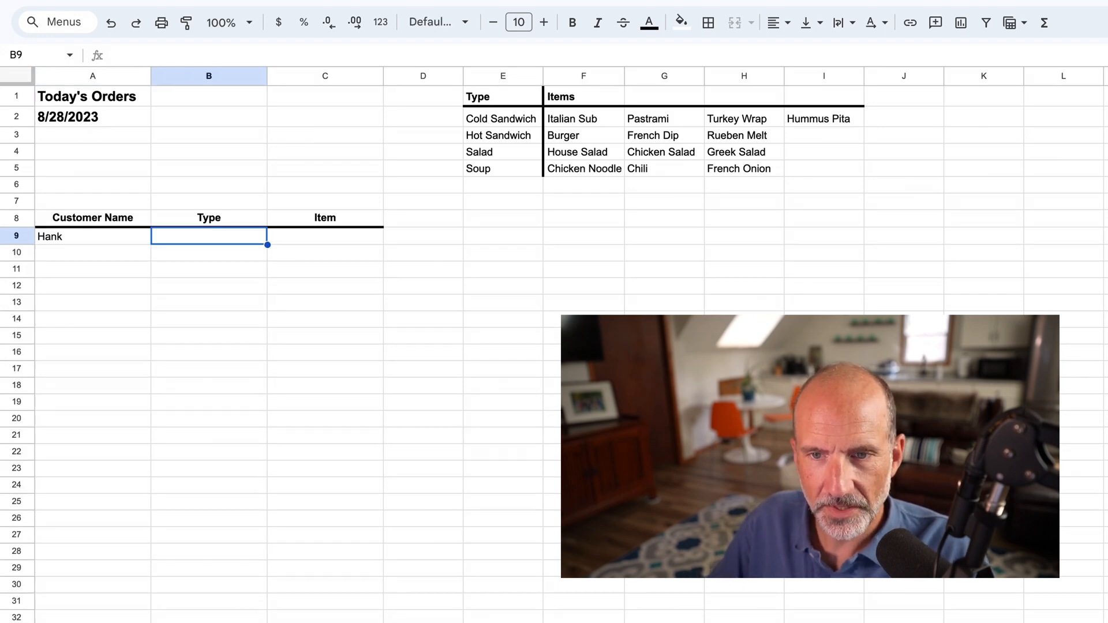
mouse_move(517, 138)
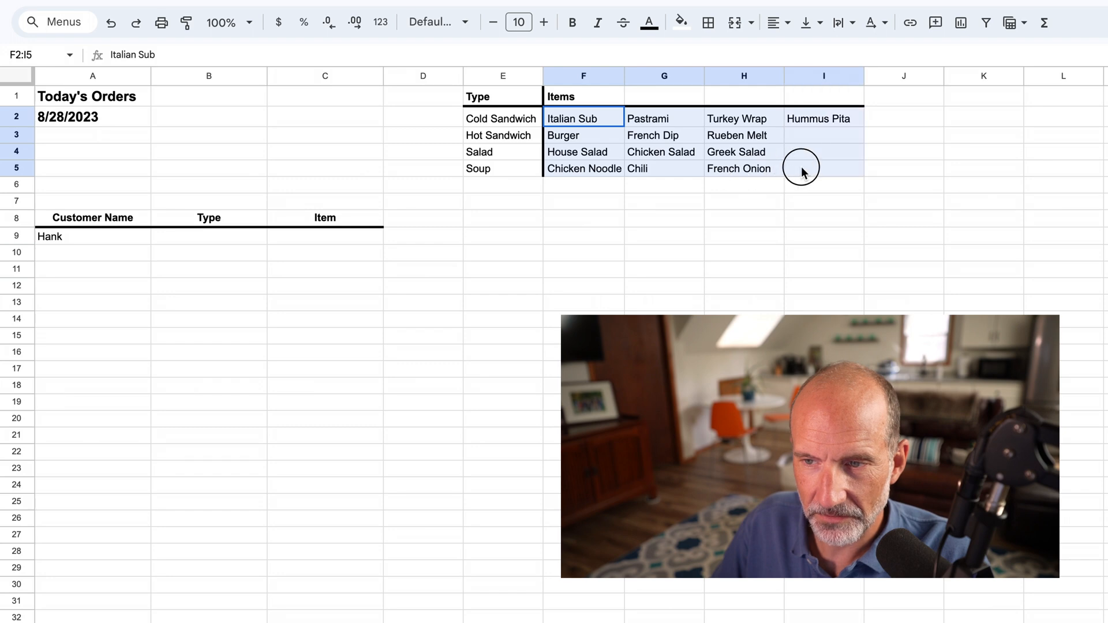
- Type 'Col sand' as the type in B9 for Hank's order
left_click(582, 136)
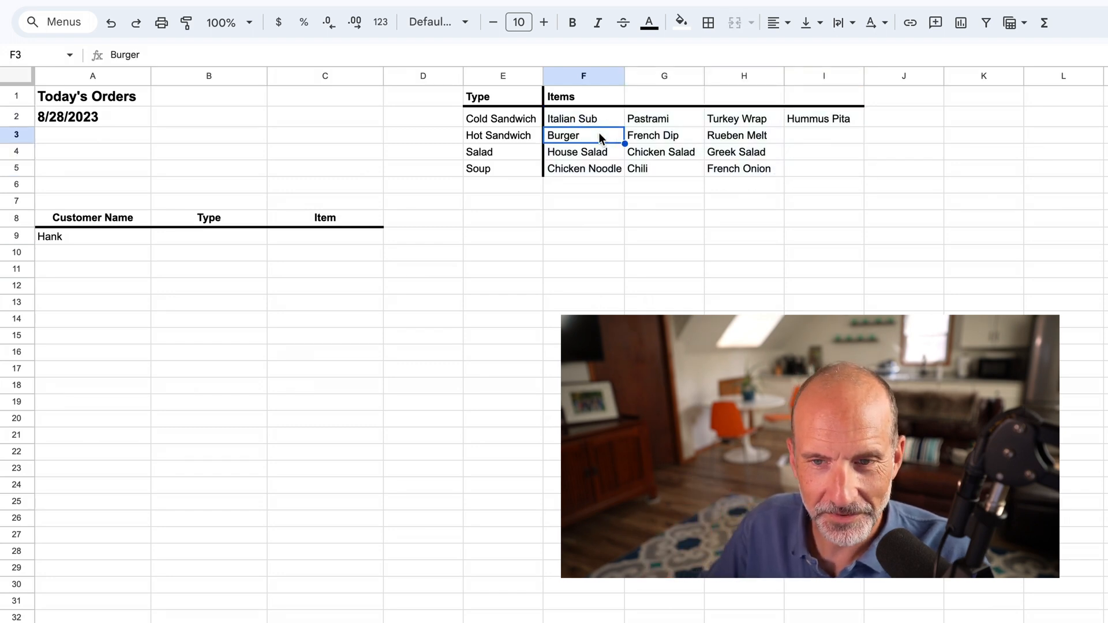
left_click(208, 236)
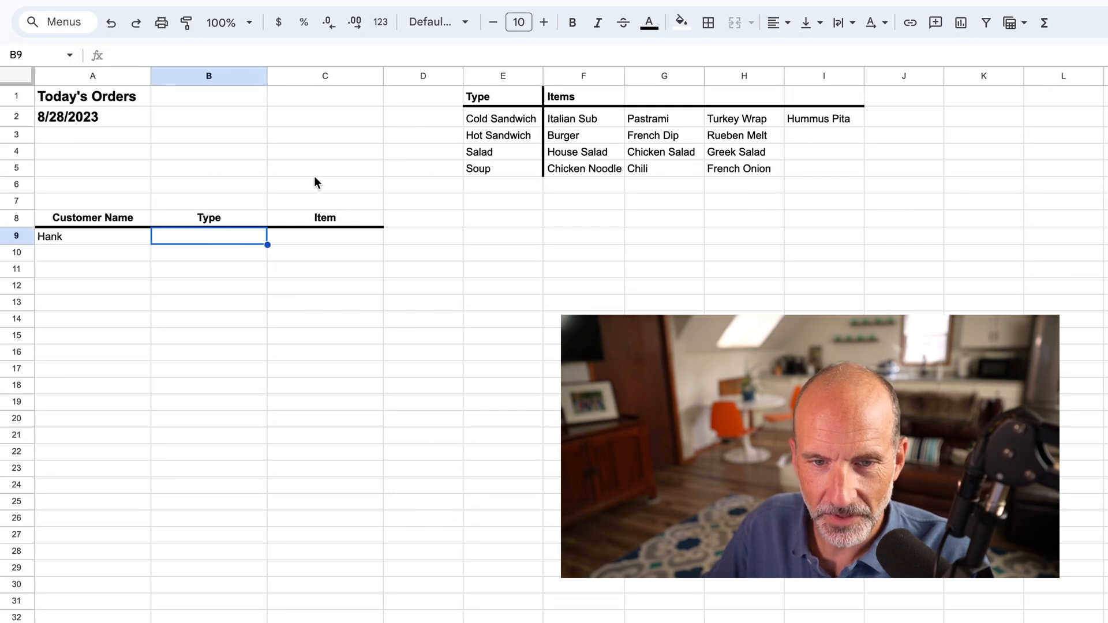
mouse_move(246, 199)
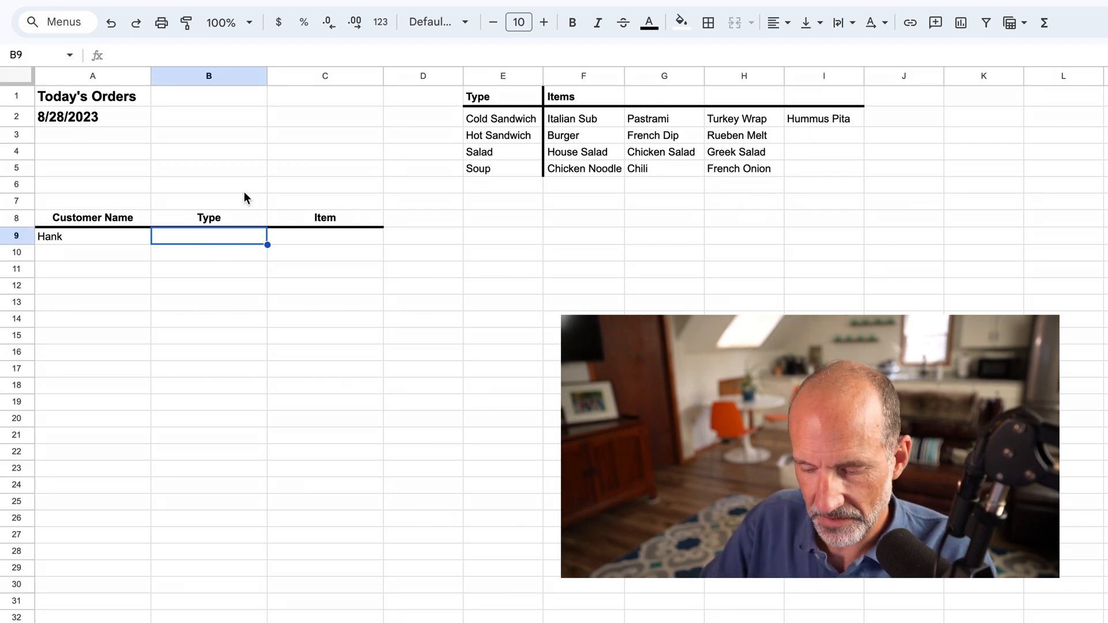
type("C")
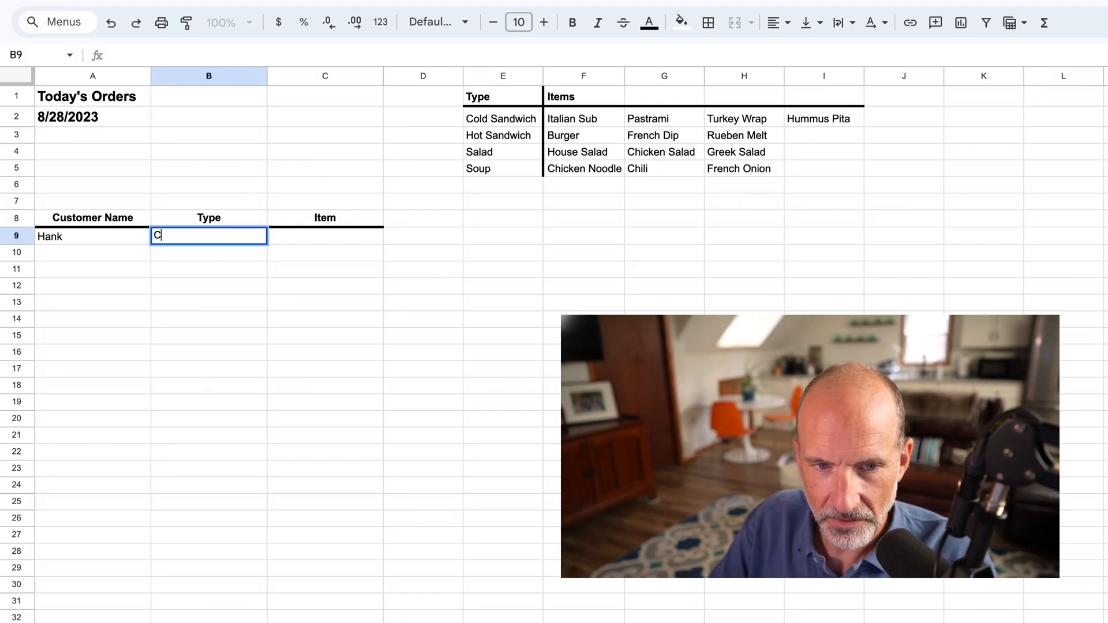
type("ol sand")
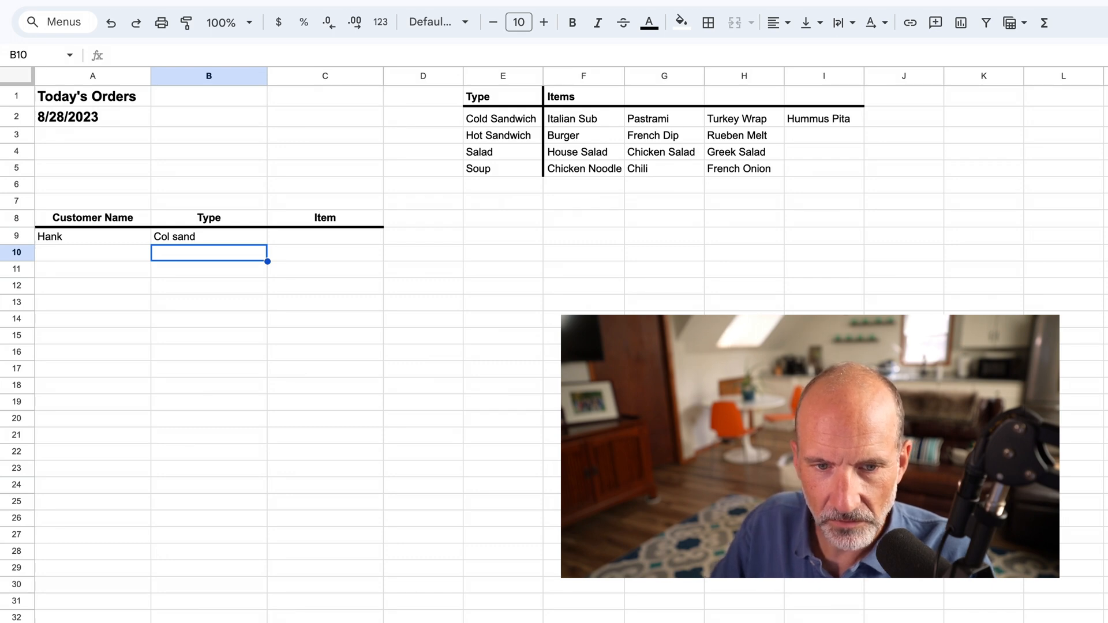
left_click(208, 236)
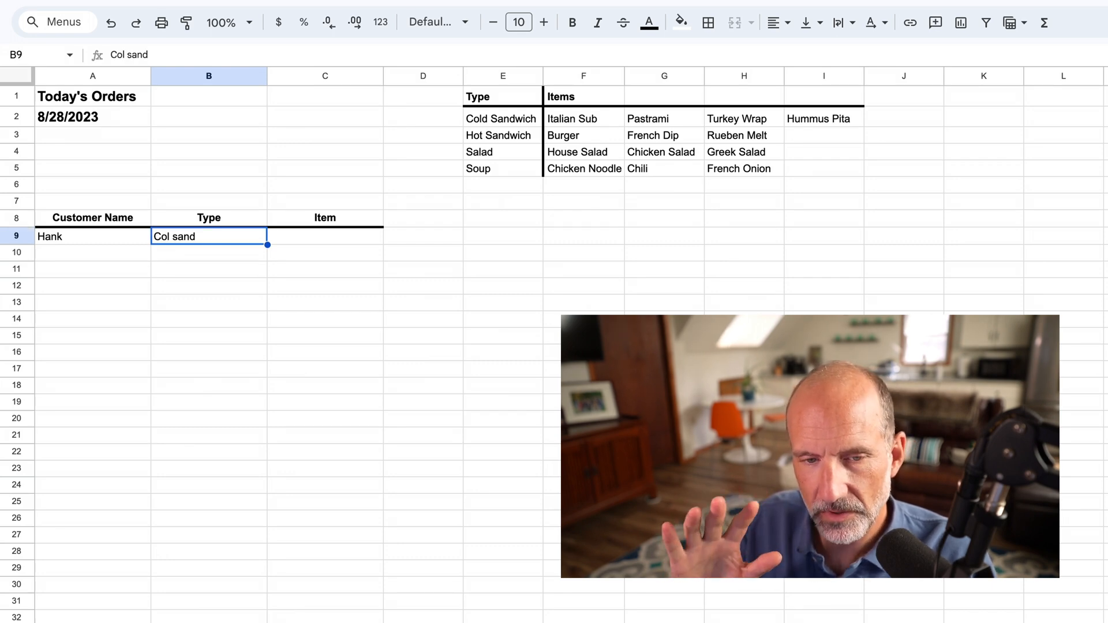
mouse_move(182, 158)
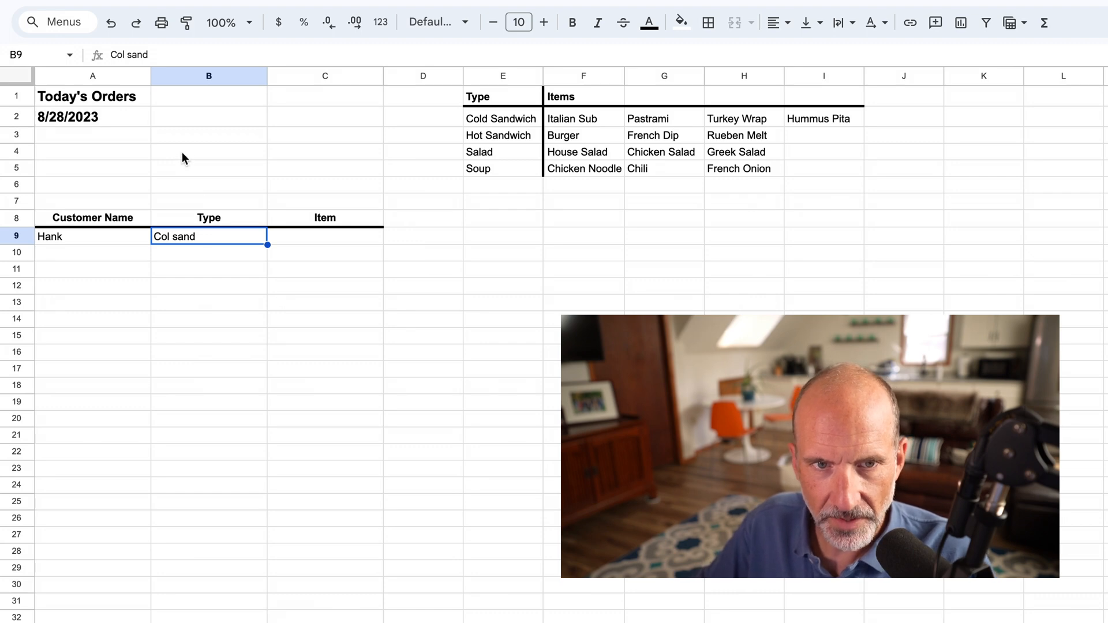
mouse_move(226, 240)
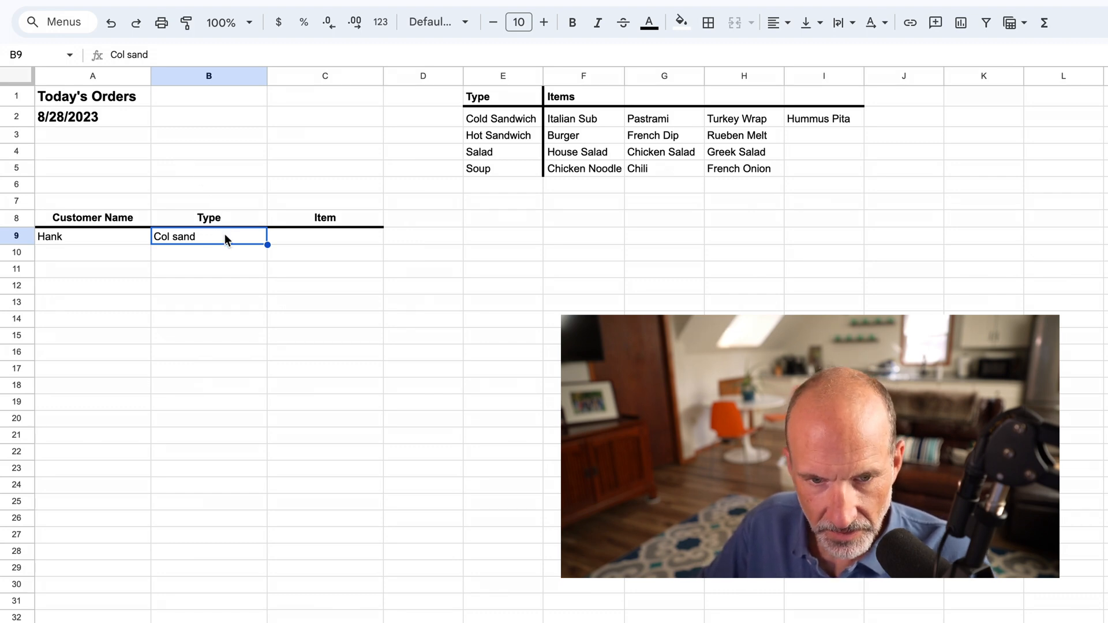
- Turn B9 into a dropdown and extend its apply-to range to Orders!B9:B
right_click(208, 236)
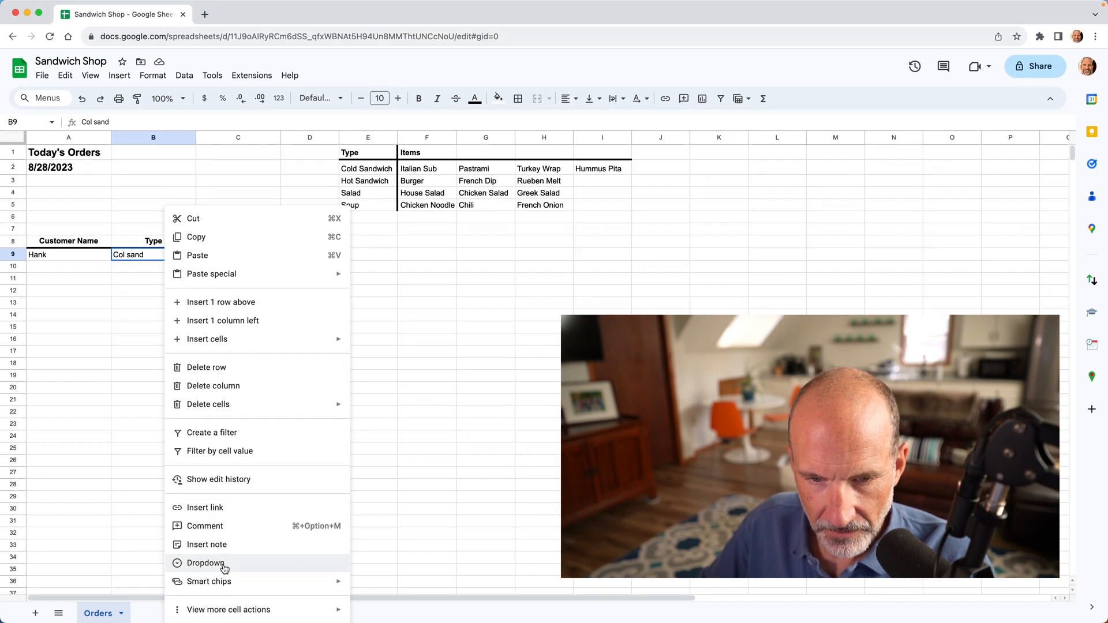
left_click(205, 563)
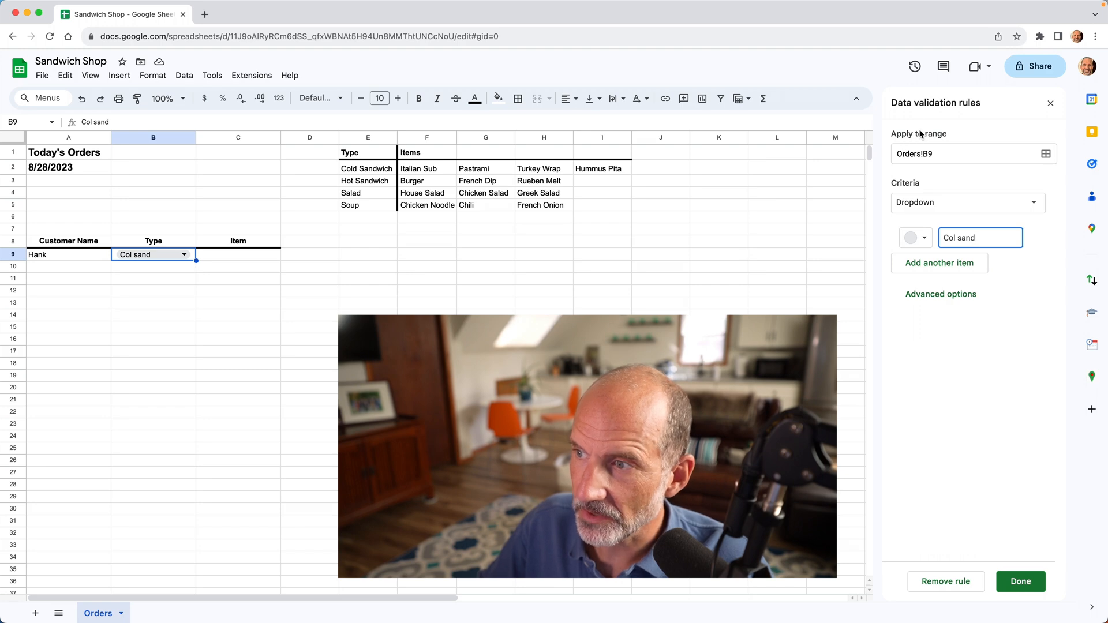
mouse_move(966, 111)
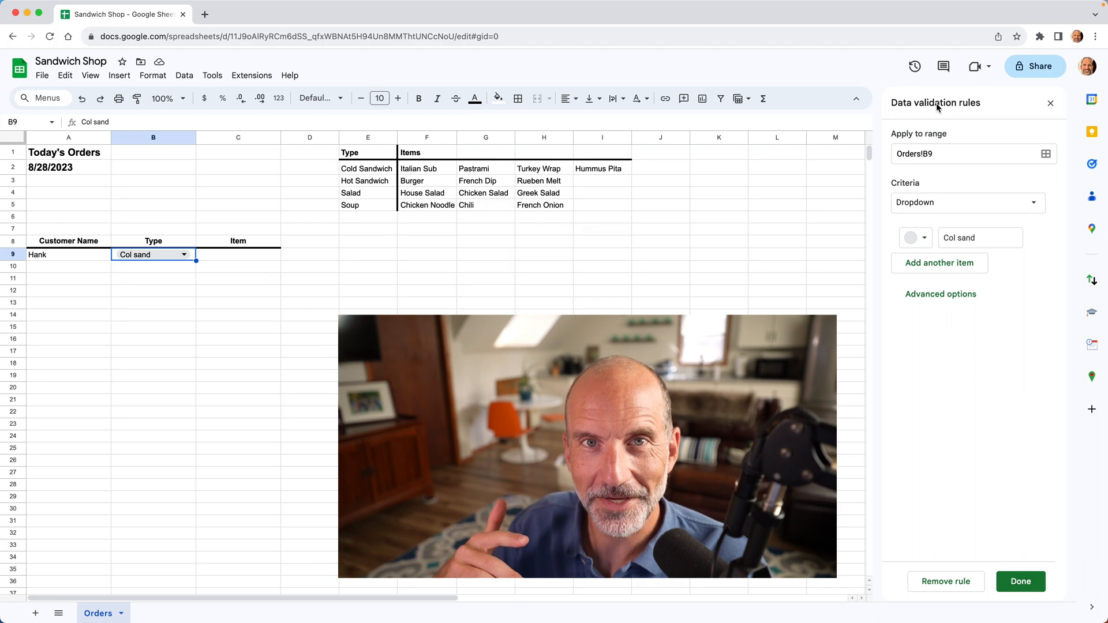
mouse_move(1014, 103)
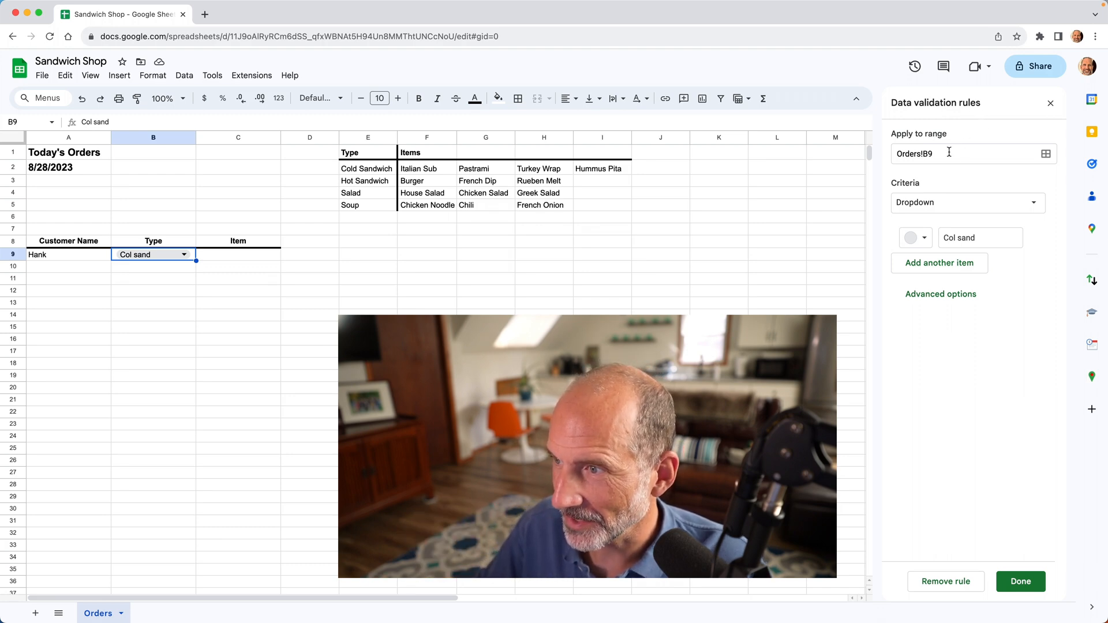
left_click(961, 153)
type(":")
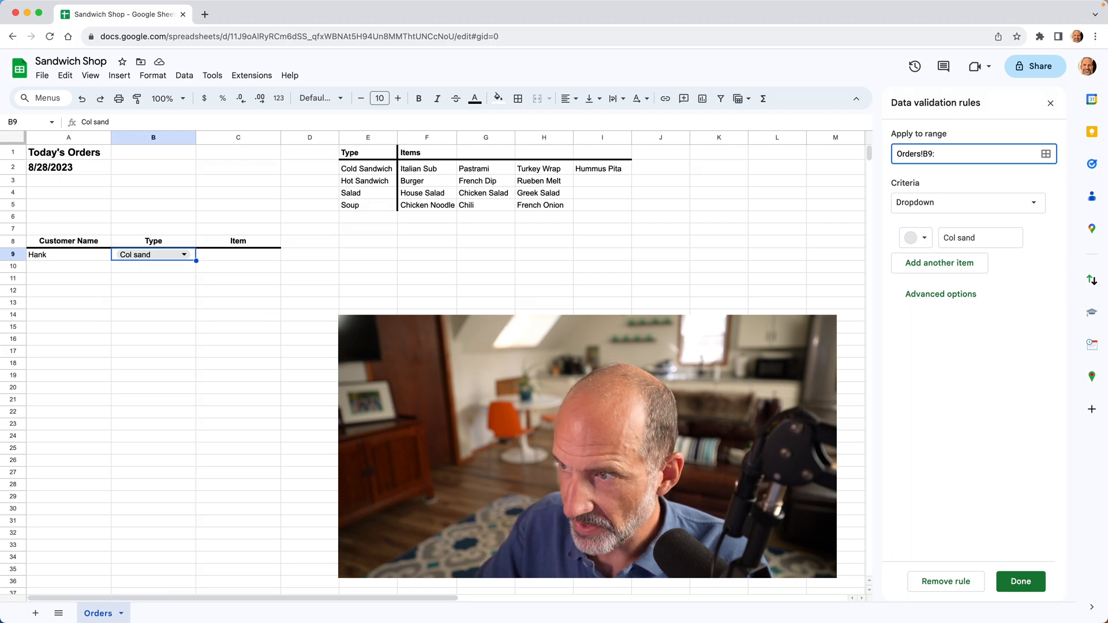
type("B")
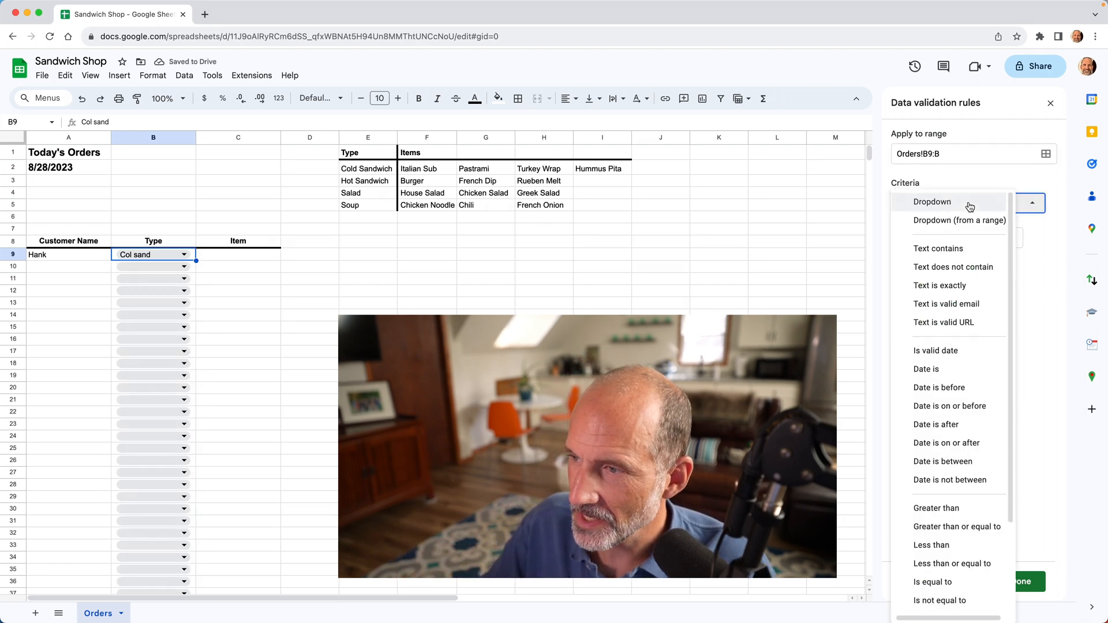
mouse_move(970, 211)
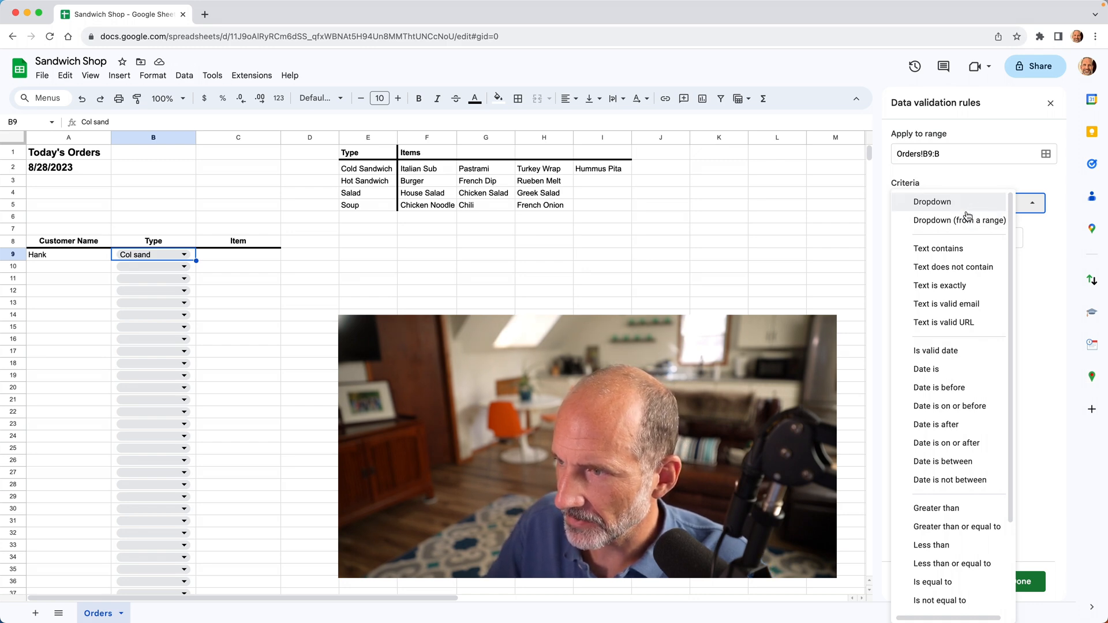
mouse_move(959, 220)
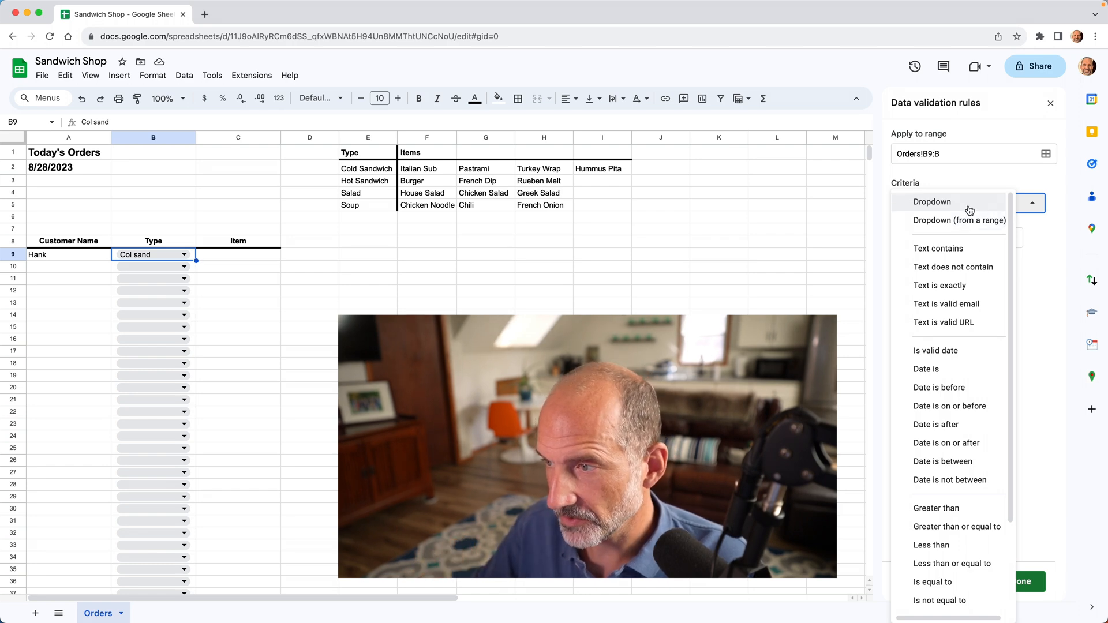
- Replace the first dropdown option with Cold Sandwich and enter Hot Sandwich
left_click(932, 201)
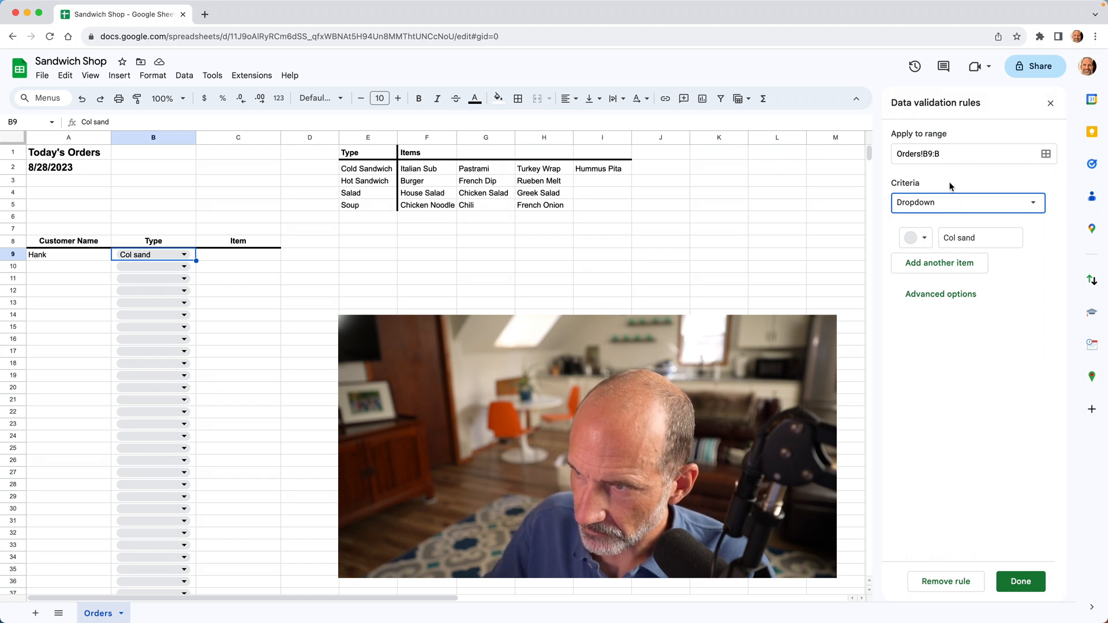
left_click(979, 237)
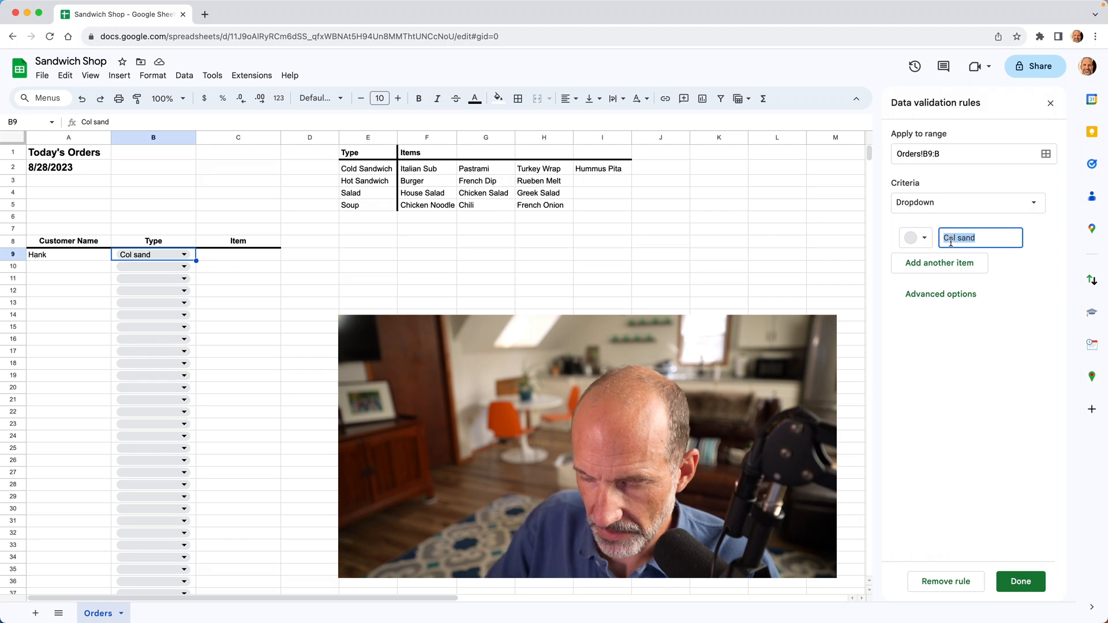
type("Cold S")
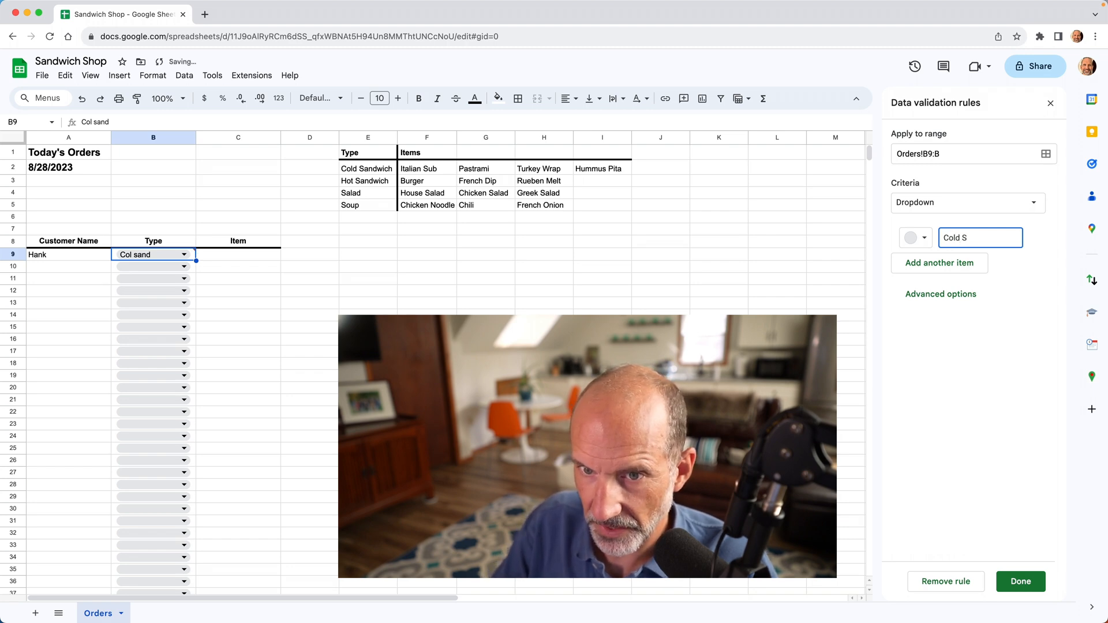
type("andw")
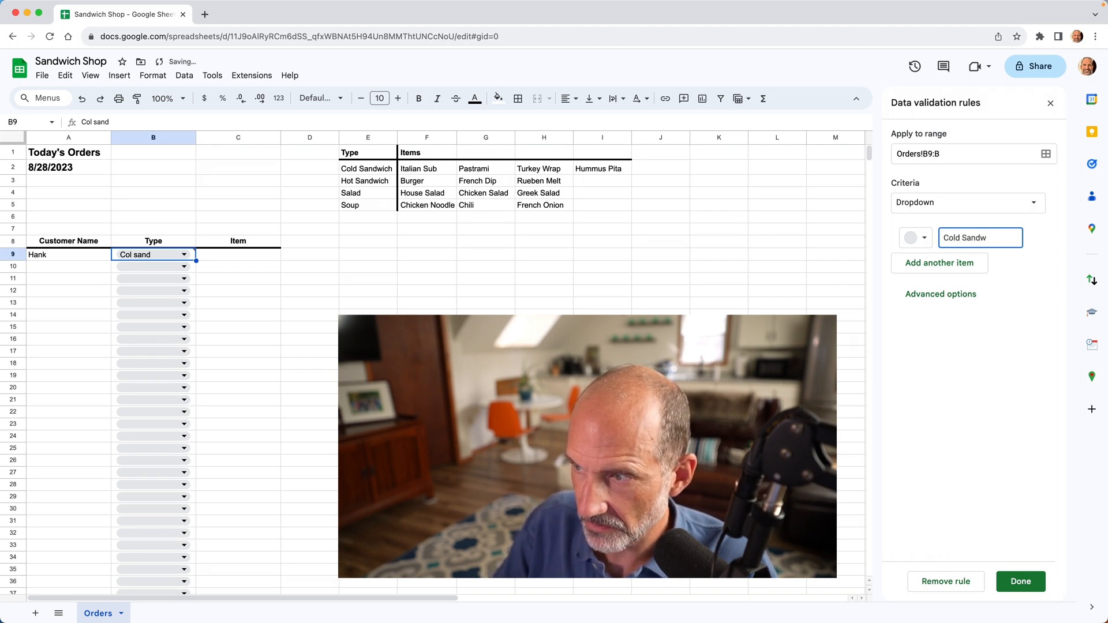
type("ich")
type("Ho")
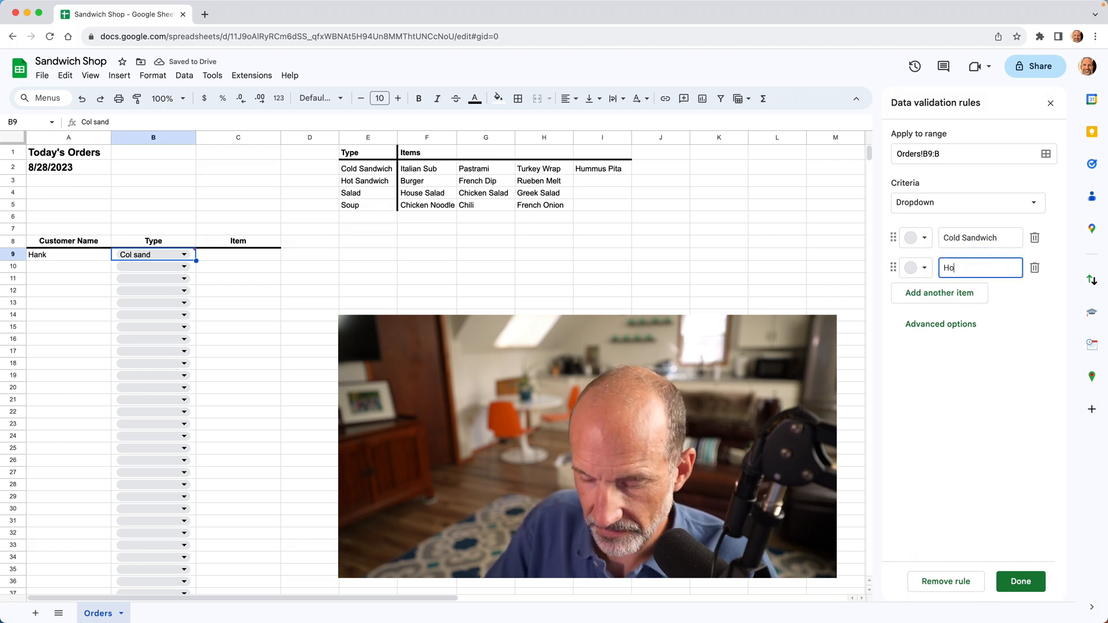
type("t S")
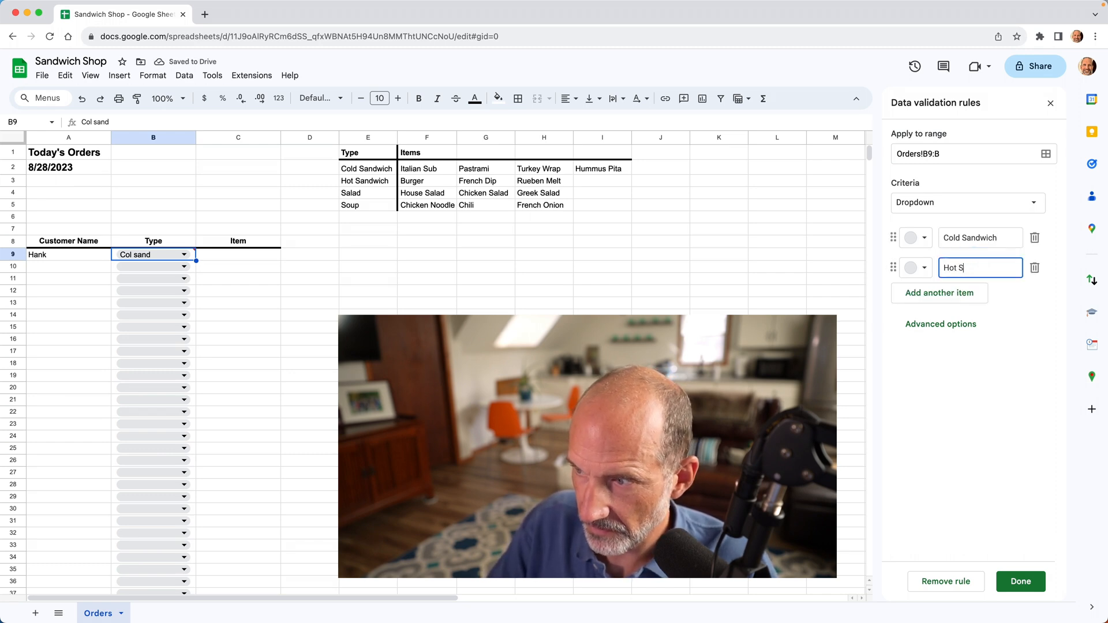
type("andwich")
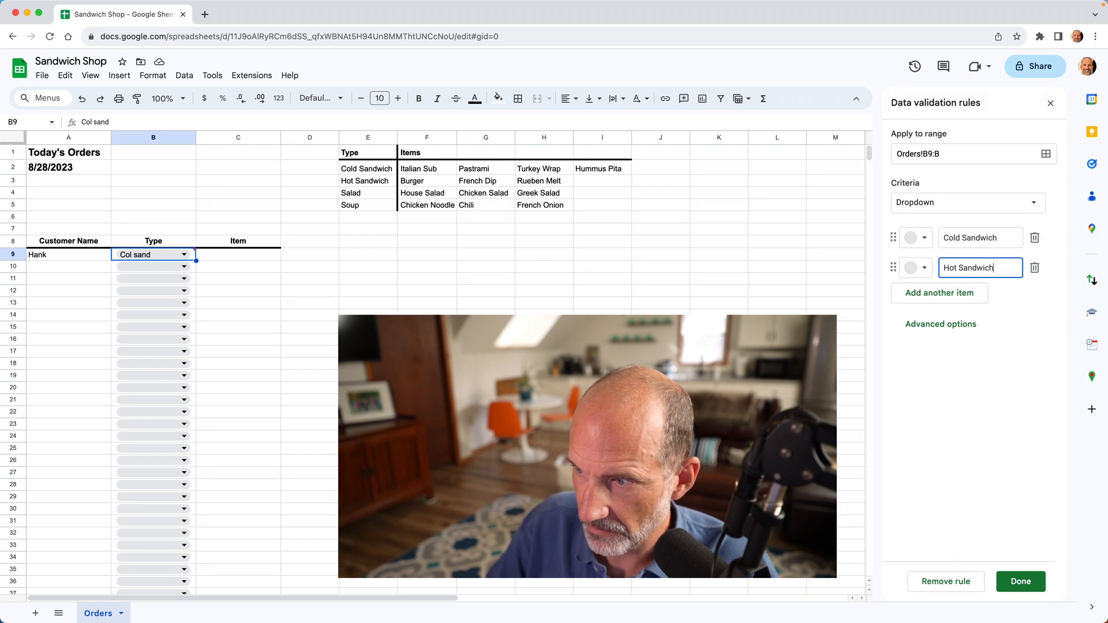
- Add Salad and Soup as the third and fourth Type options
left_click(939, 293)
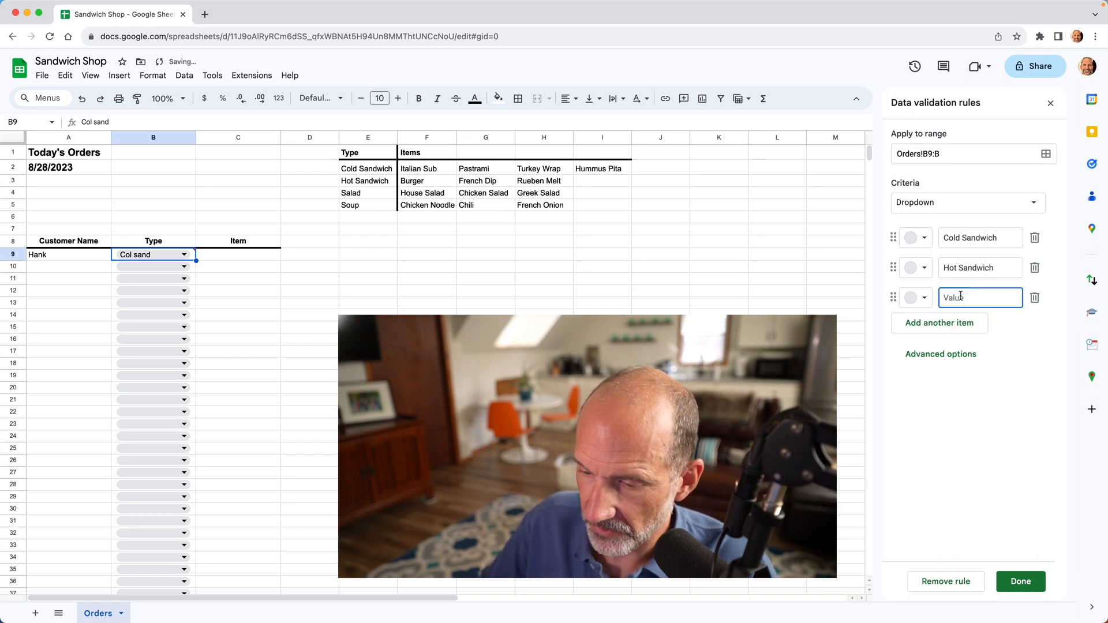
type("Salad")
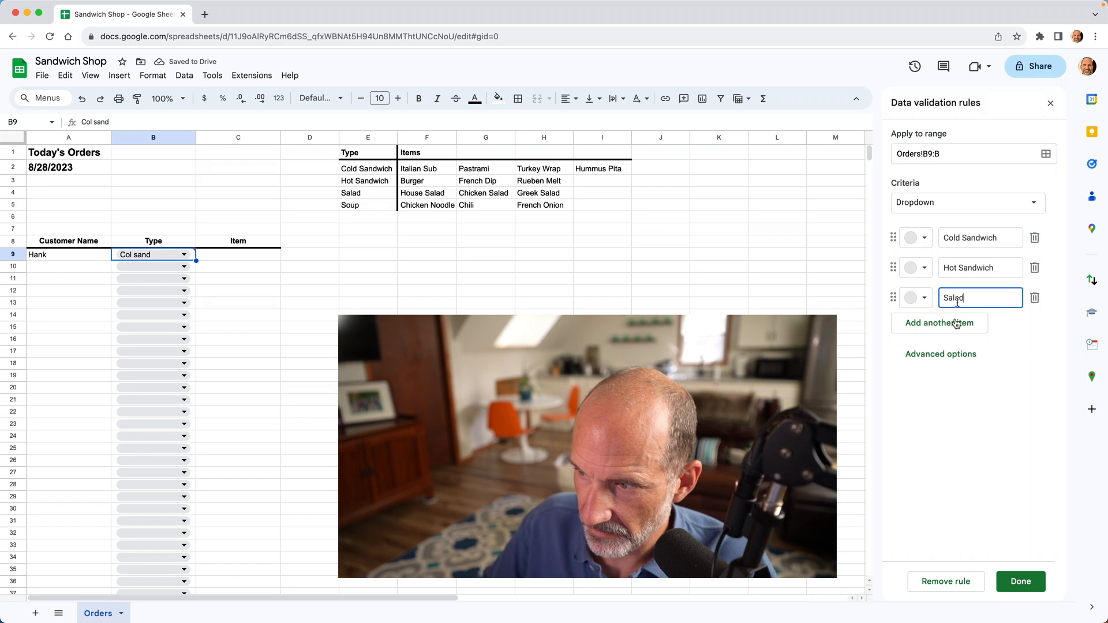
left_click(939, 323)
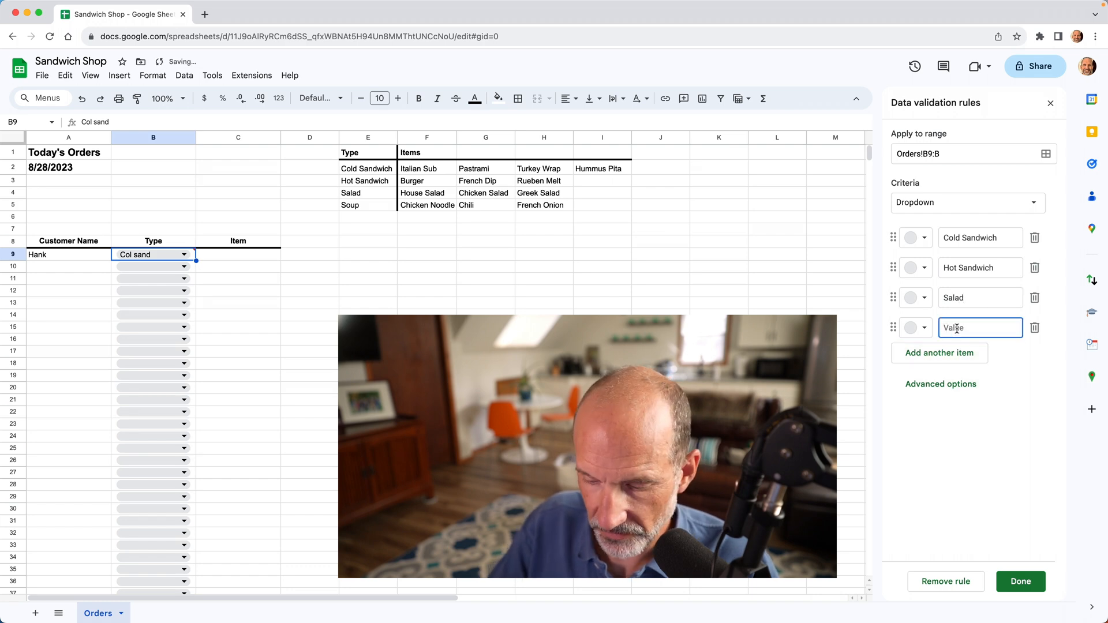
type("Soup")
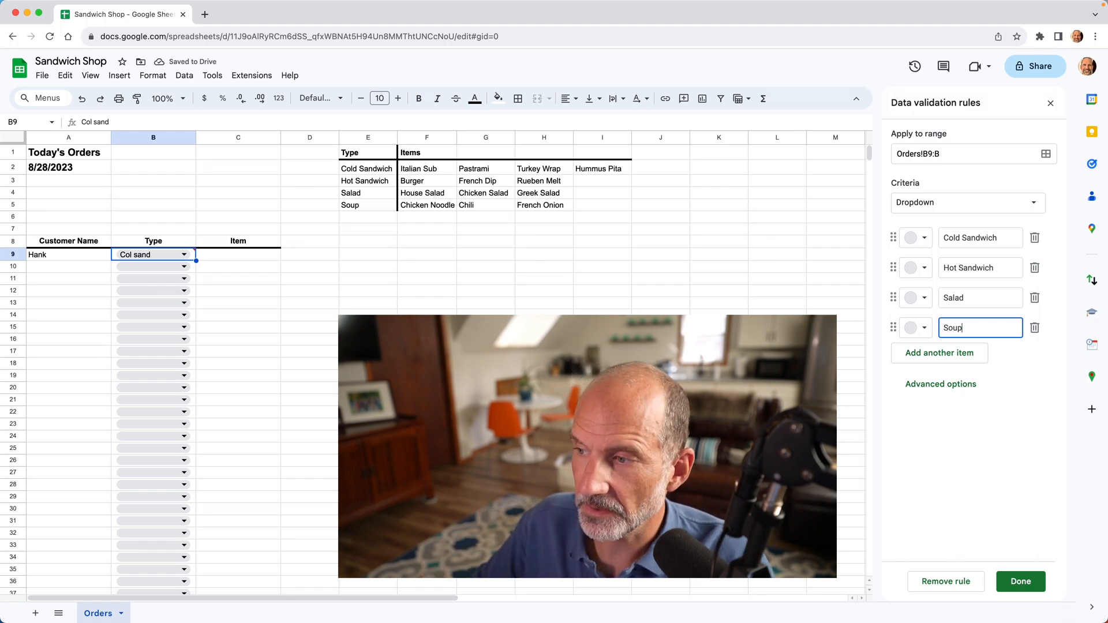
- Colour Cold Sandwich light blue, Hot Sandwich light red, Salad light green, Soup light yellow
left_click(916, 237)
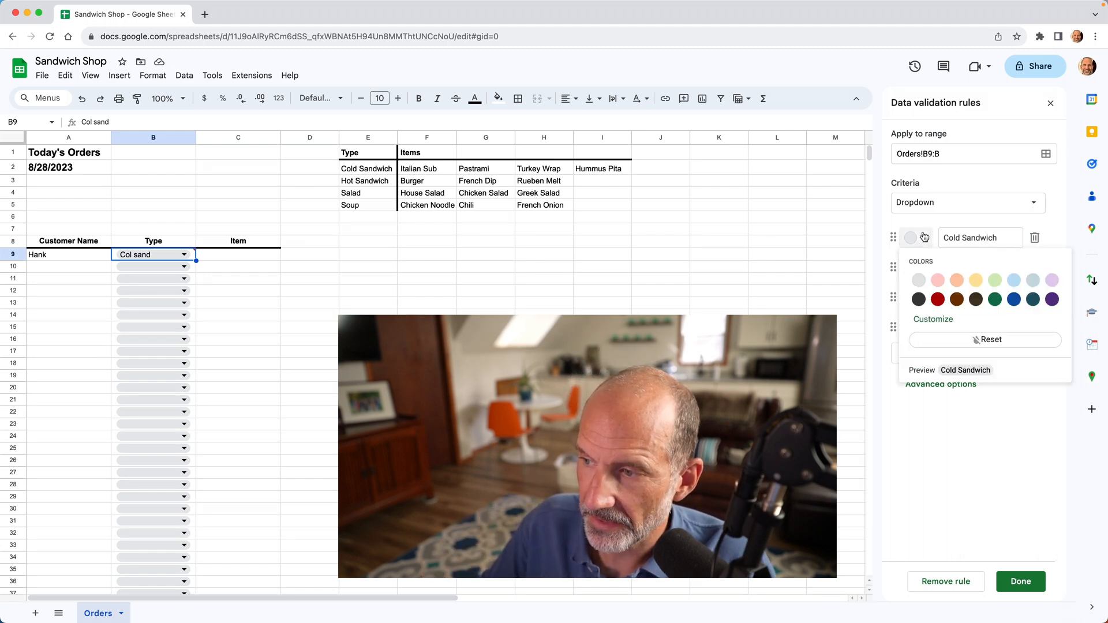
left_click(938, 281)
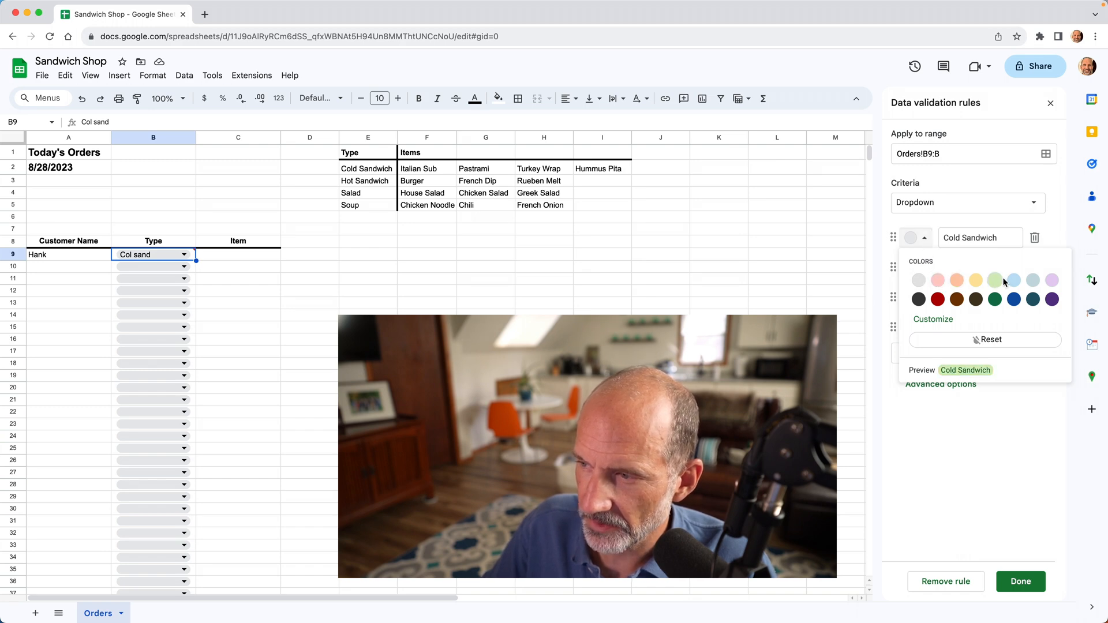
left_click(1013, 280)
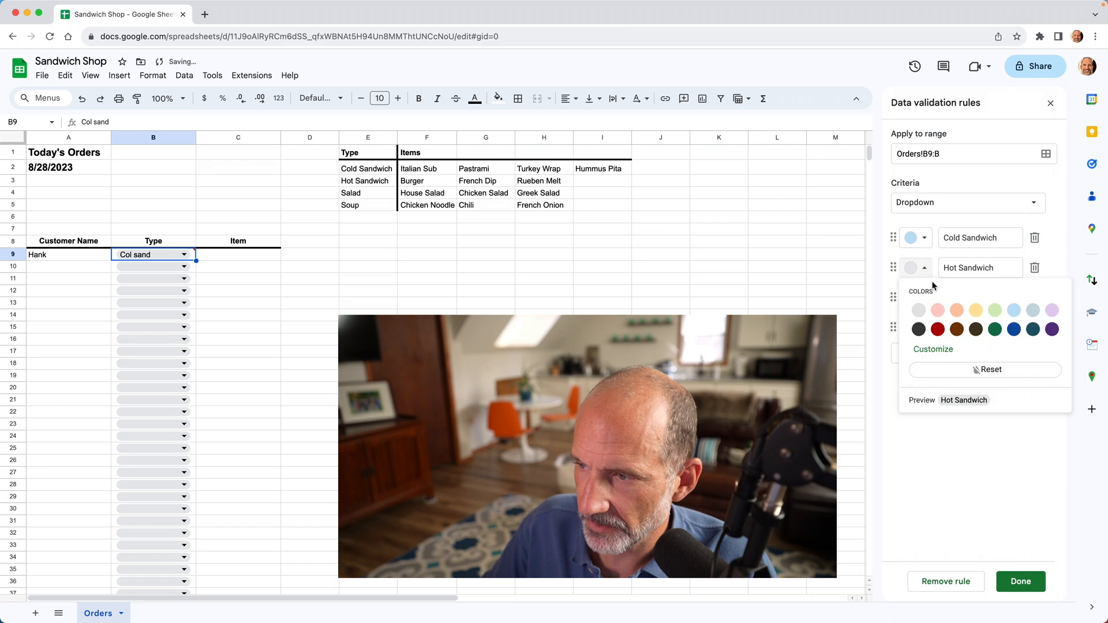
left_click(937, 311)
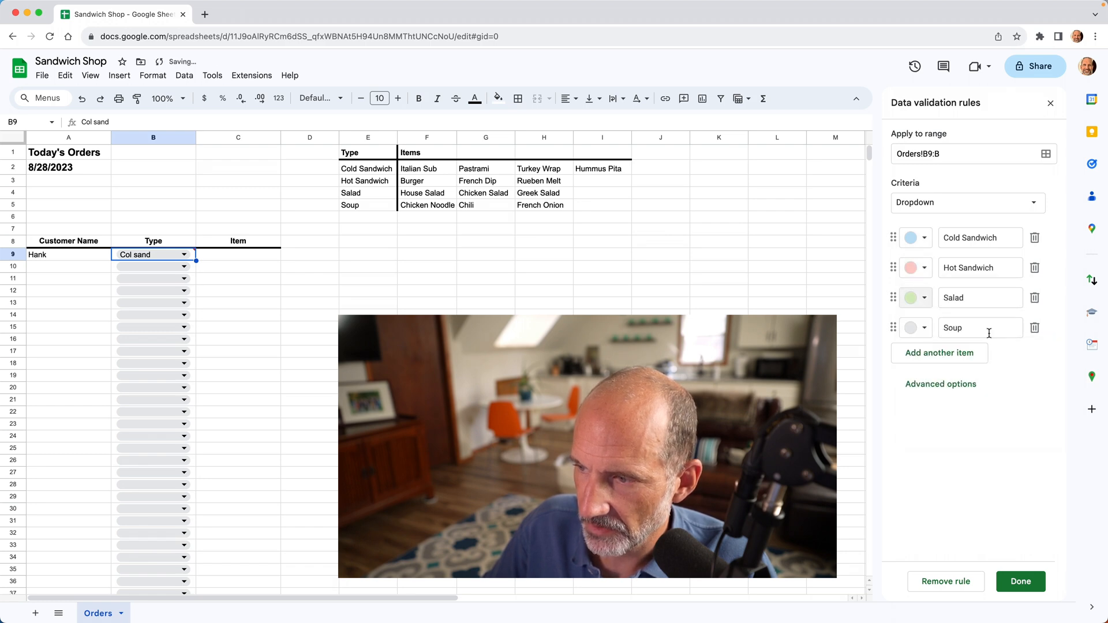
left_click(914, 327)
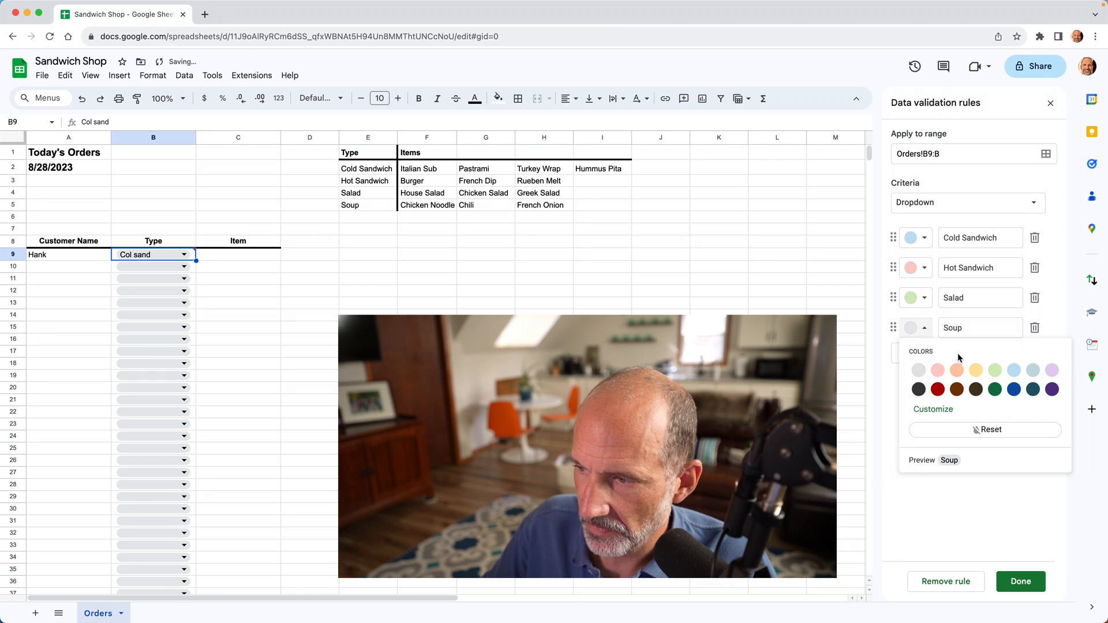
mouse_move(976, 371)
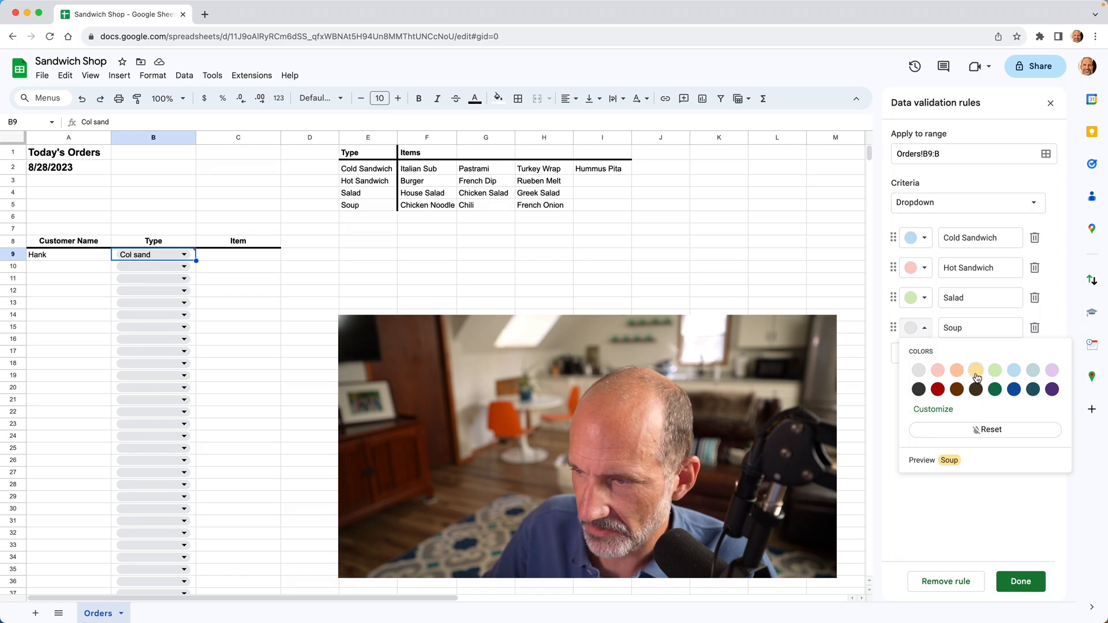
mouse_move(975, 370)
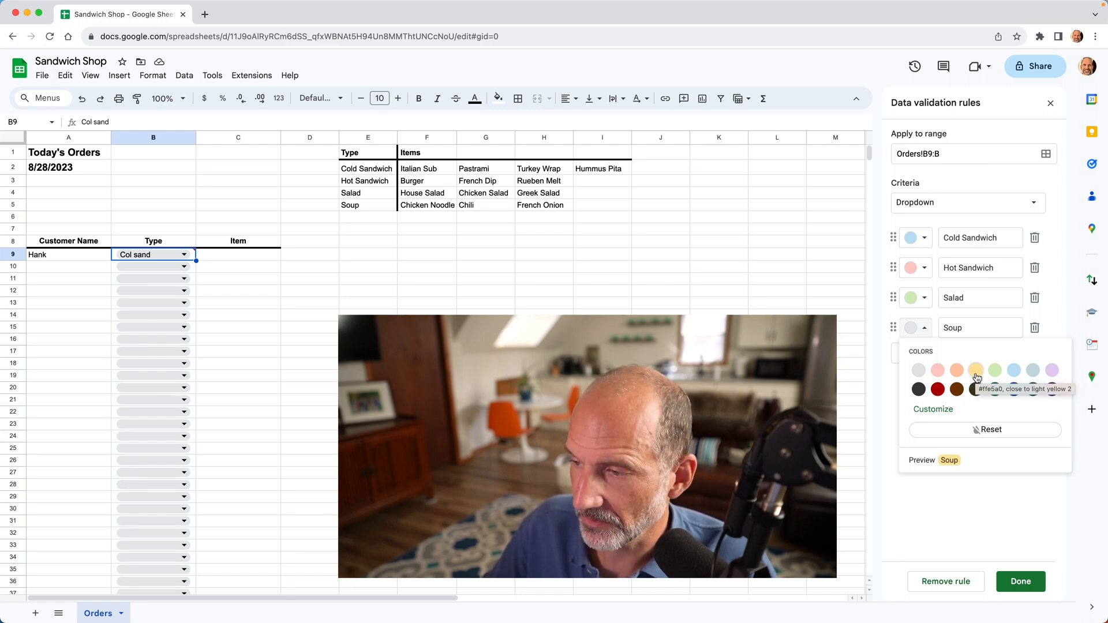
left_click(975, 370)
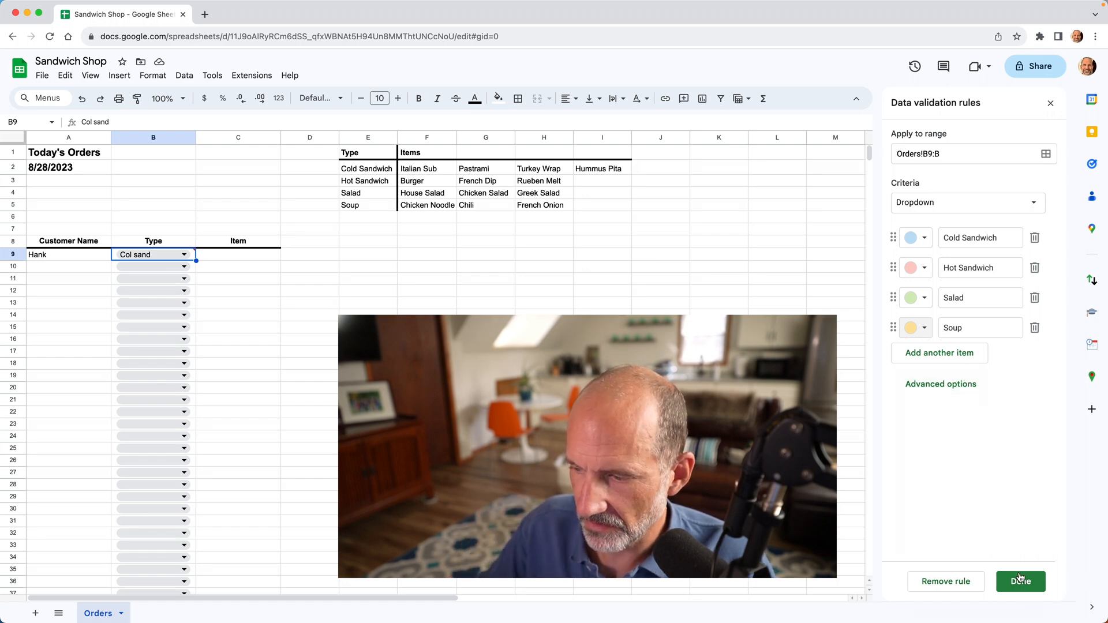
- Save the rule and pick Salad, Cold Sandwich, Salad, Hot Sandwich in B9:B12
left_click(1020, 581)
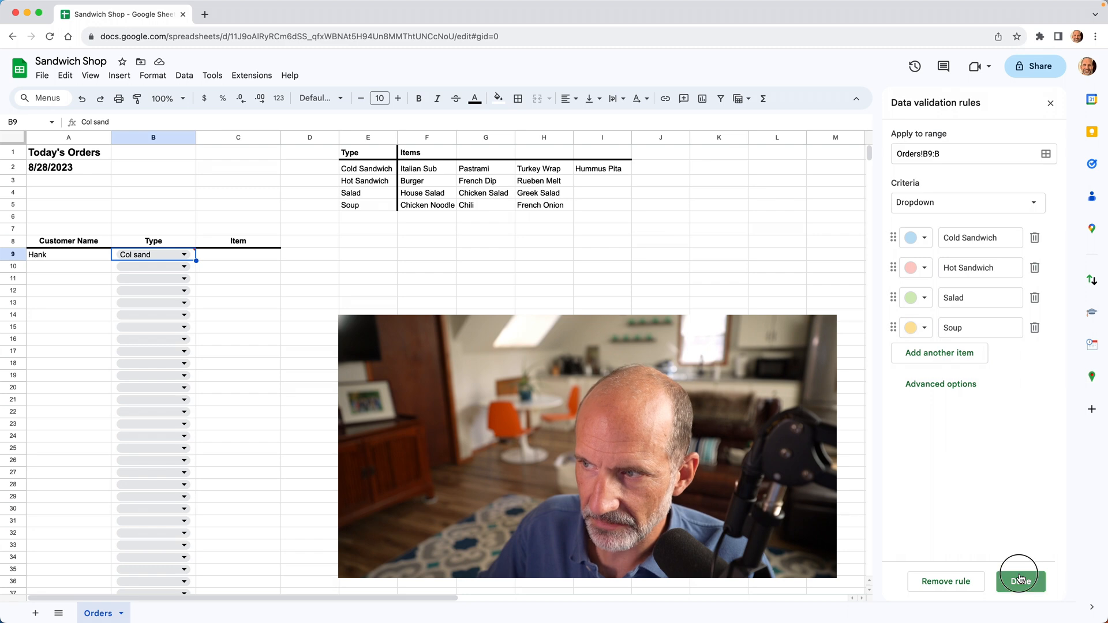
left_click(1020, 582)
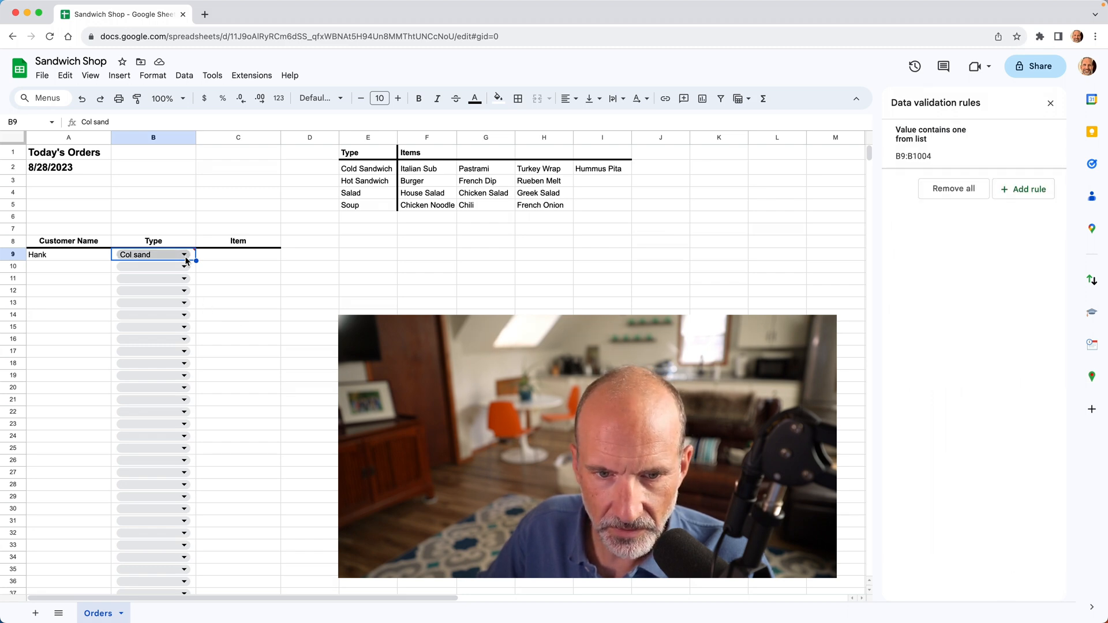
left_click(185, 254)
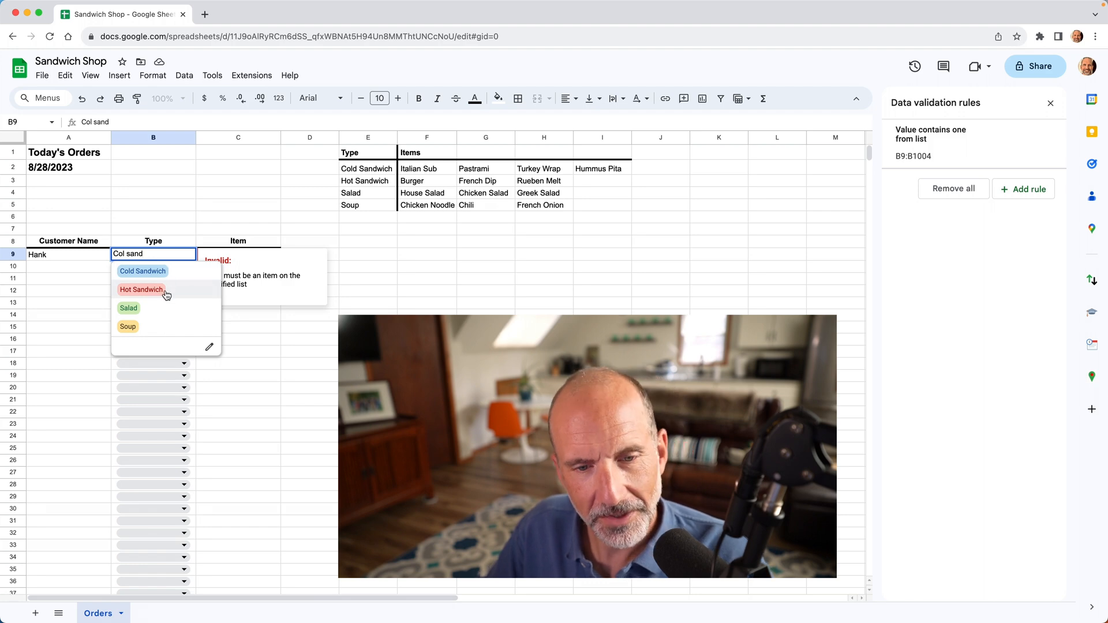
mouse_move(176, 275)
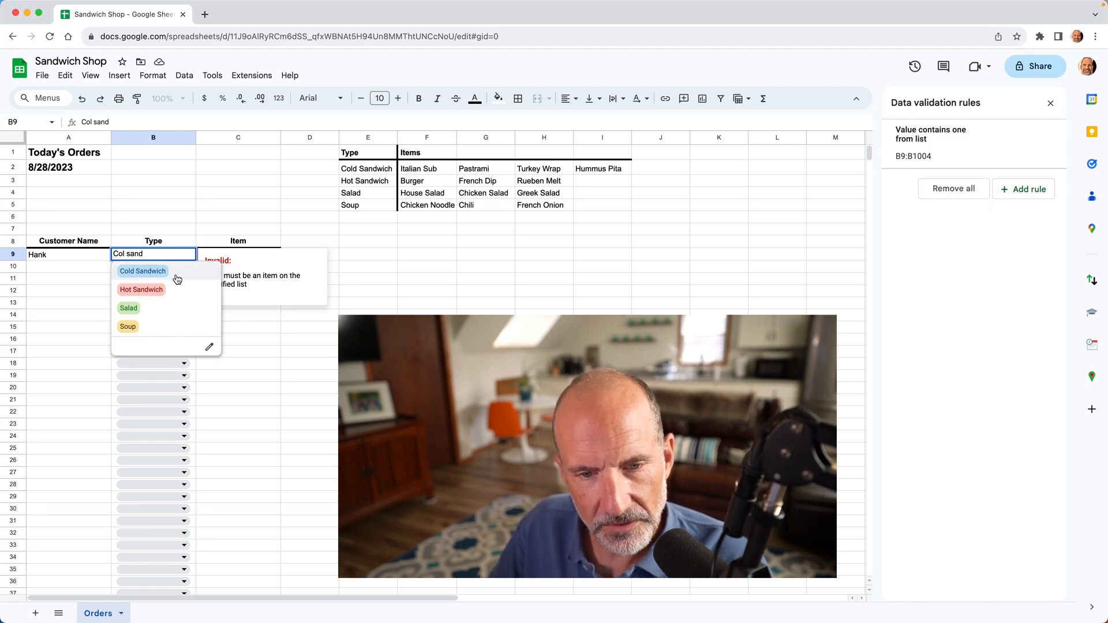
mouse_move(167, 312)
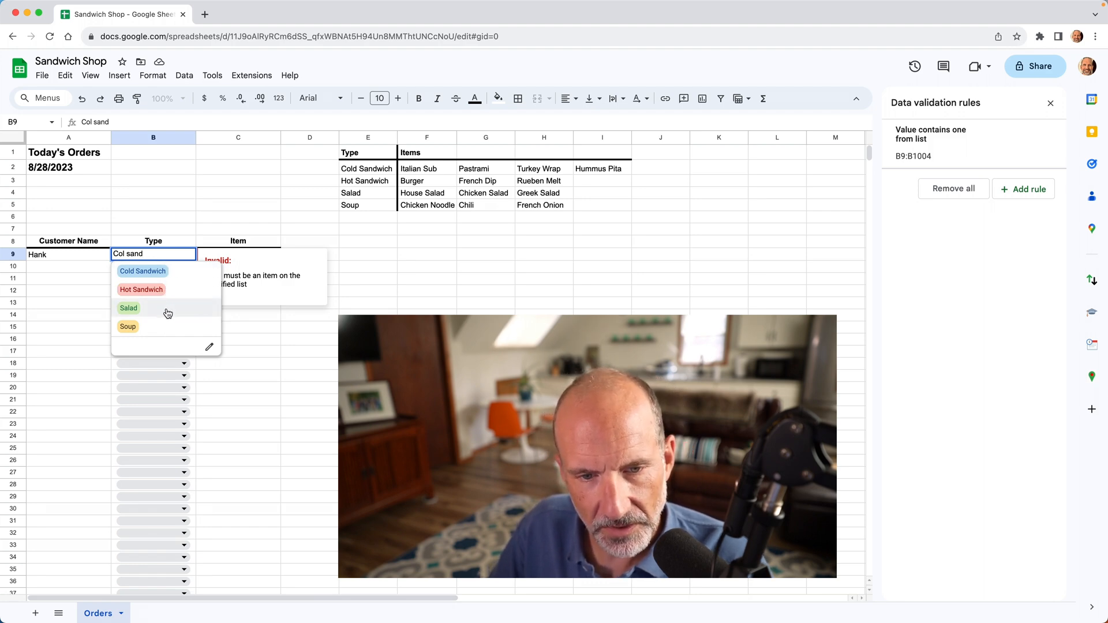
left_click(129, 307)
type("Cold Sandwich")
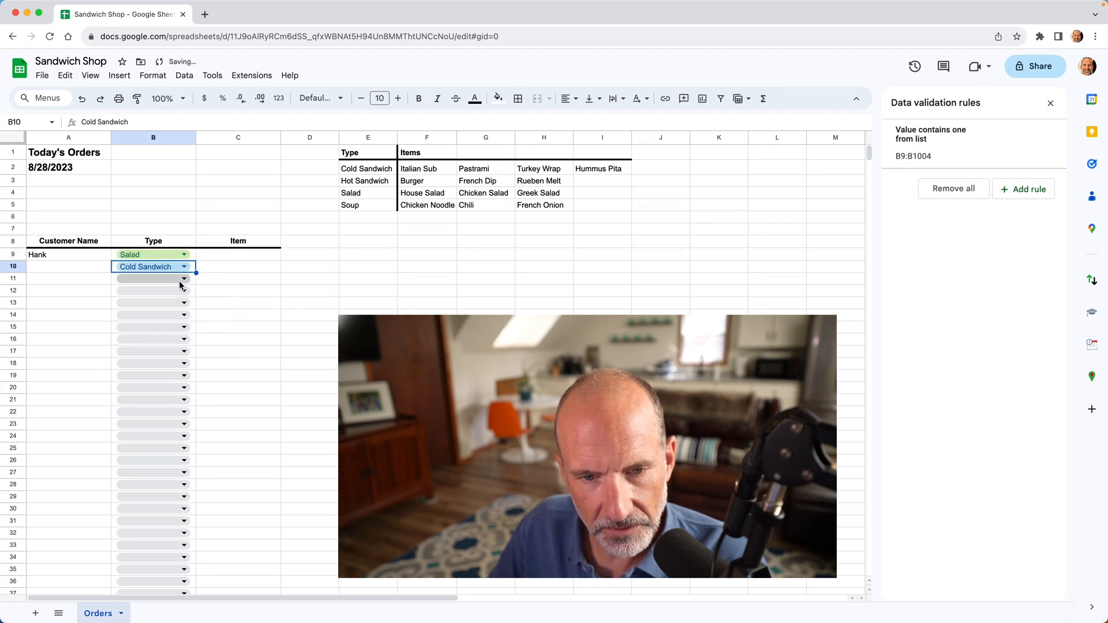
left_click(185, 278)
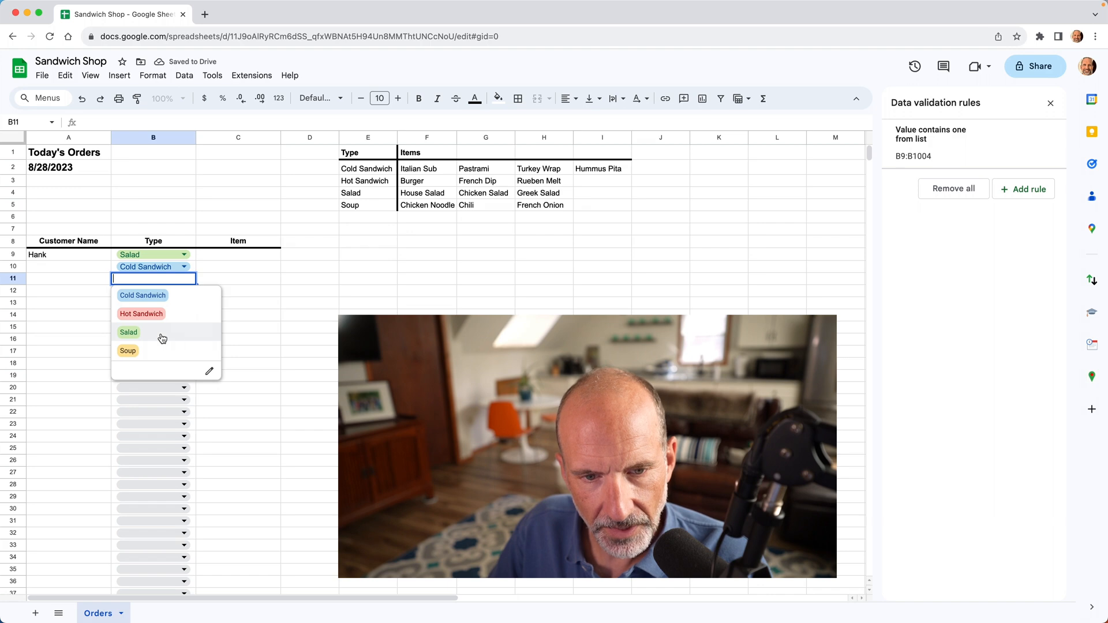
left_click(129, 332)
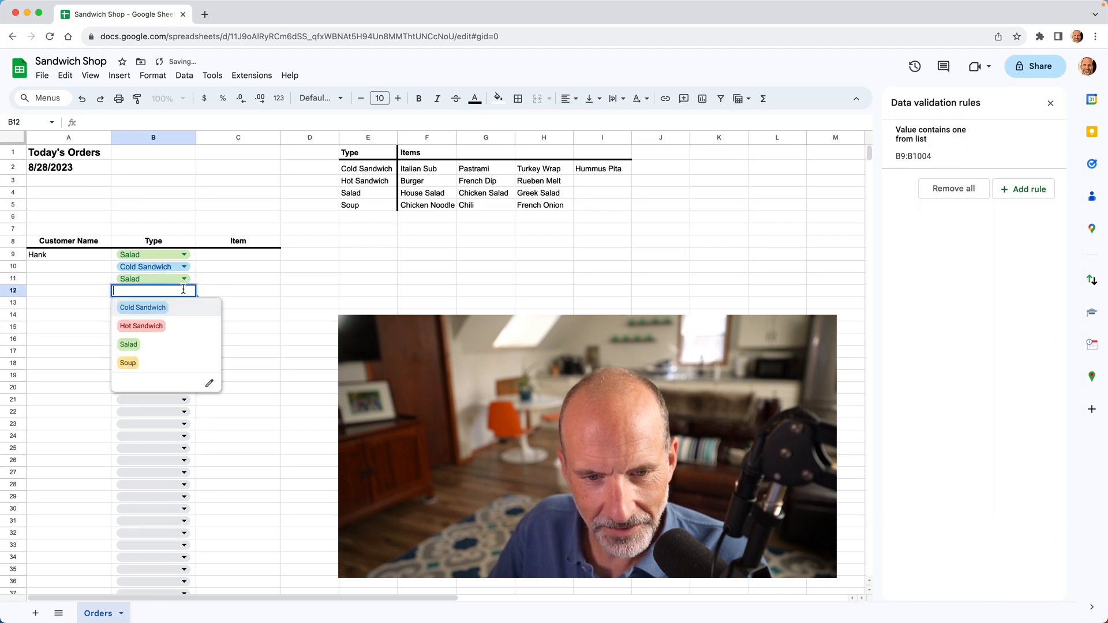
left_click(141, 325)
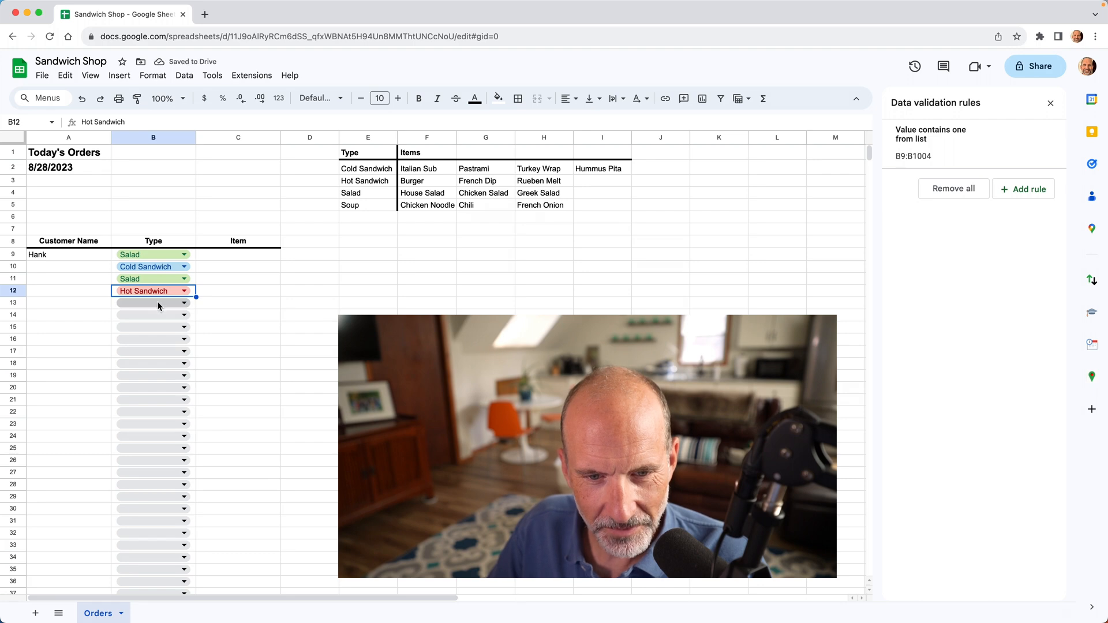
left_click(183, 302)
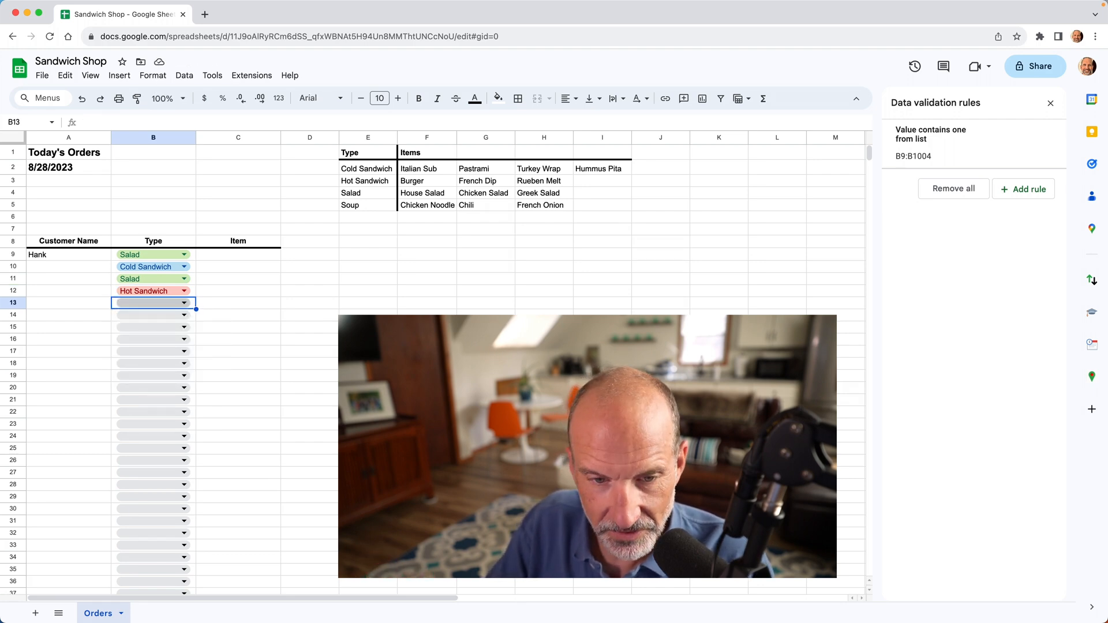
type("hnd")
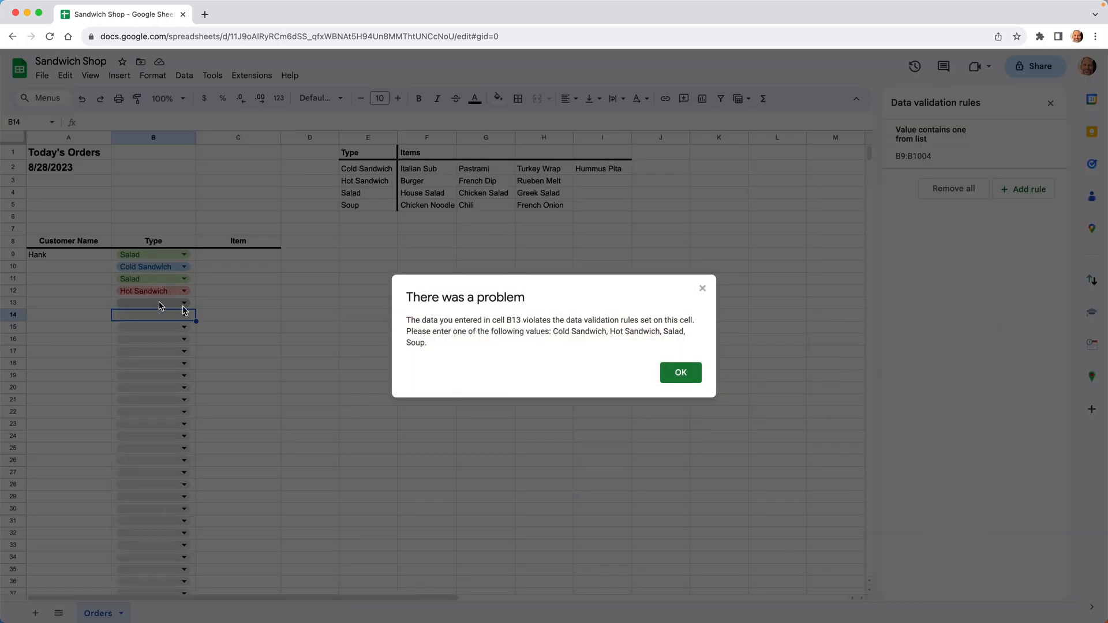
mouse_move(680, 373)
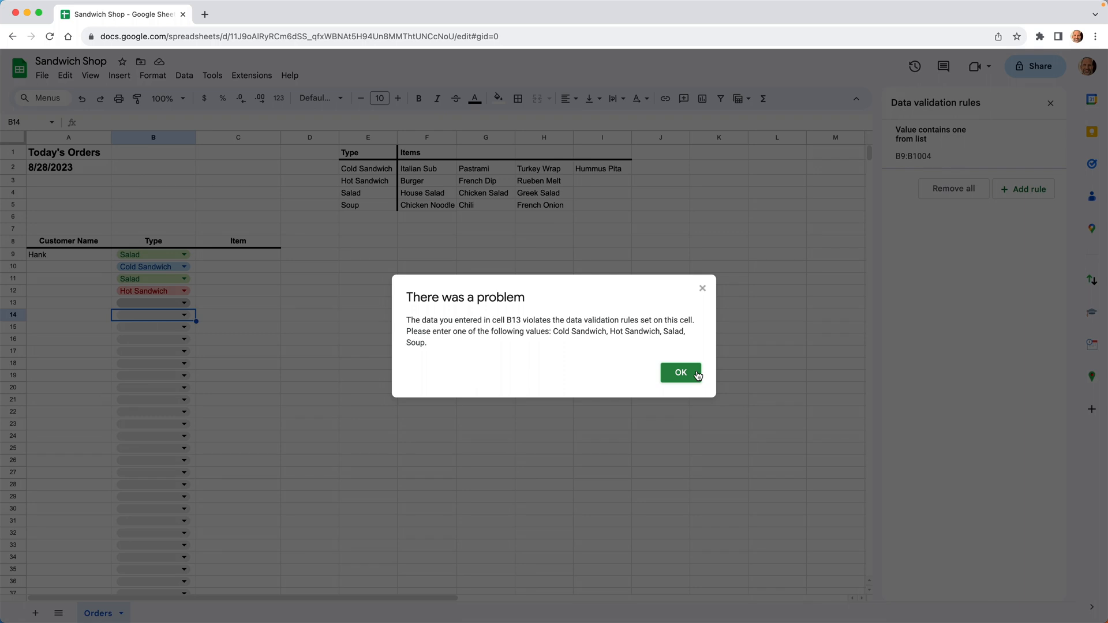
mouse_move(594, 353)
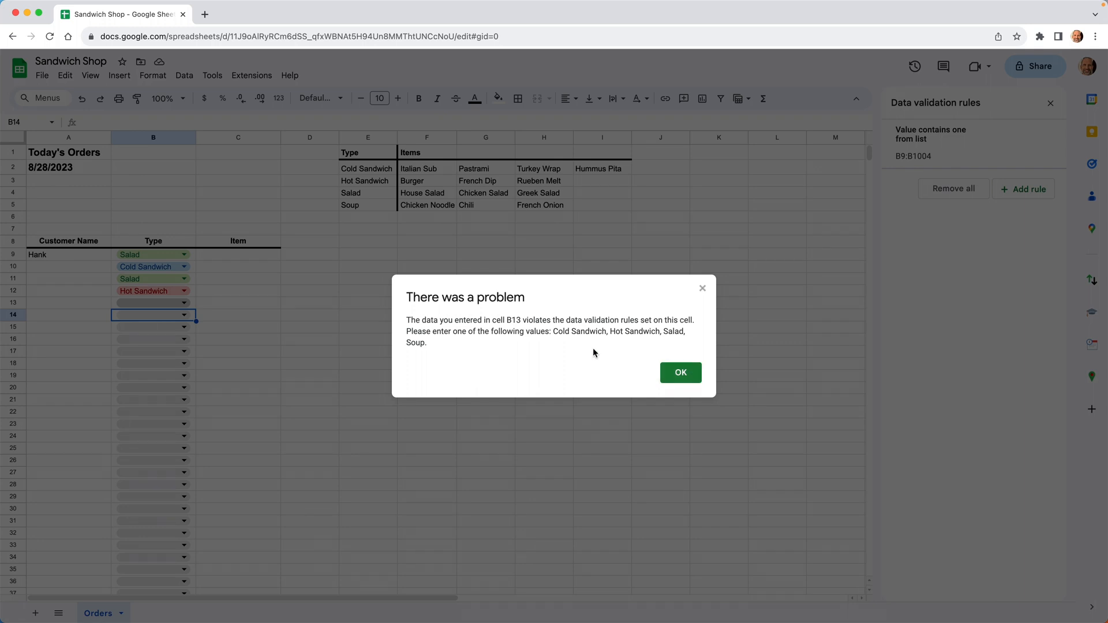
mouse_move(458, 303)
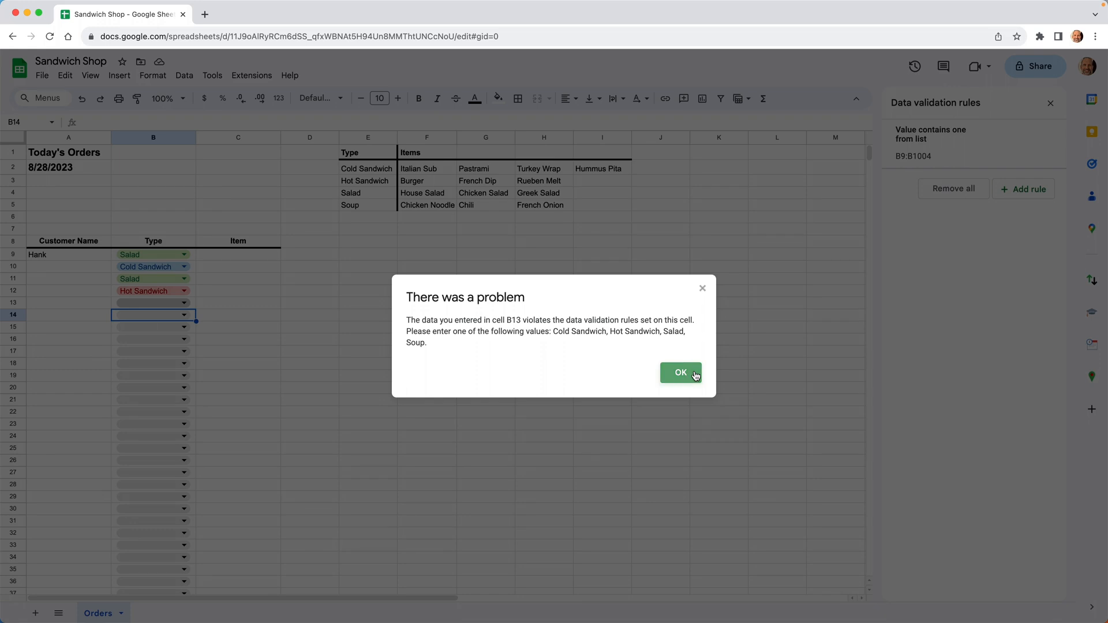
left_click(680, 372)
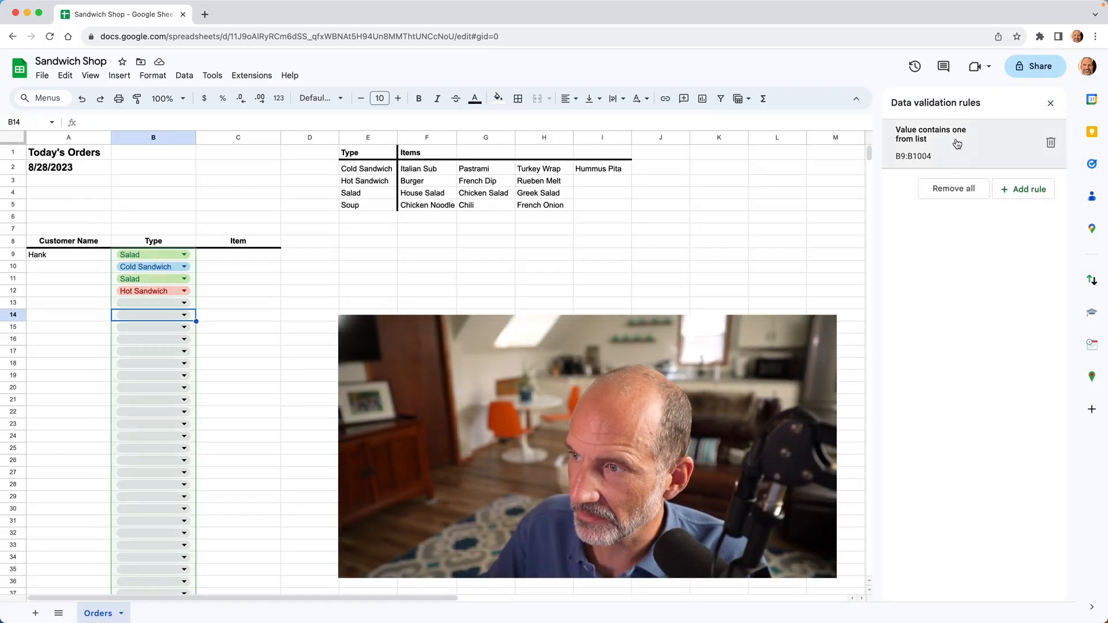
- Open the rule's advanced options and keep invalid input rejected
left_click(930, 134)
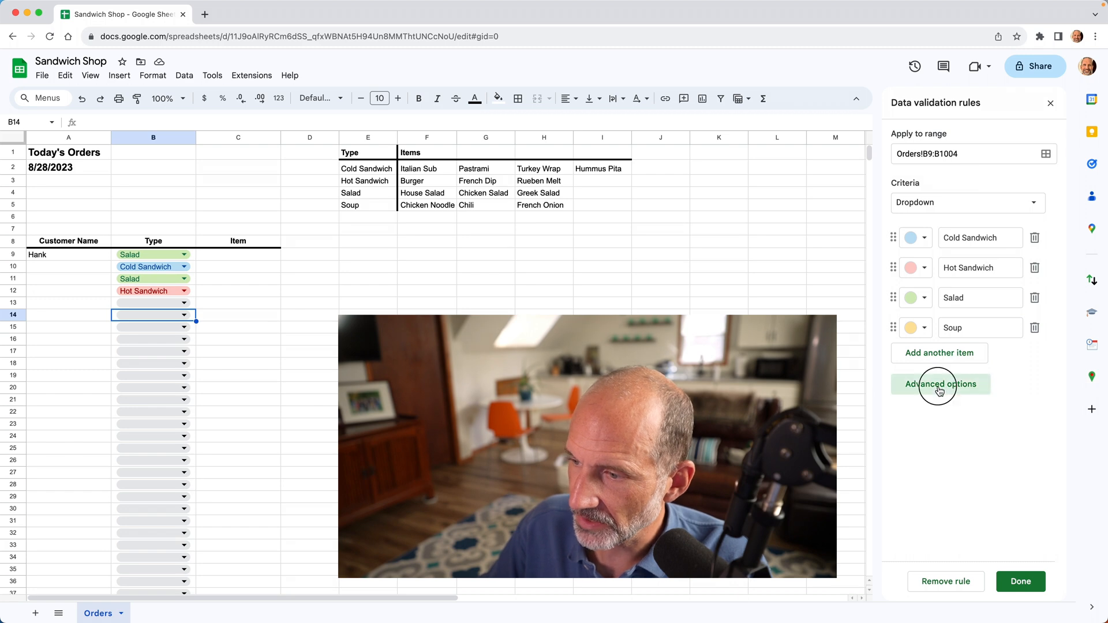
left_click(941, 383)
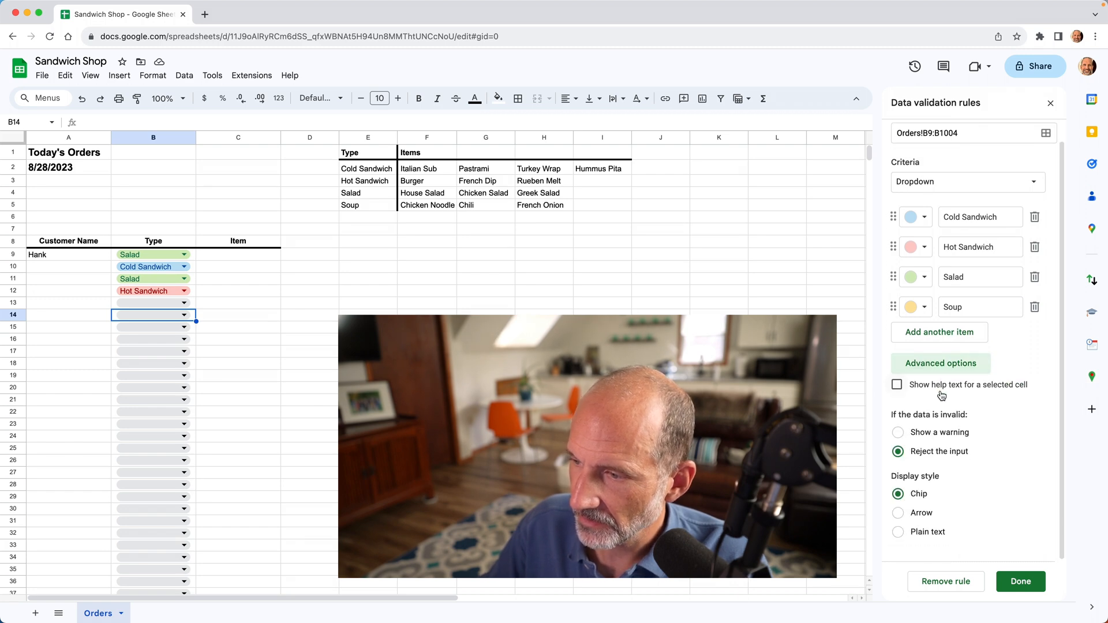
mouse_move(938, 458)
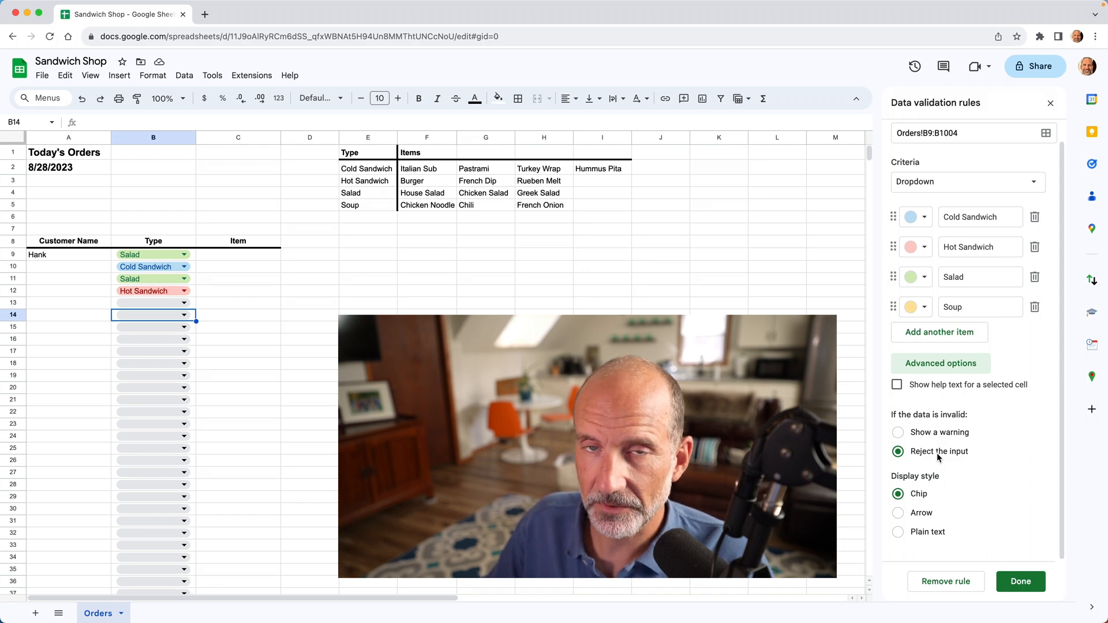
left_click(897, 432)
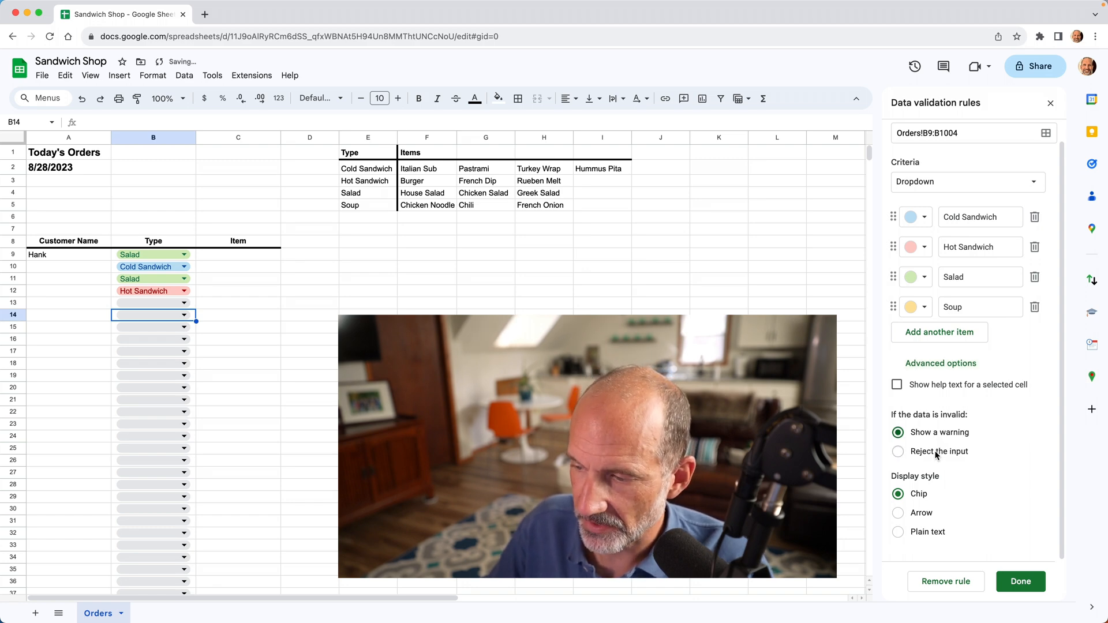
left_click(898, 451)
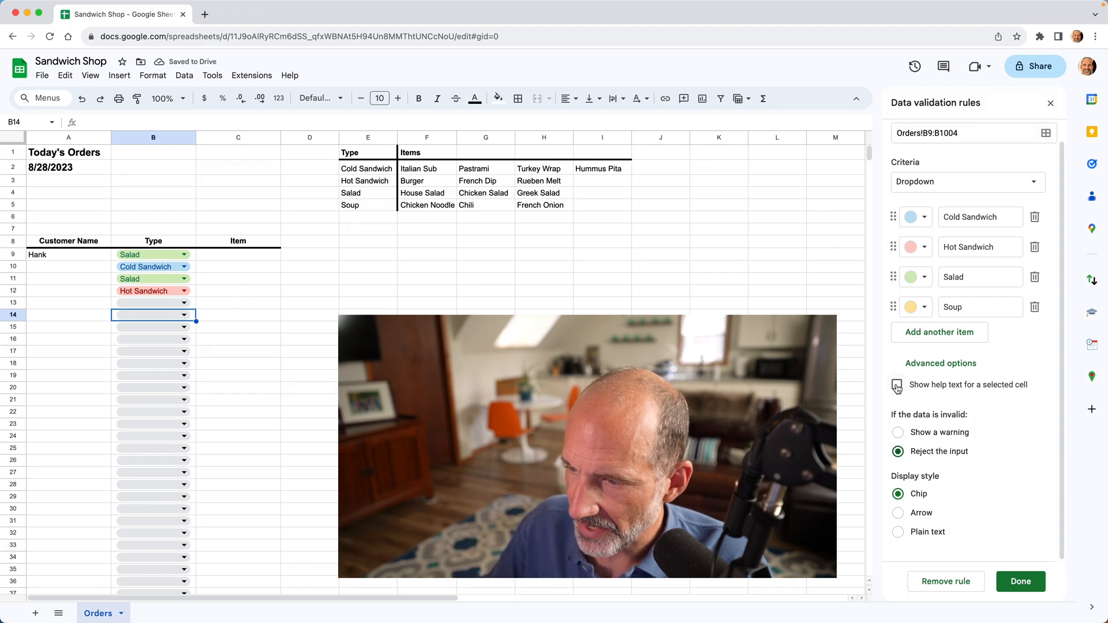
- Turn on help text reading 'Be careful, remember about in our meeti…'
left_click(896, 384)
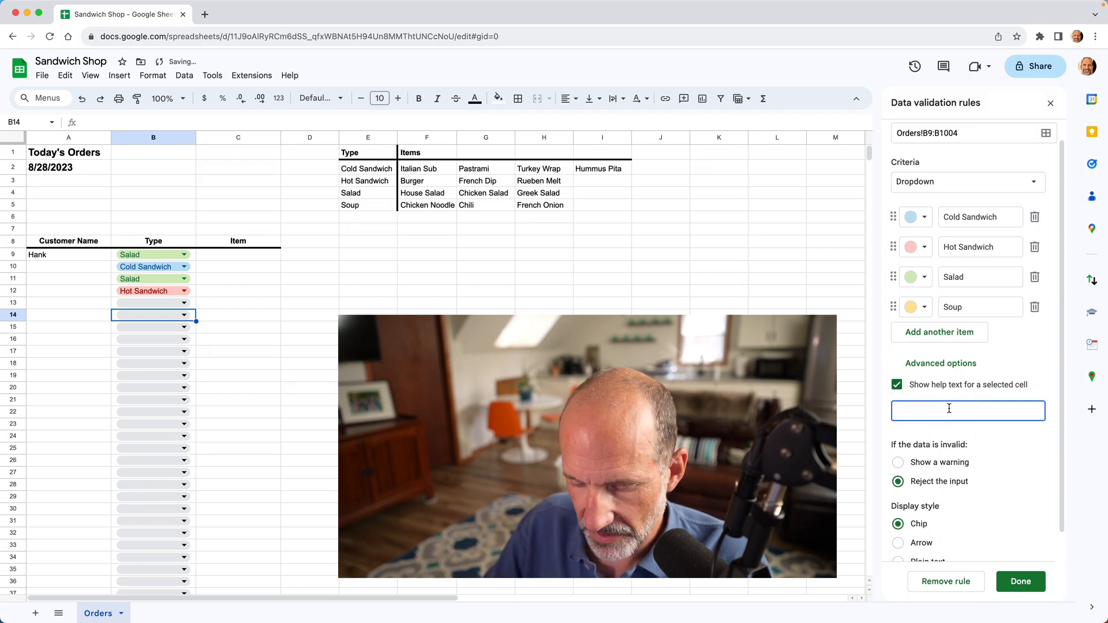
type("Be c")
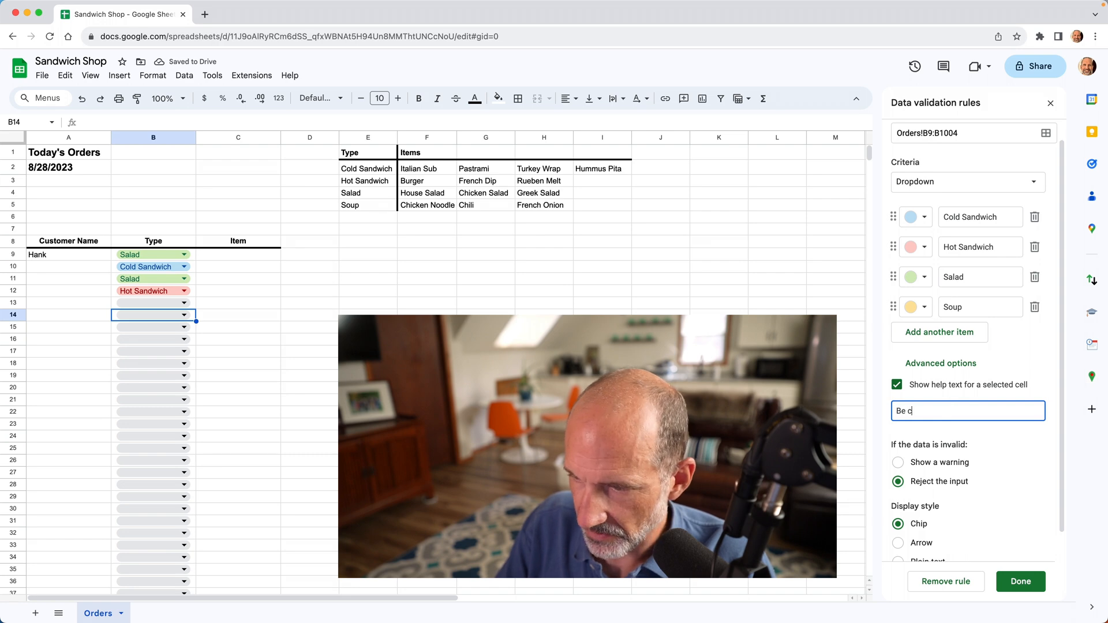
type("areful,")
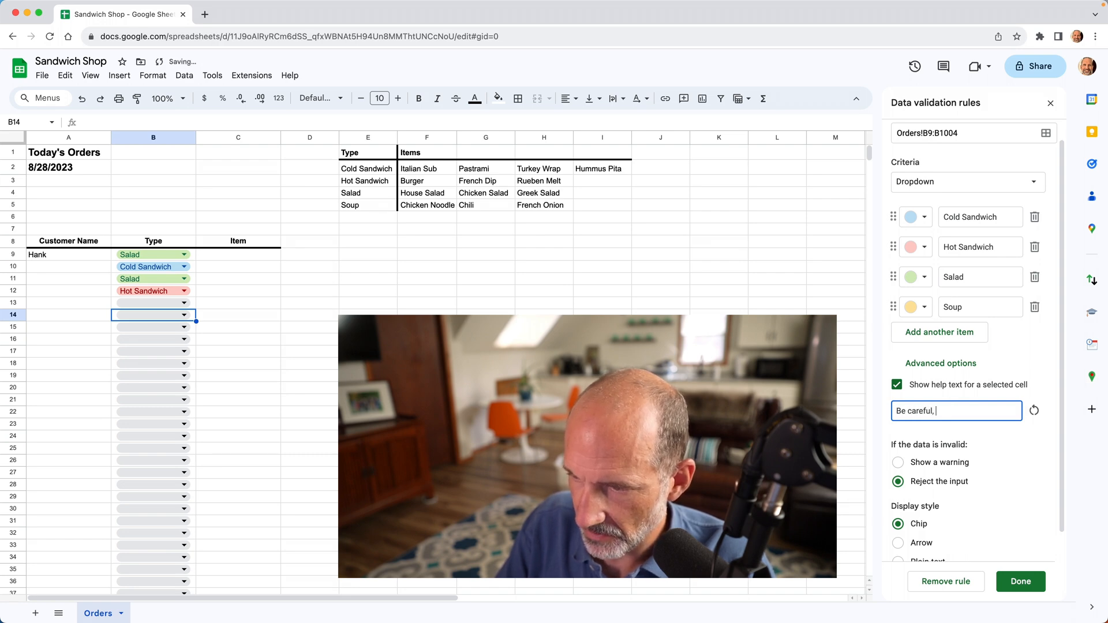
type("remember what we talked")
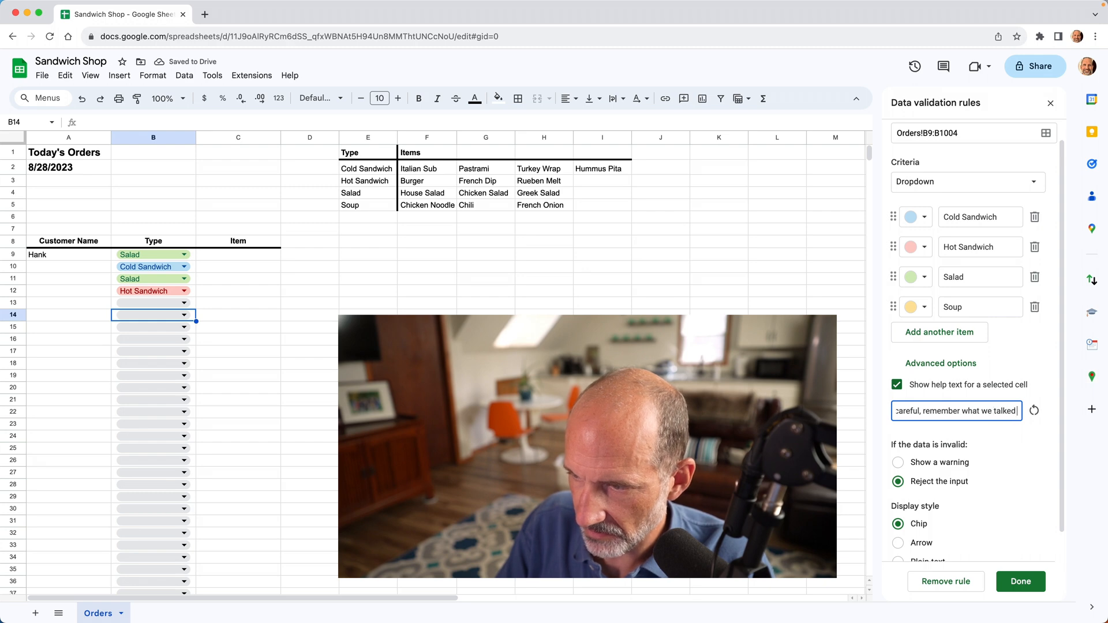
type("about in our meeti")
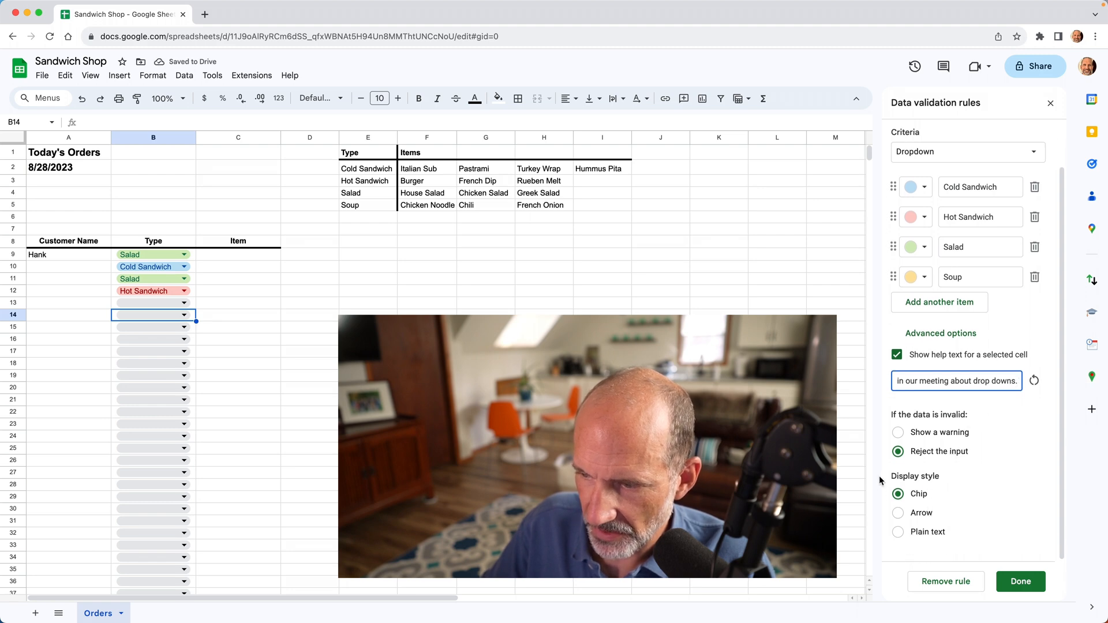
mouse_move(900, 518)
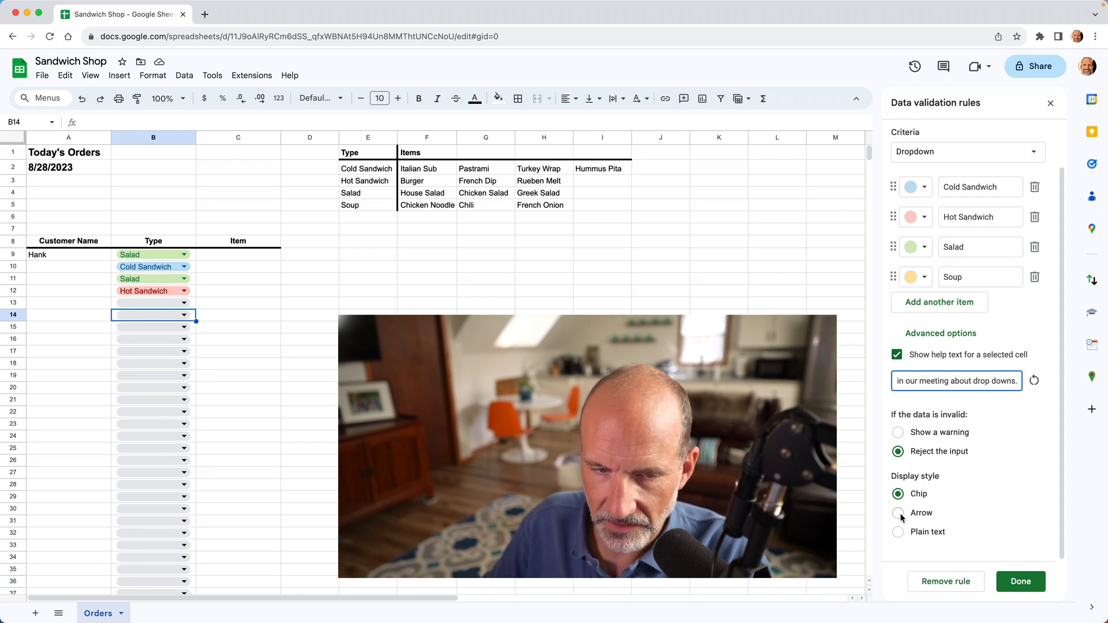
- Preview Arrow and Plain text styles, return to Chip, and save the rule
left_click(898, 513)
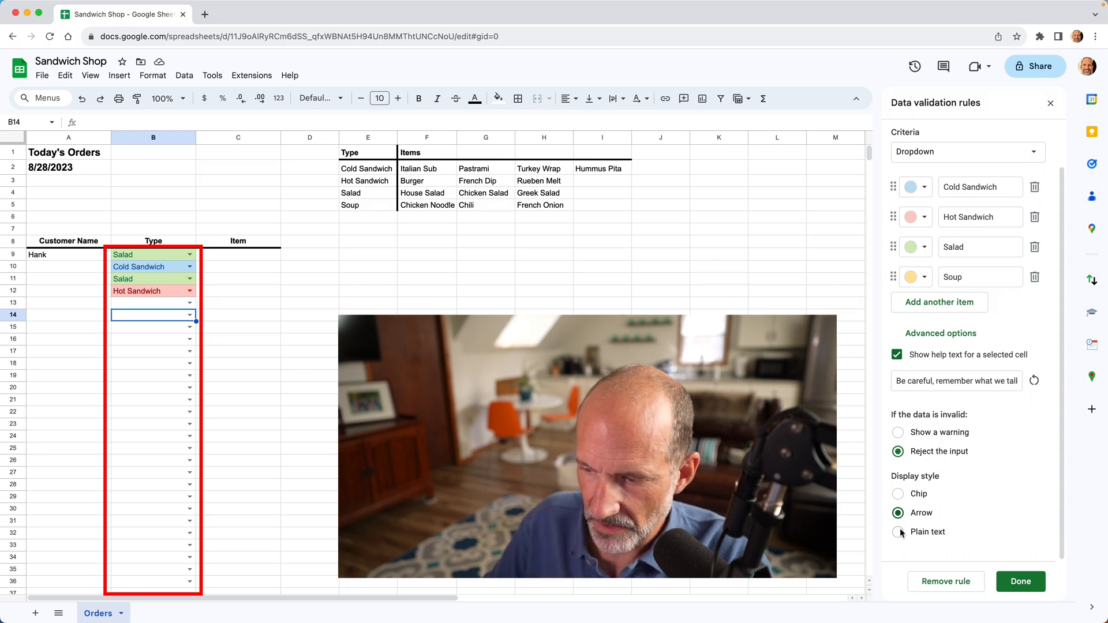
left_click(897, 531)
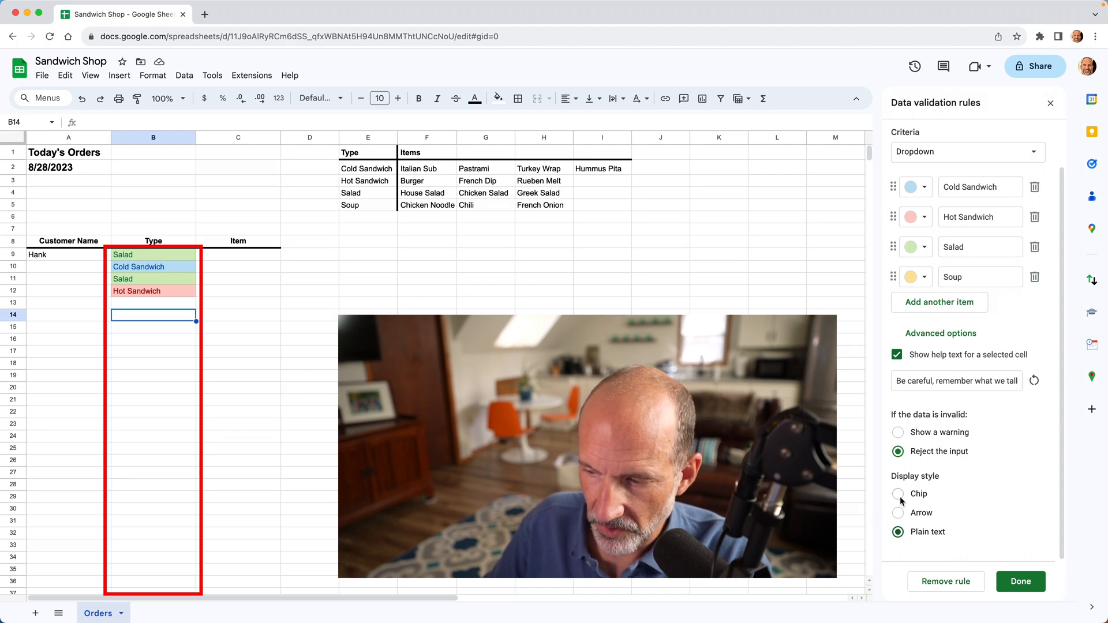
left_click(898, 493)
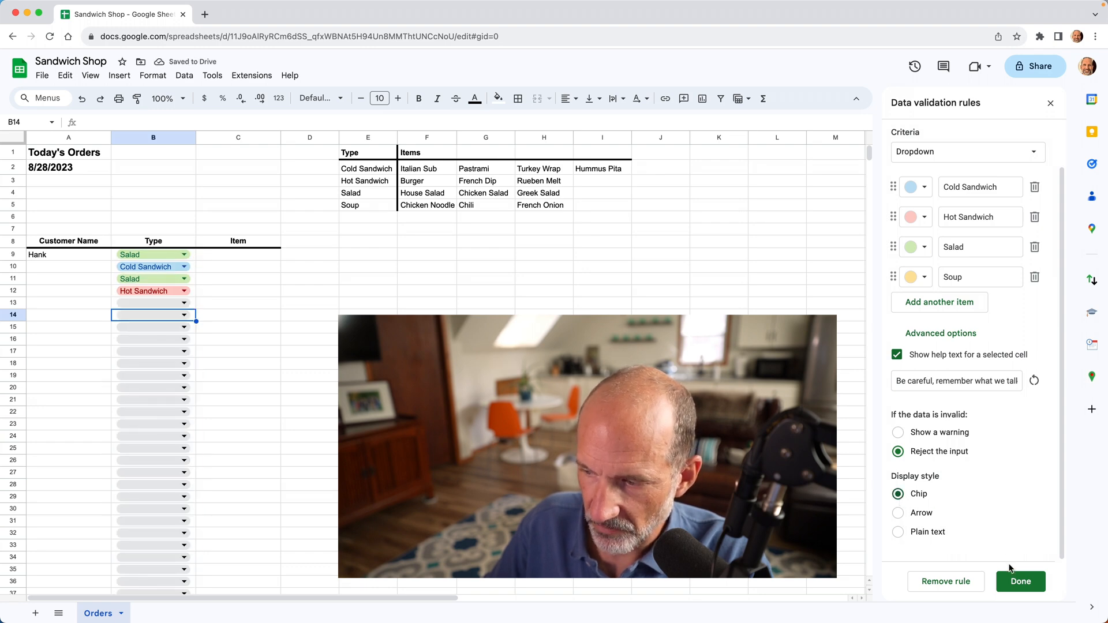
left_click(1020, 581)
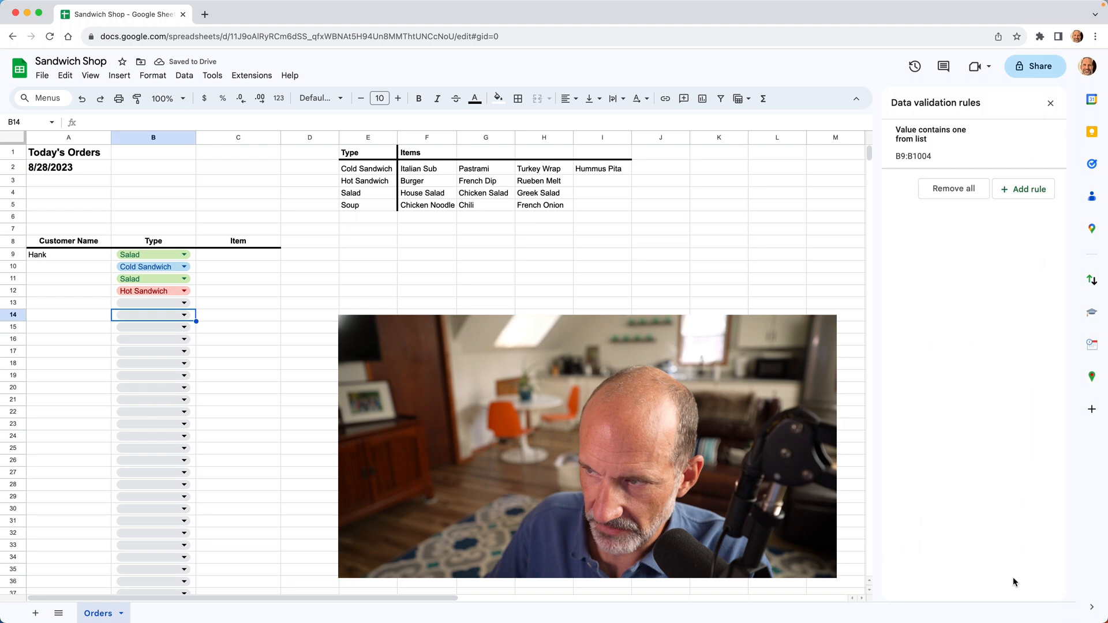
mouse_move(164, 338)
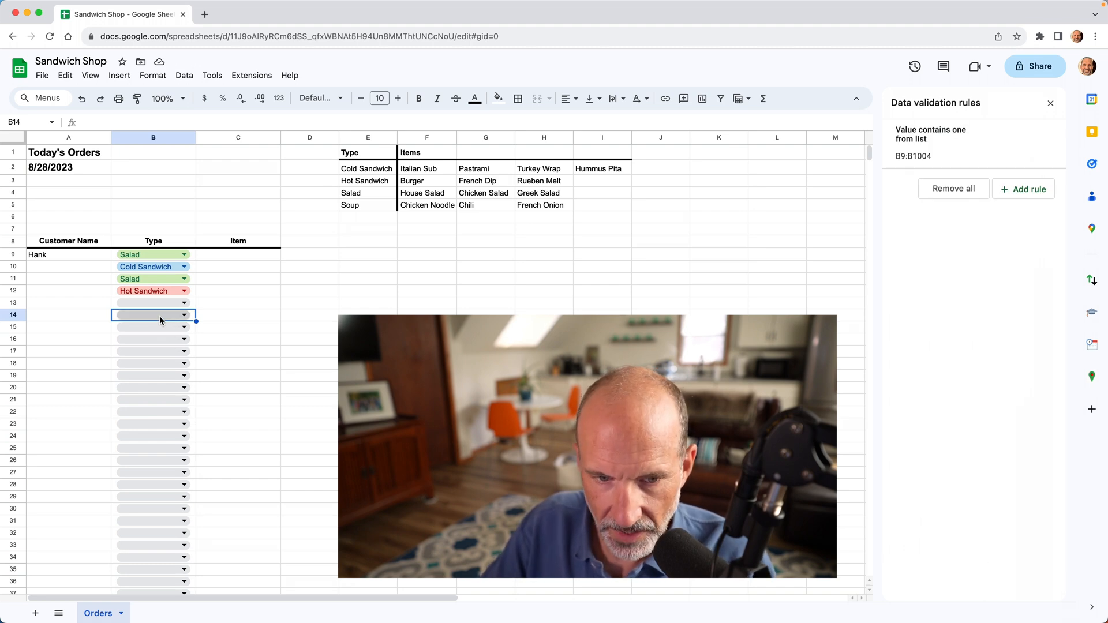
left_click(183, 314)
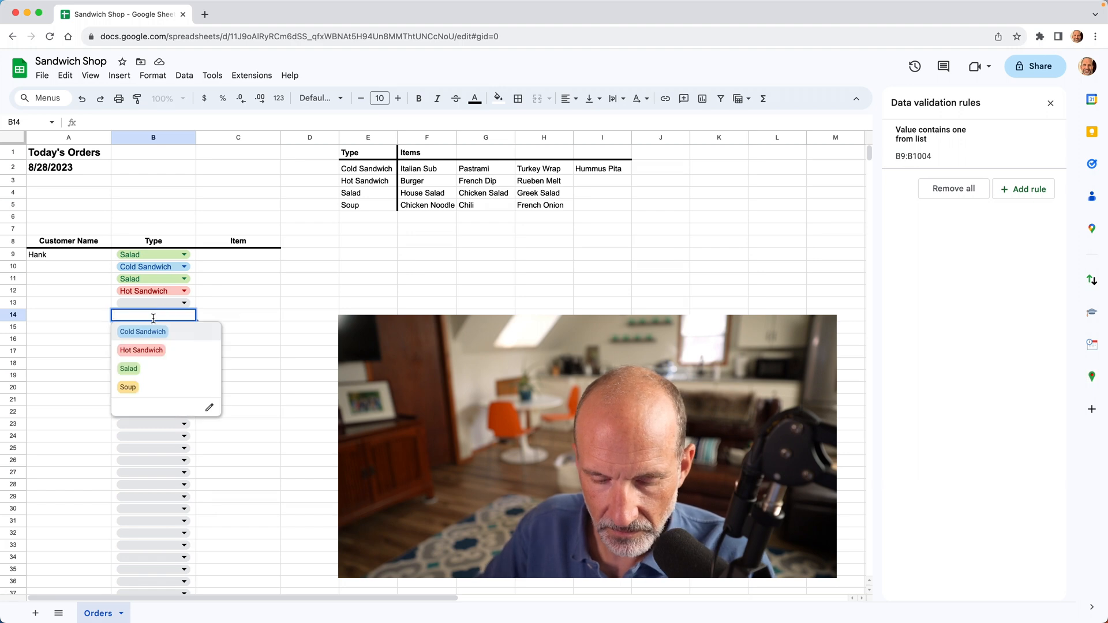
type("test")
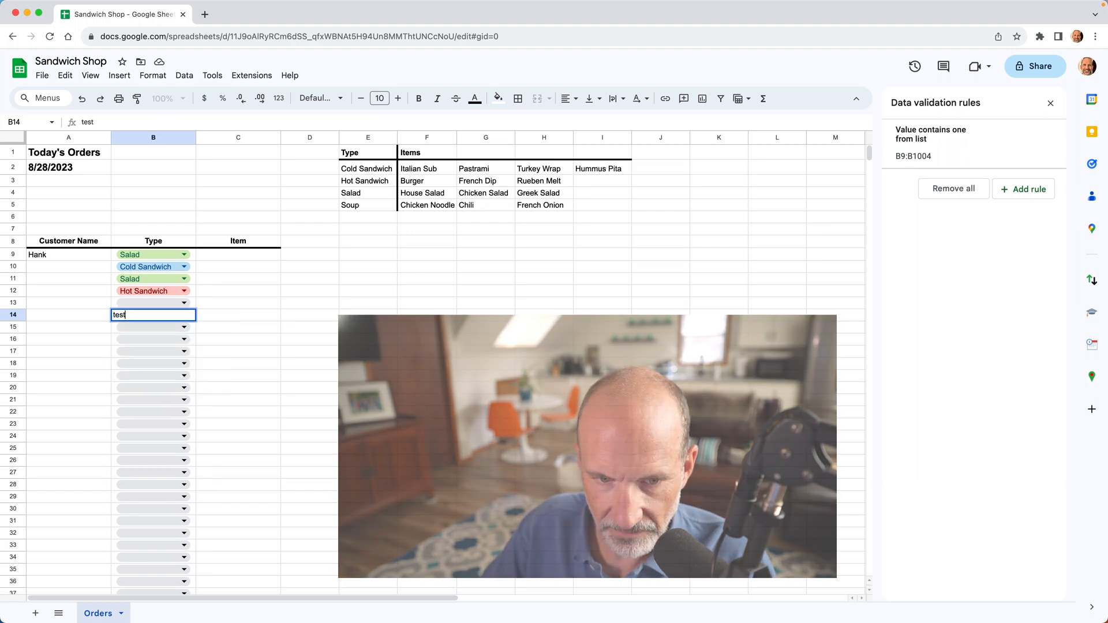
key("Return")
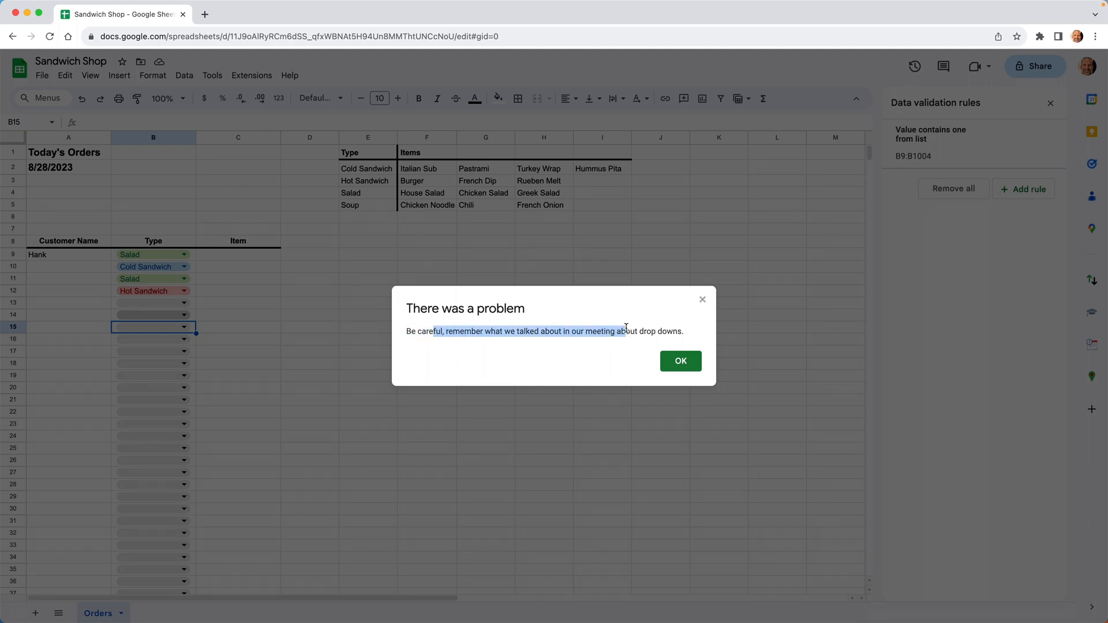
left_click(680, 361)
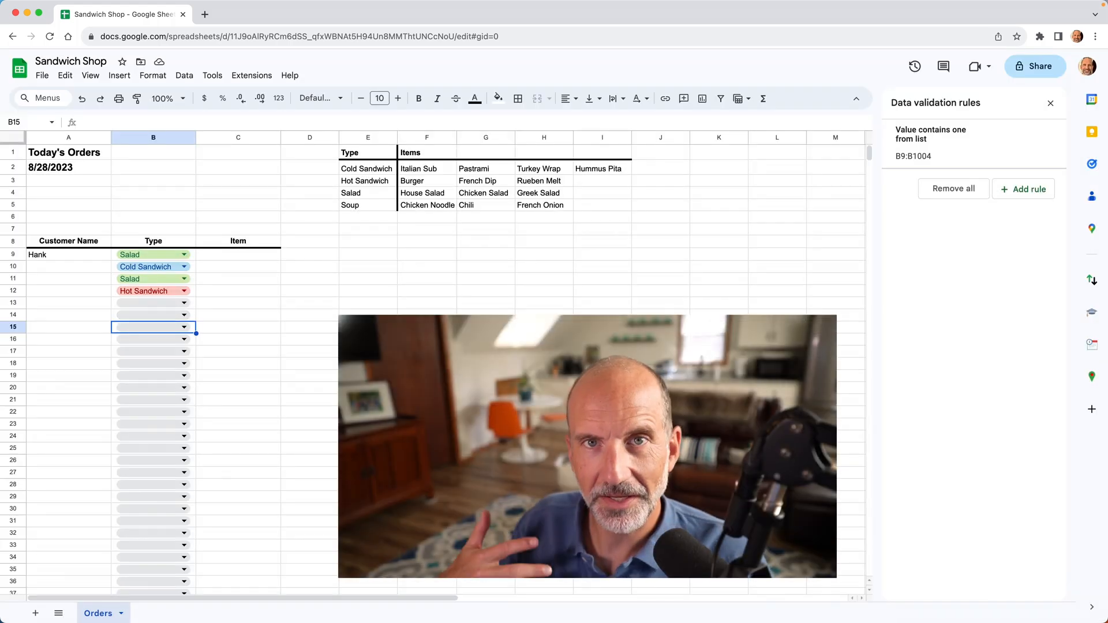
mouse_move(278, 366)
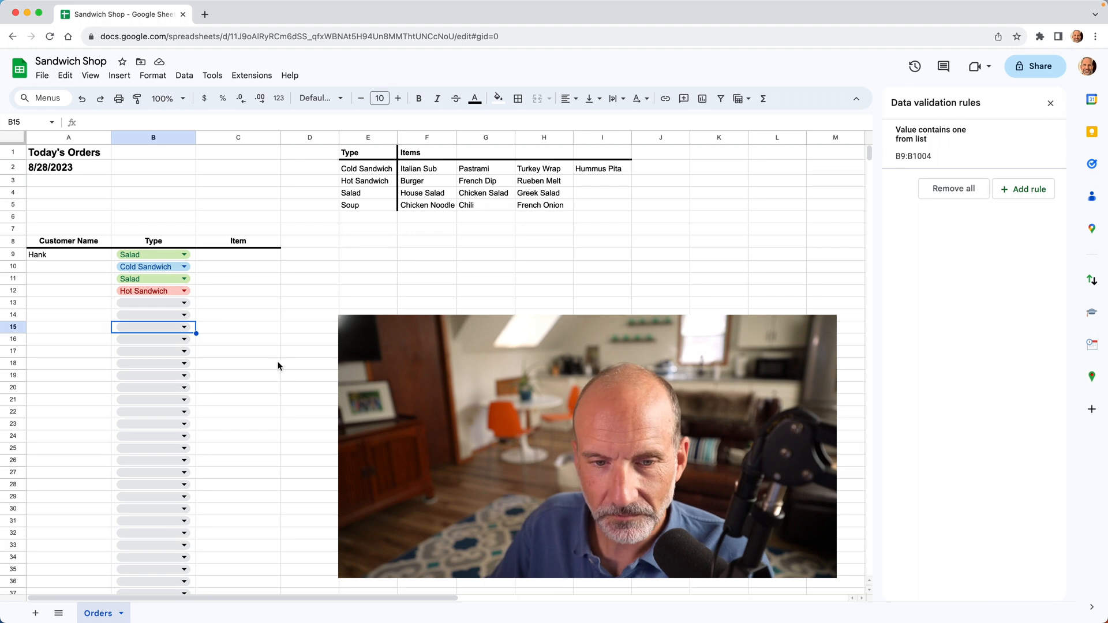
left_click(183, 255)
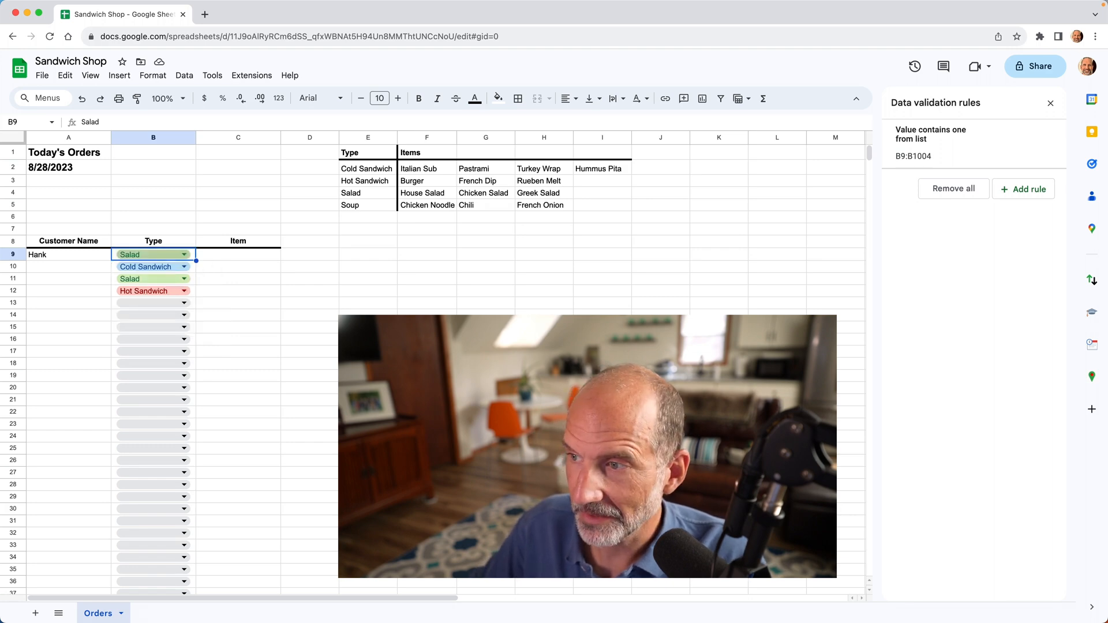
mouse_move(969, 161)
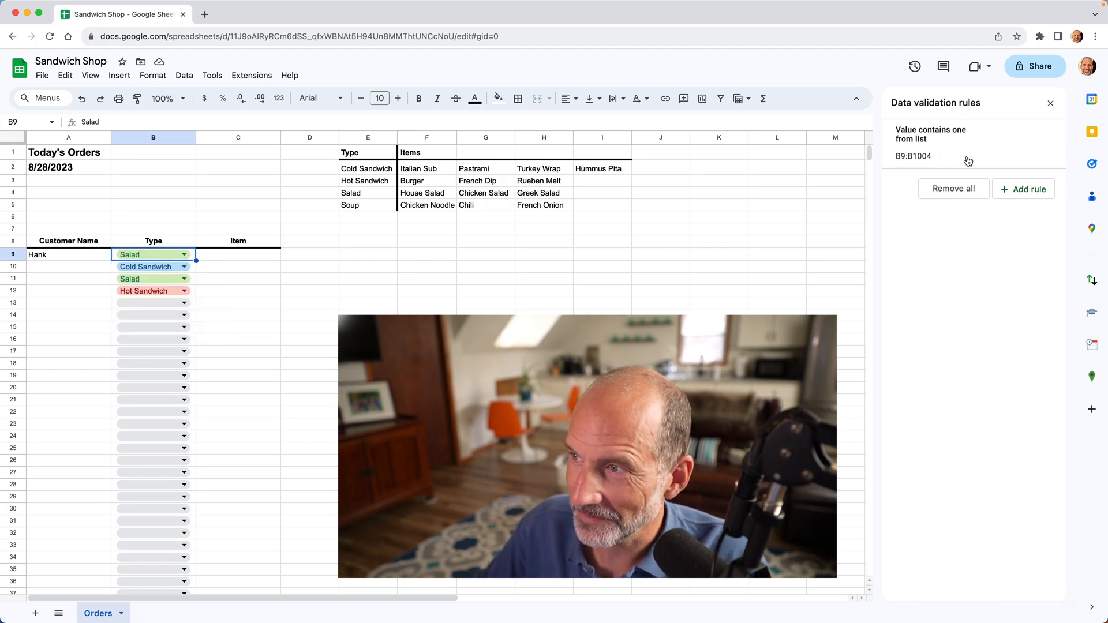
- Close the Data validation rules sidebar and select Hank's Item cell C9
left_click(1051, 103)
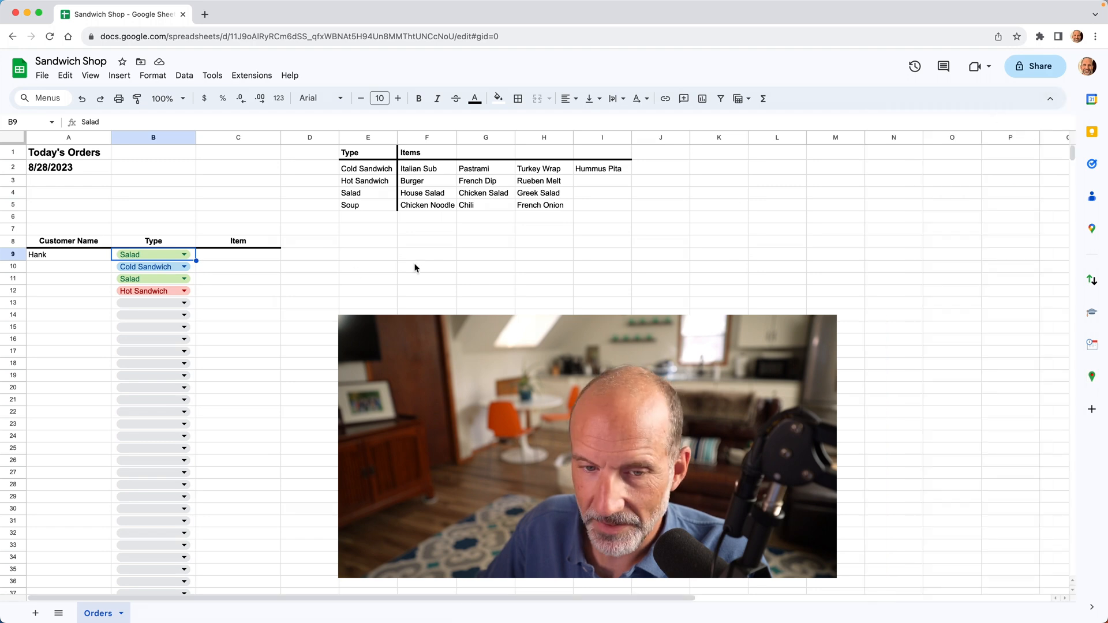
left_click(238, 255)
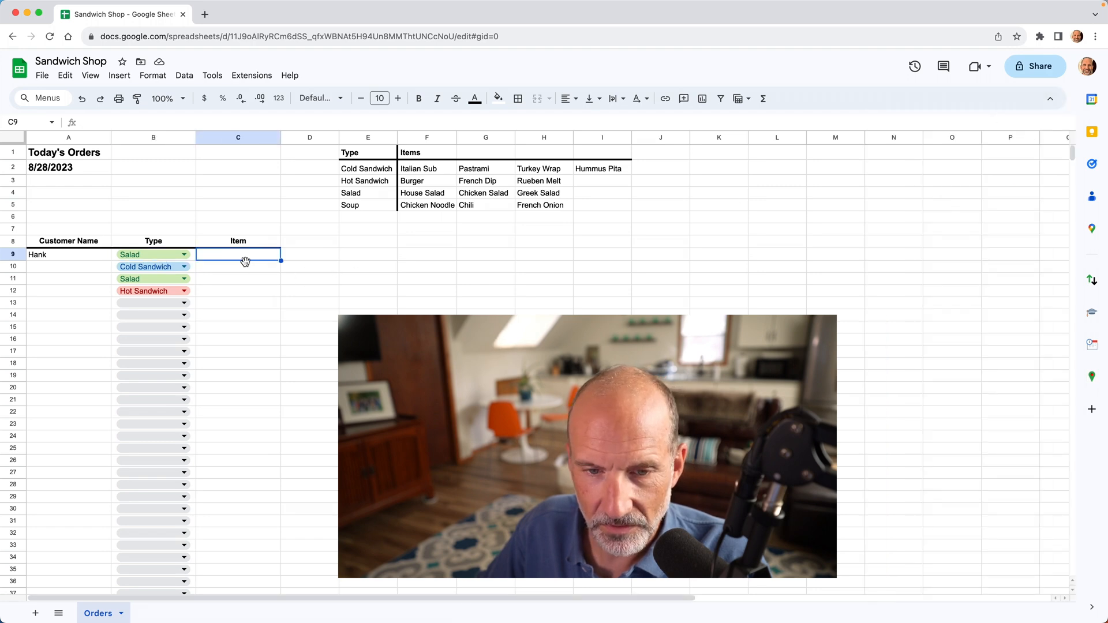
mouse_move(262, 283)
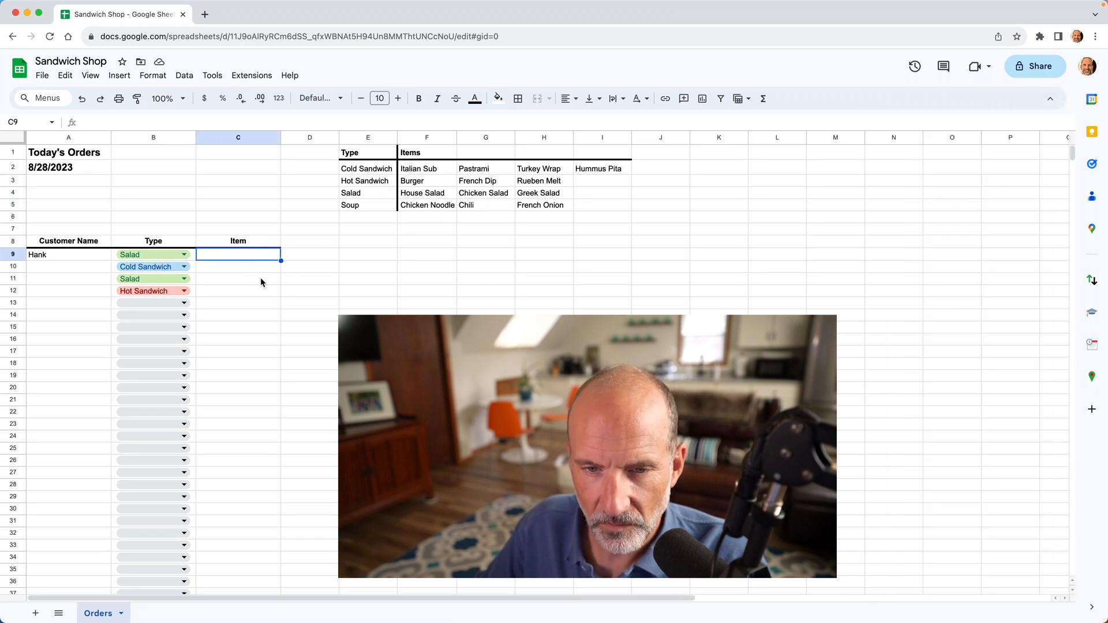
mouse_move(325, 281)
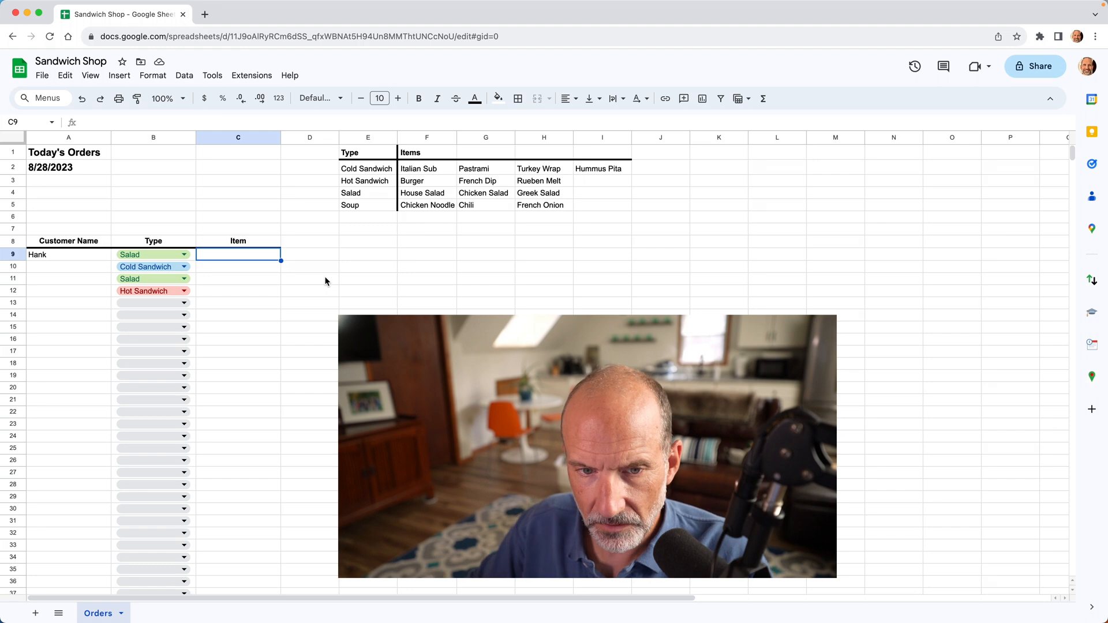
- Open the dropdown rule editor for the empty Type cell B18
left_click(153, 255)
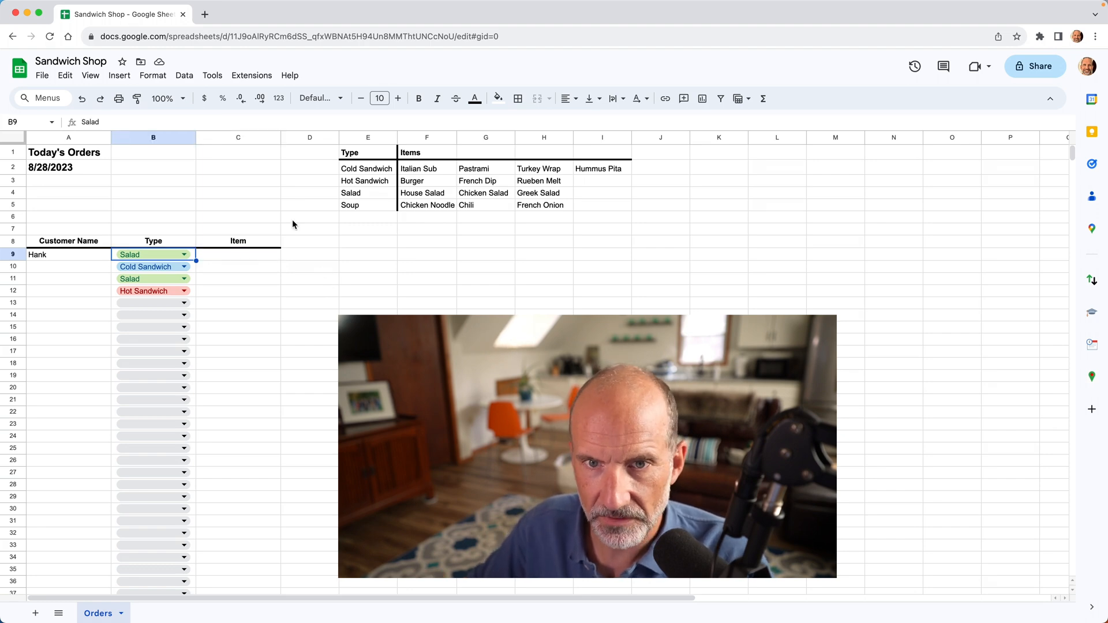
left_click(252, 75)
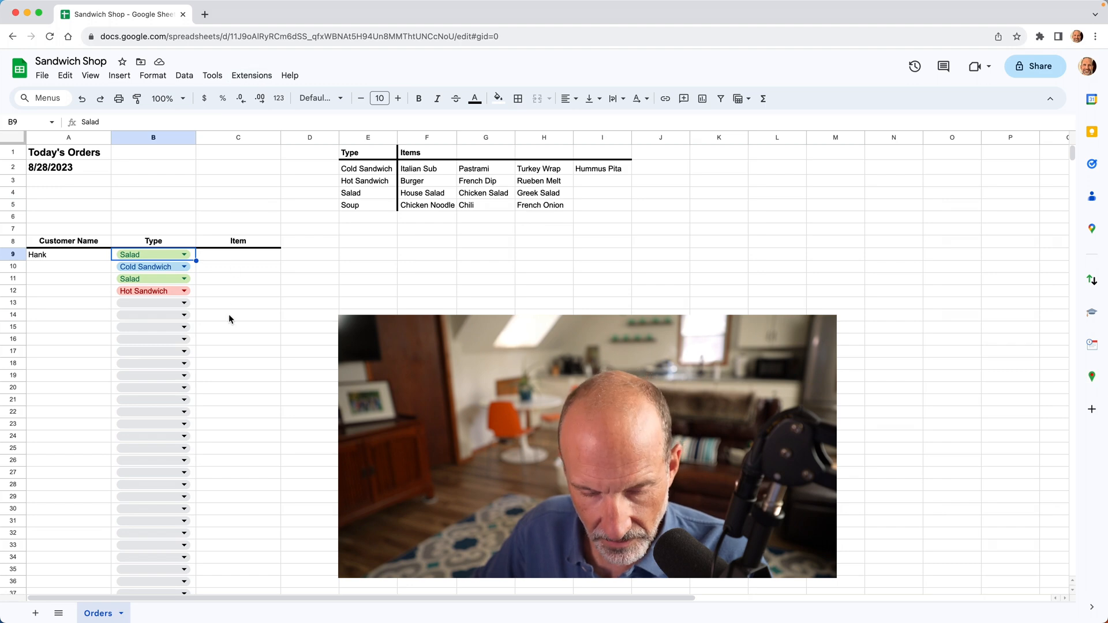
right_click(142, 363)
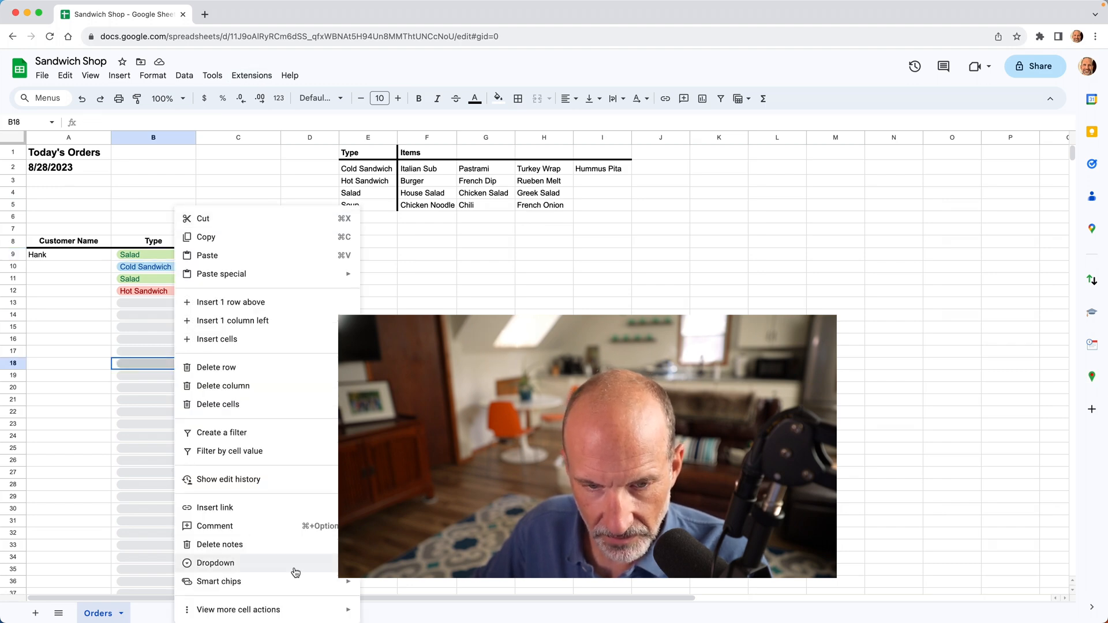
left_click(214, 563)
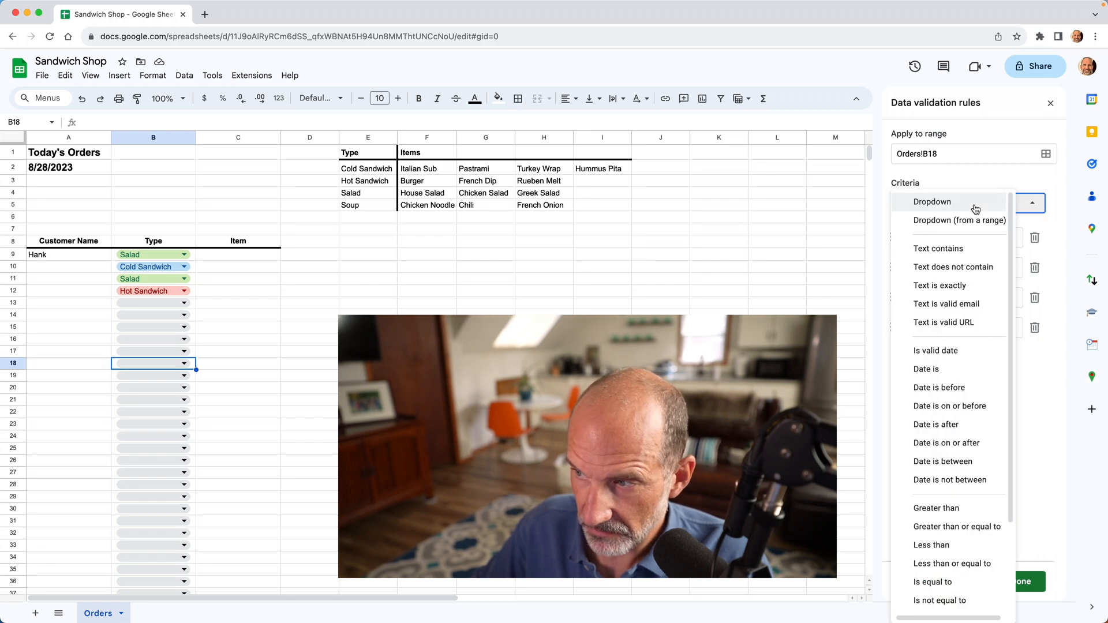
mouse_move(959, 220)
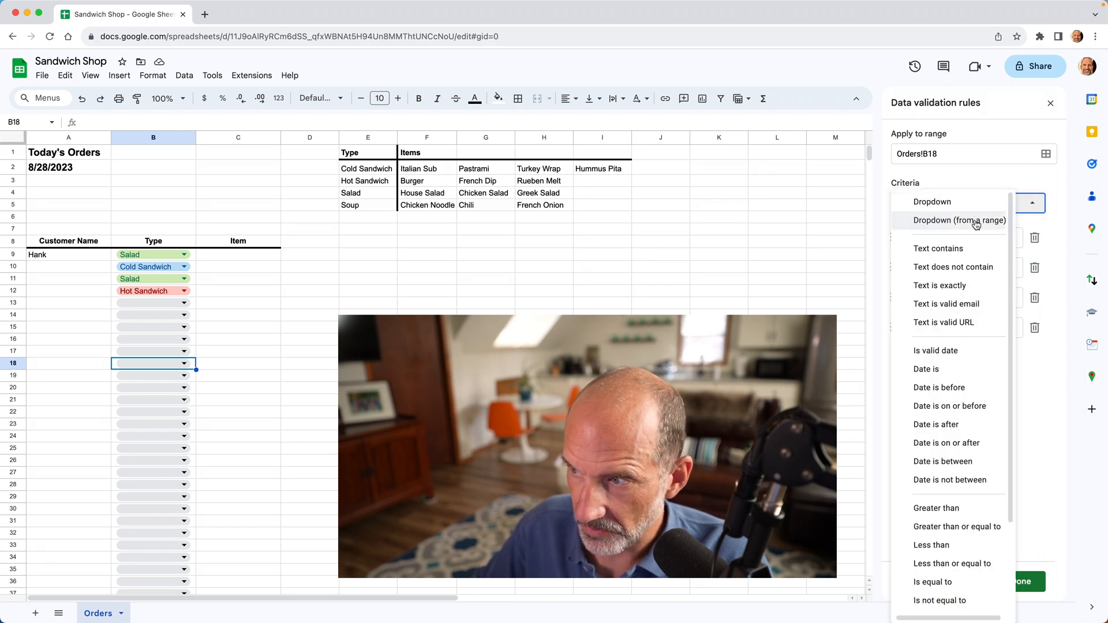
- Set B18's criteria to Dropdown (from a range) E$2:E$5 and save
left_click(959, 221)
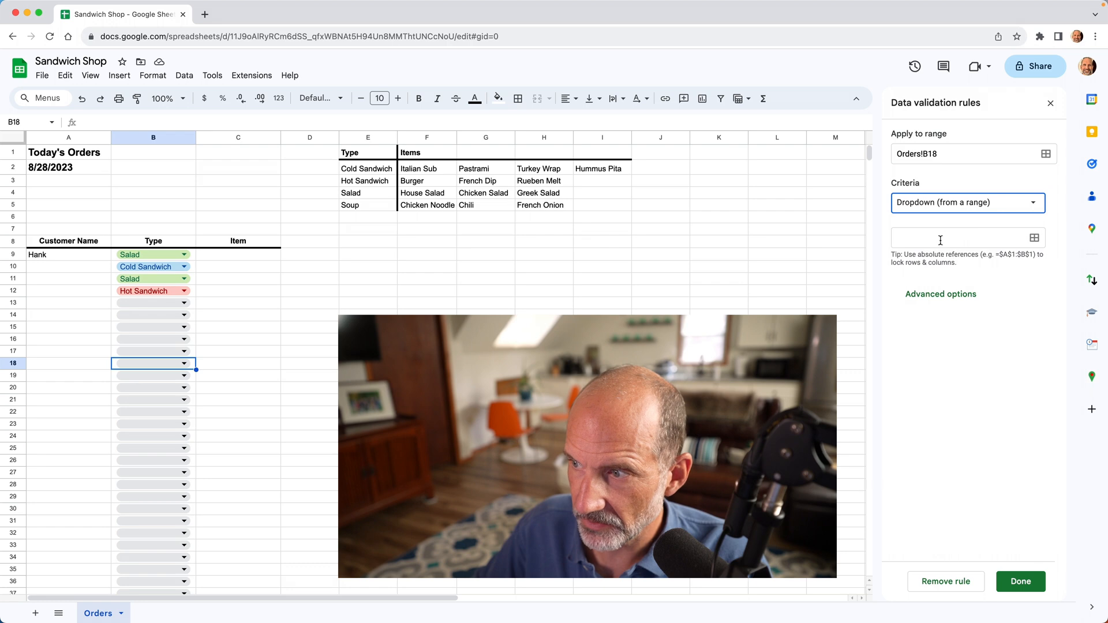
left_click(961, 238)
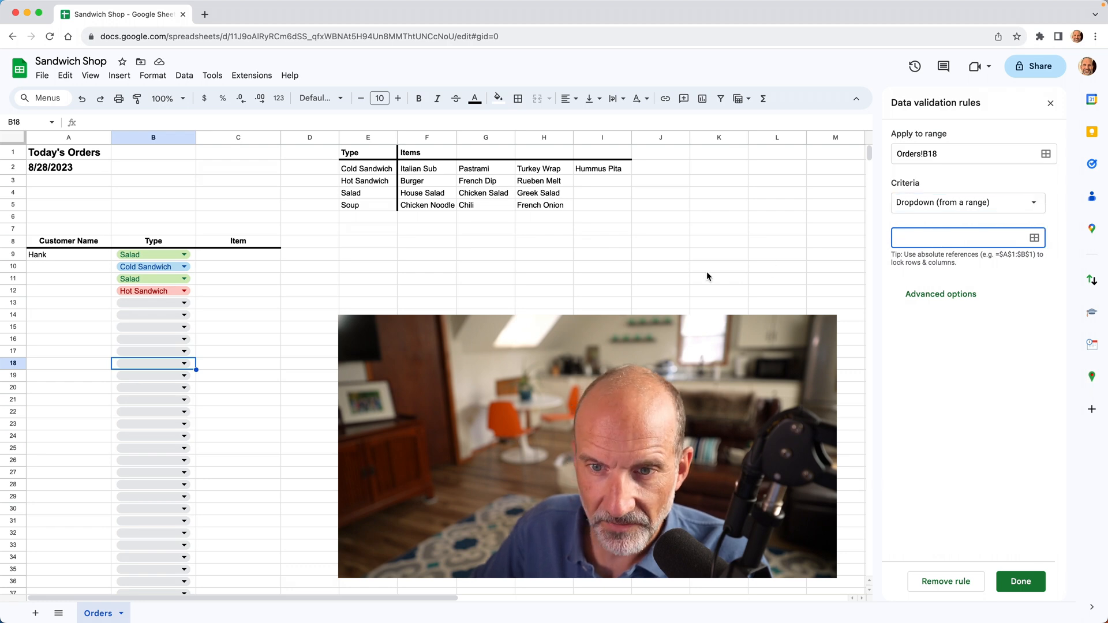
mouse_move(358, 199)
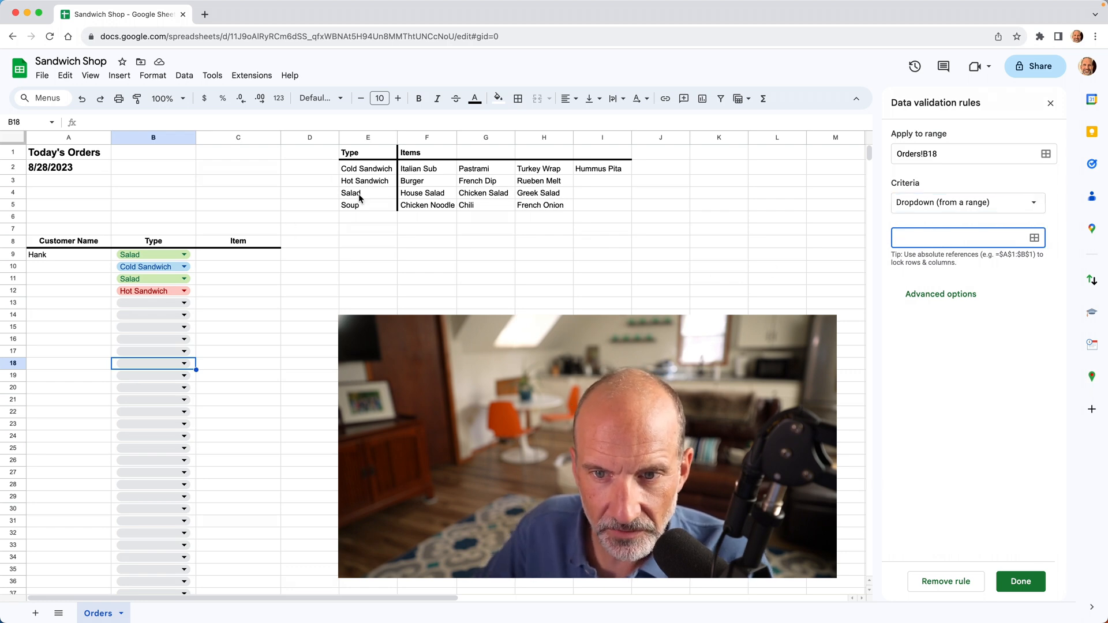
mouse_move(381, 204)
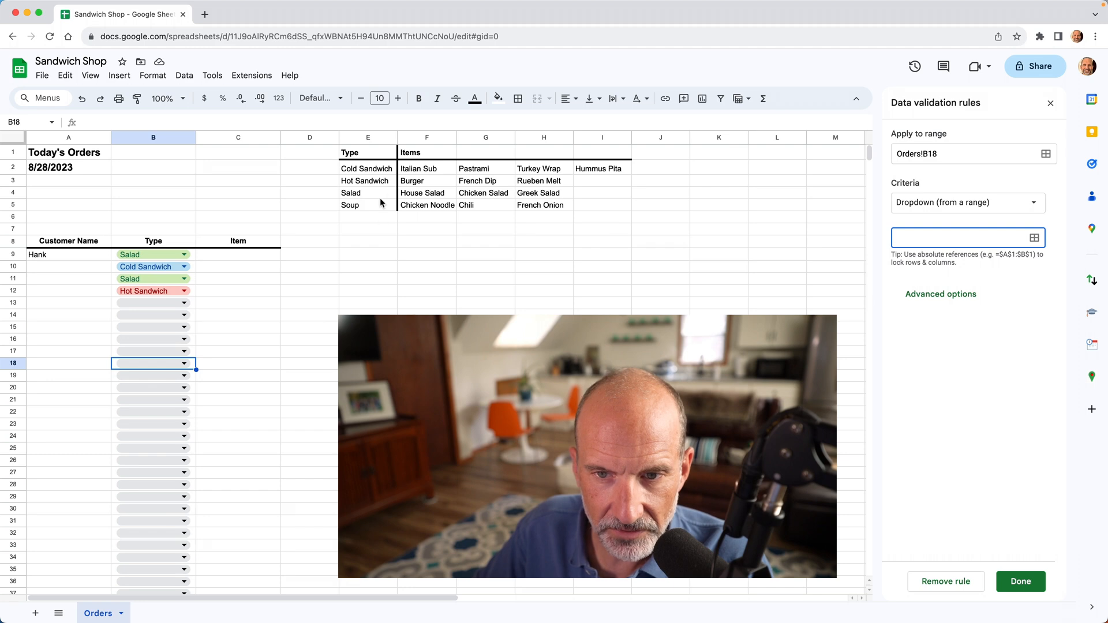
mouse_move(374, 170)
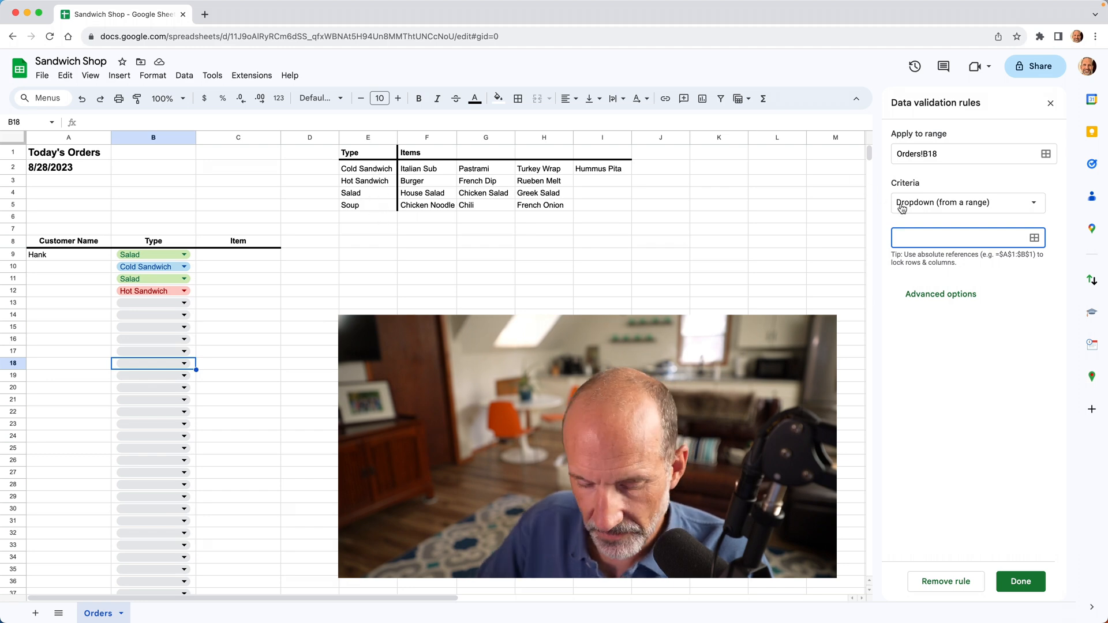
type("E2:")
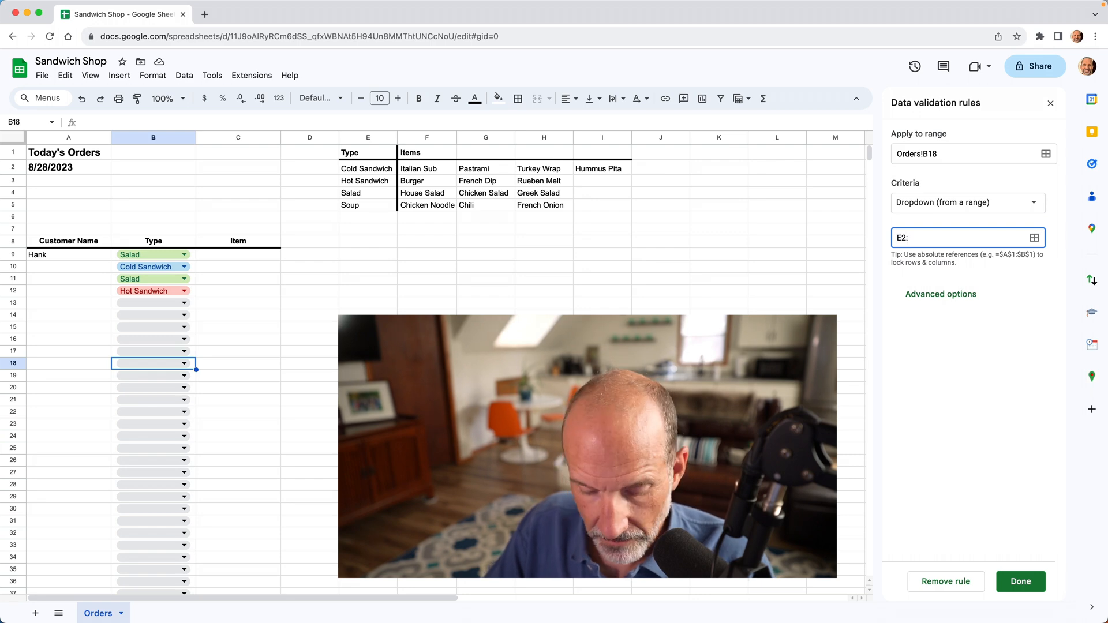
type("%")
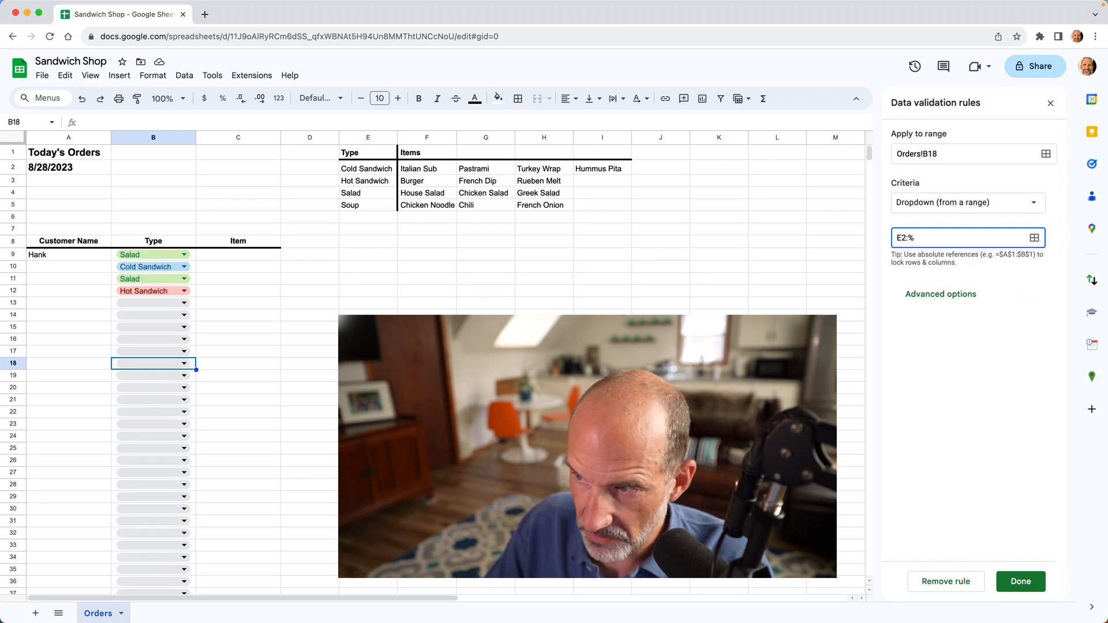
type("E")
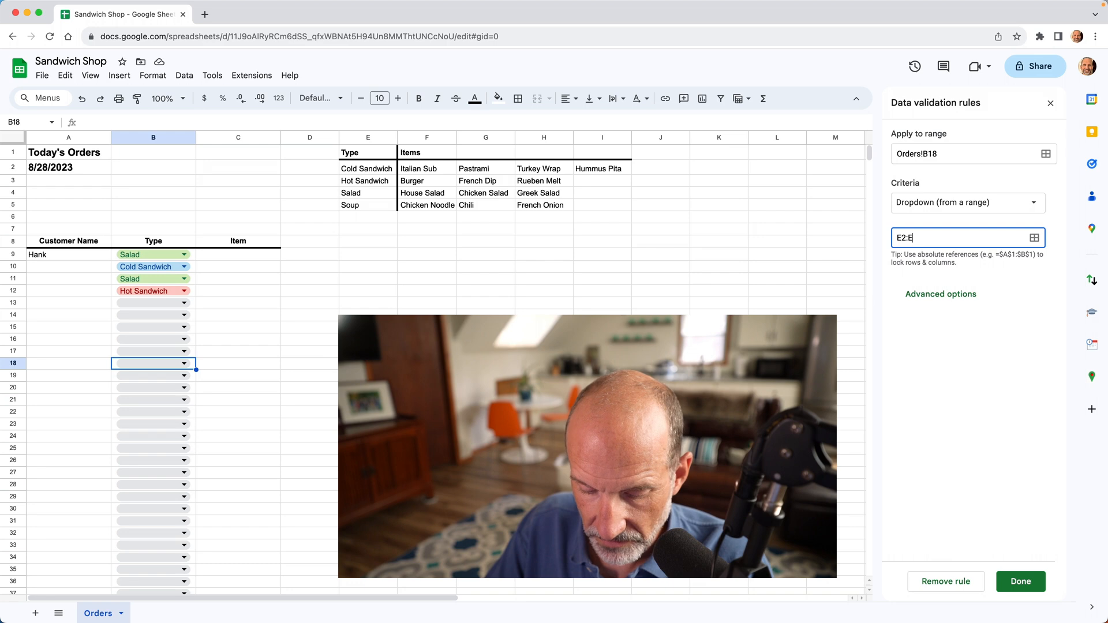
type("5")
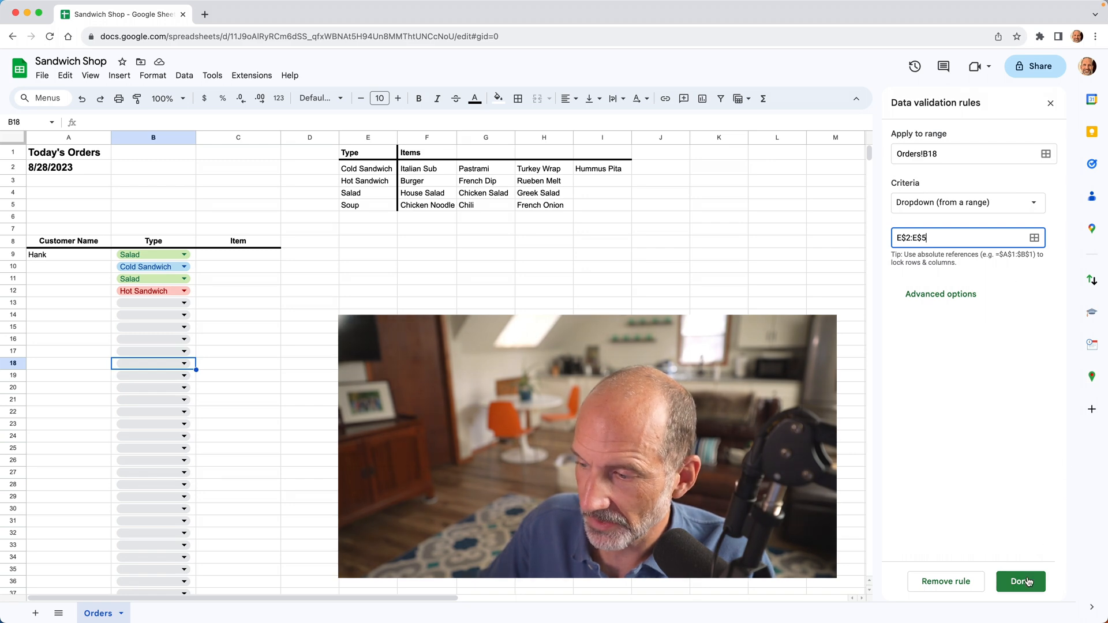
left_click(1020, 582)
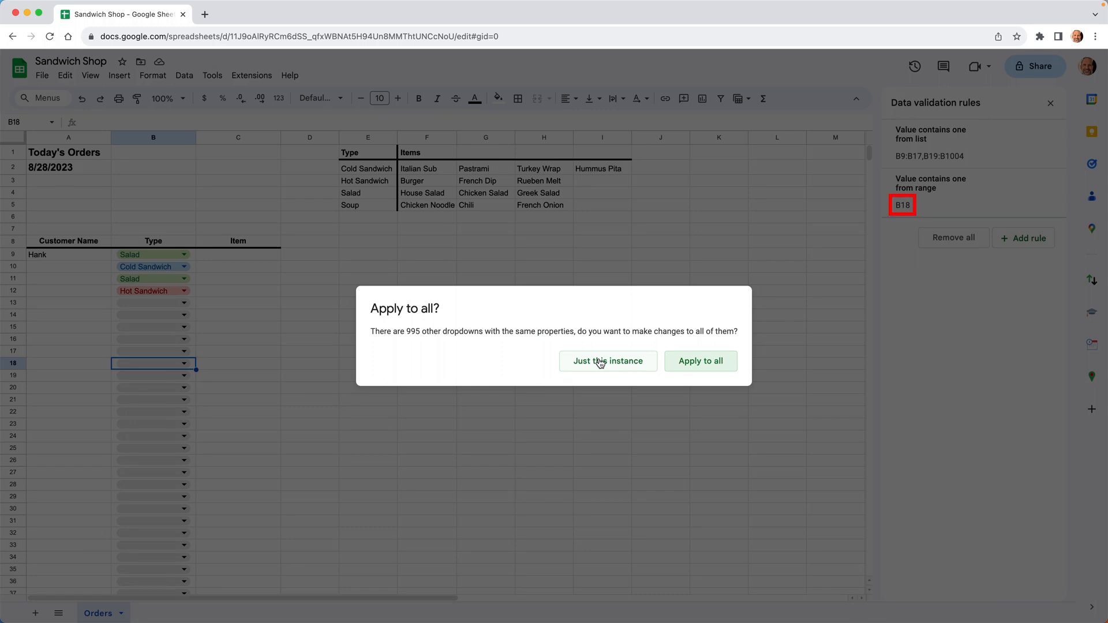
mouse_move(700, 361)
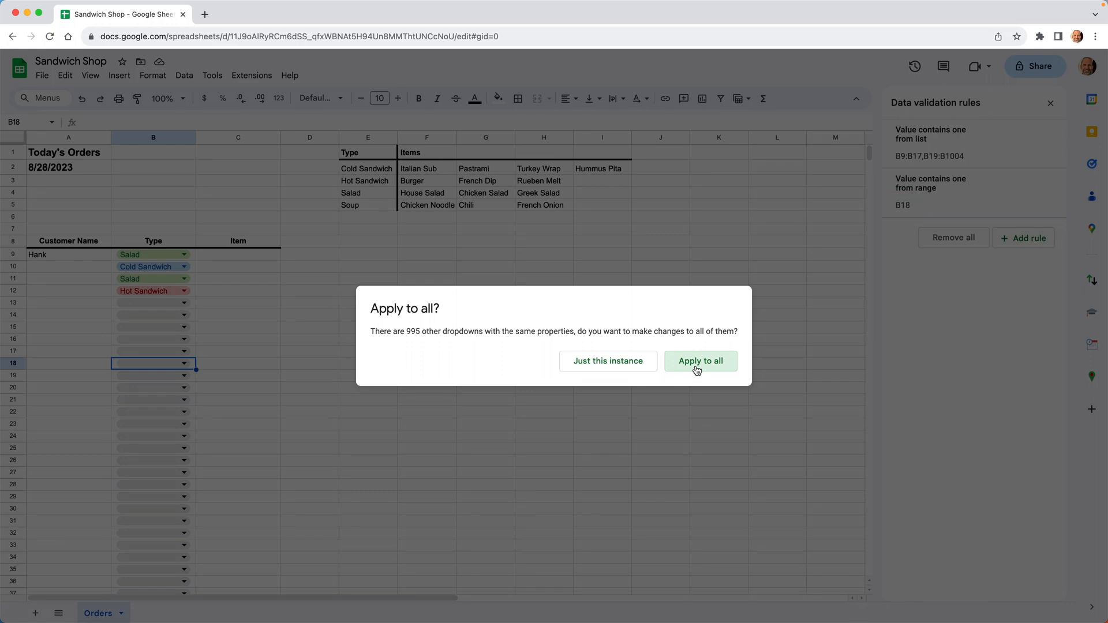
- Apply the range-based rule to all Type dropdowns and check B11's choices
left_click(700, 361)
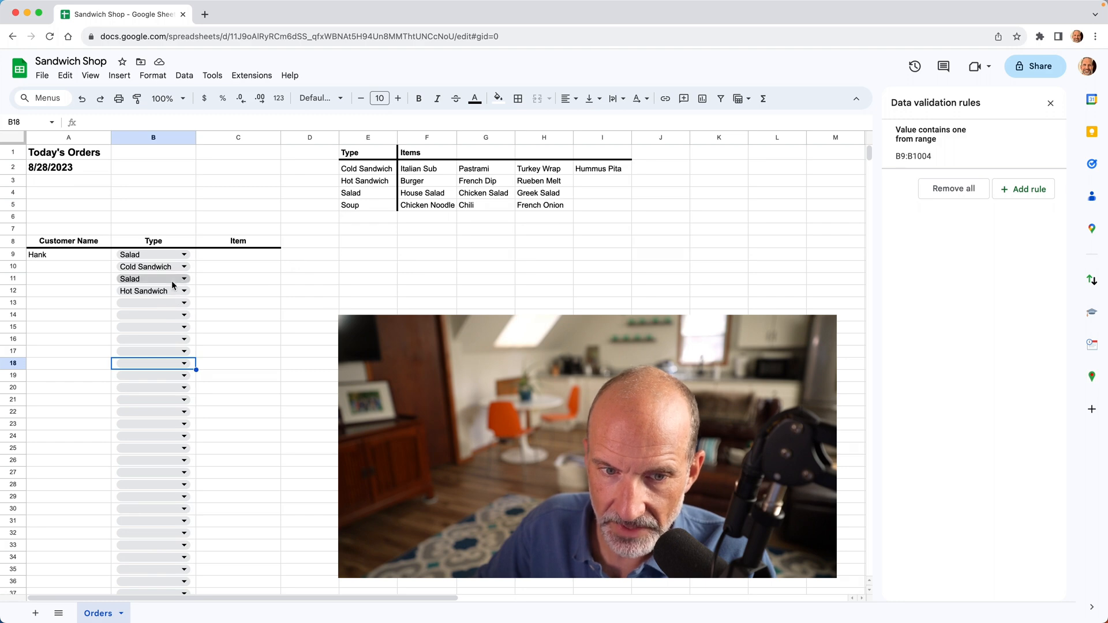
left_click(183, 278)
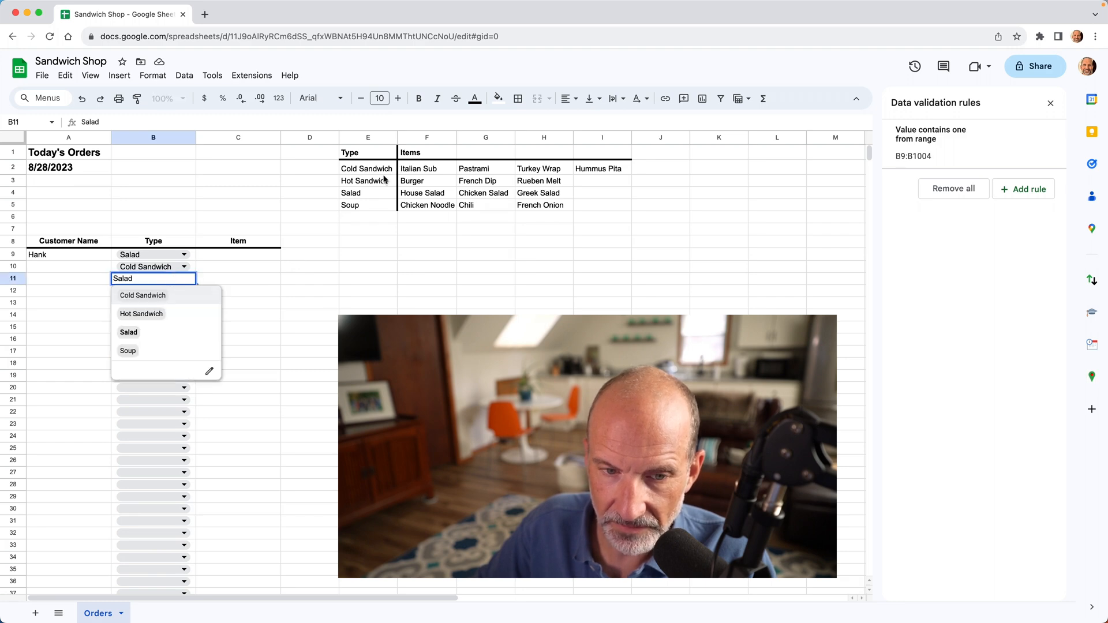
mouse_move(141, 314)
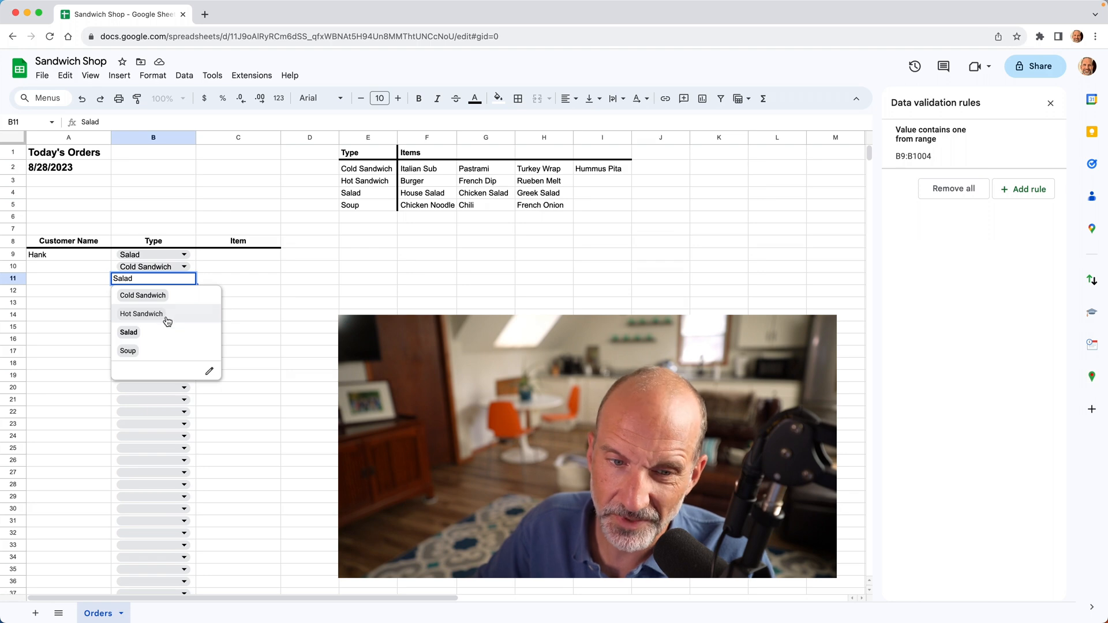
mouse_move(155, 353)
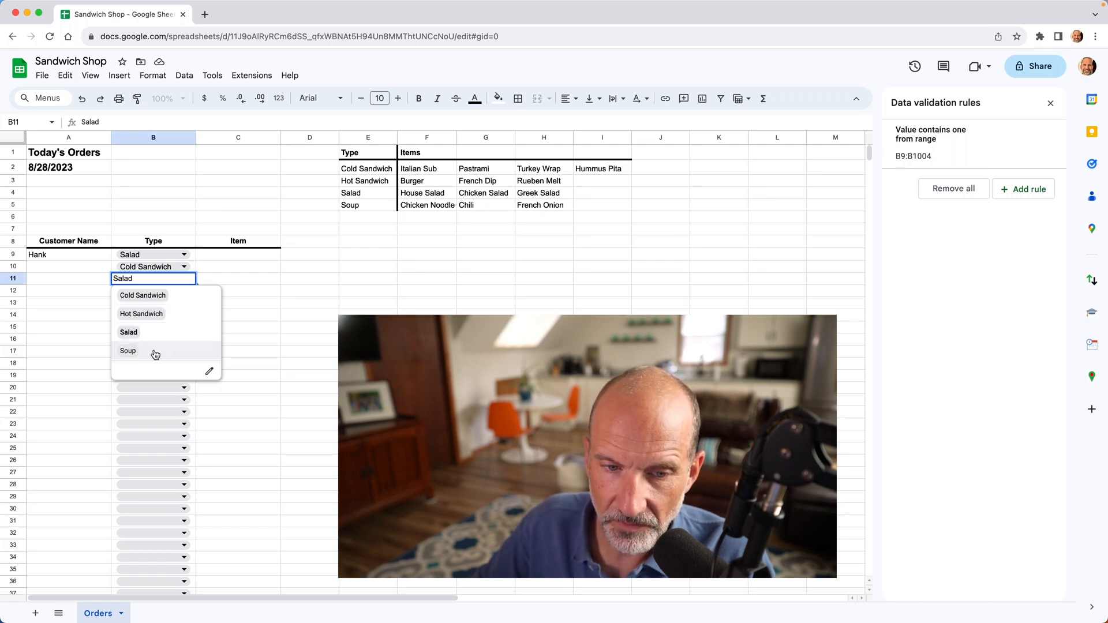
mouse_move(176, 314)
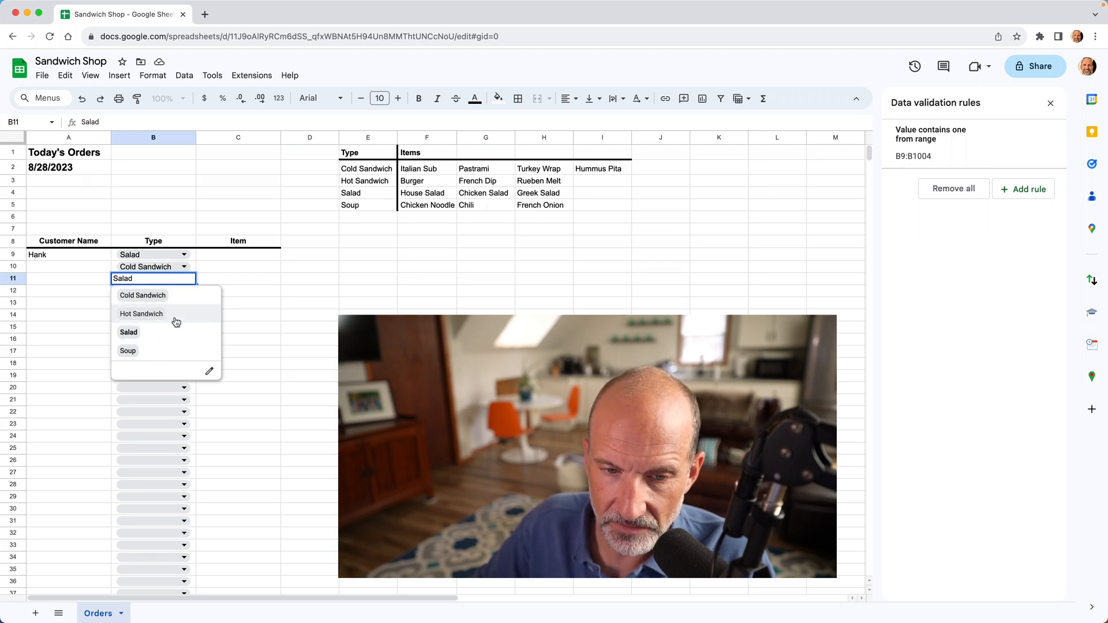
mouse_move(186, 322)
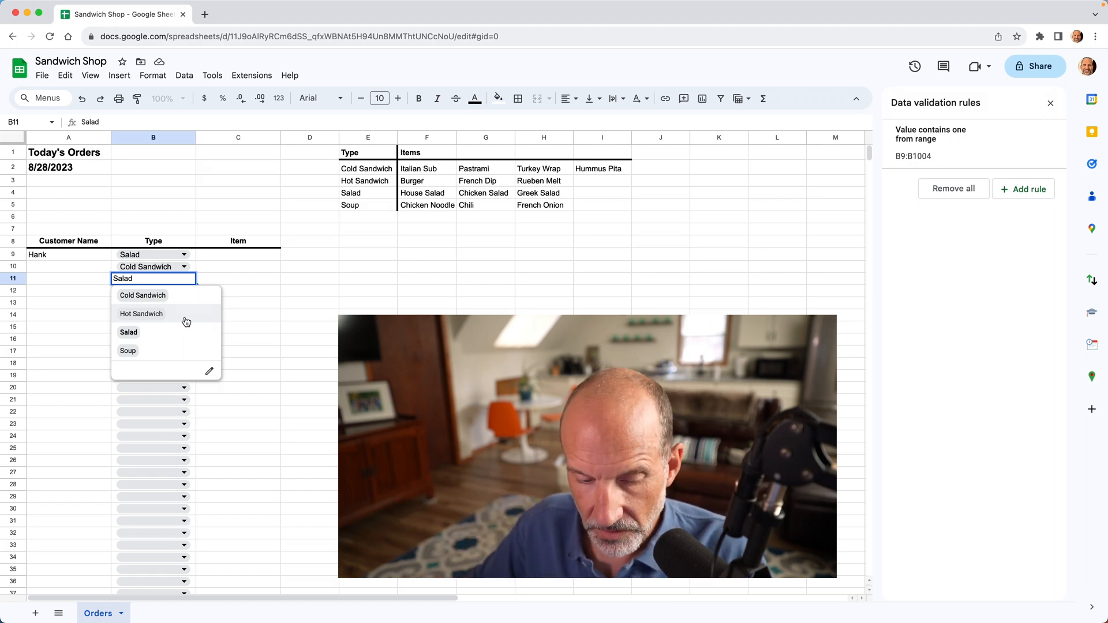
left_click(129, 333)
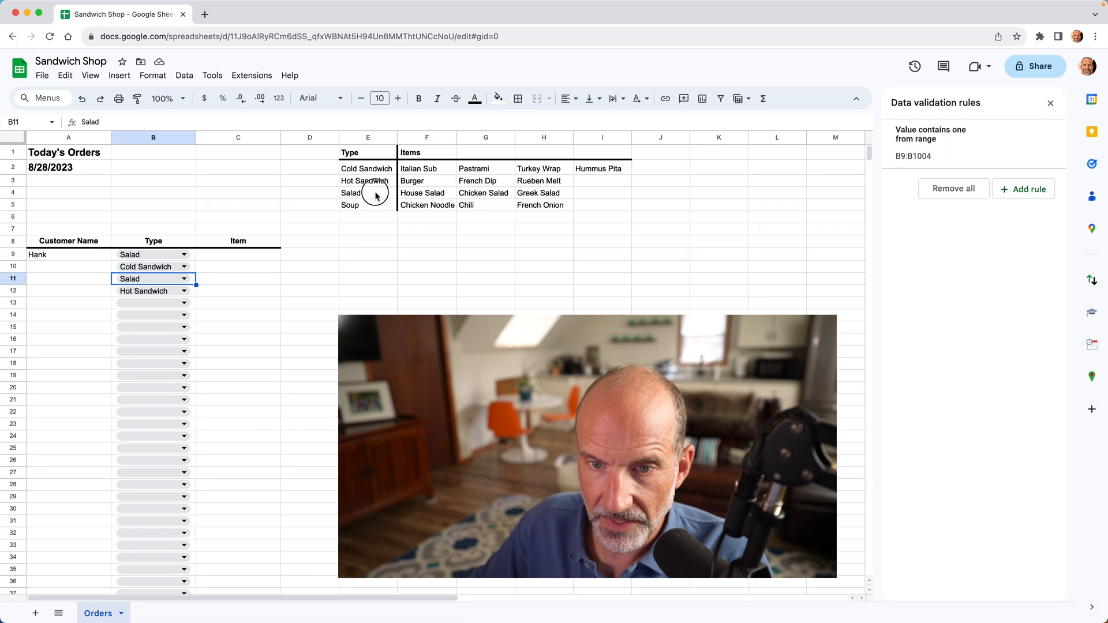
- Rename the Salad type in E4 to Apps and set B9's type to Apps
left_click(368, 192)
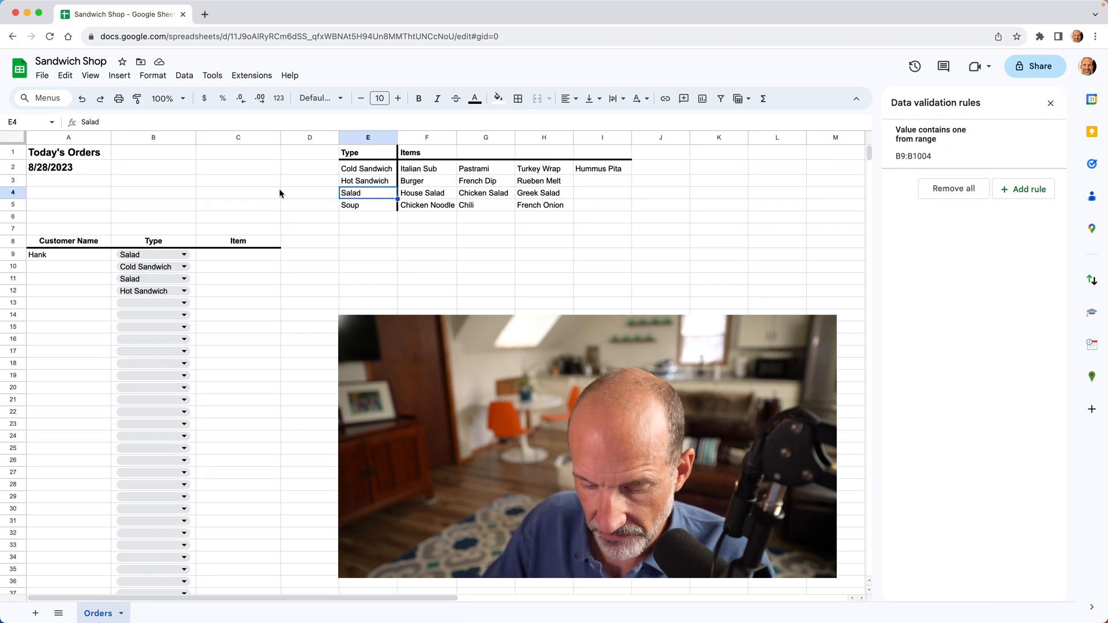
type("Apps")
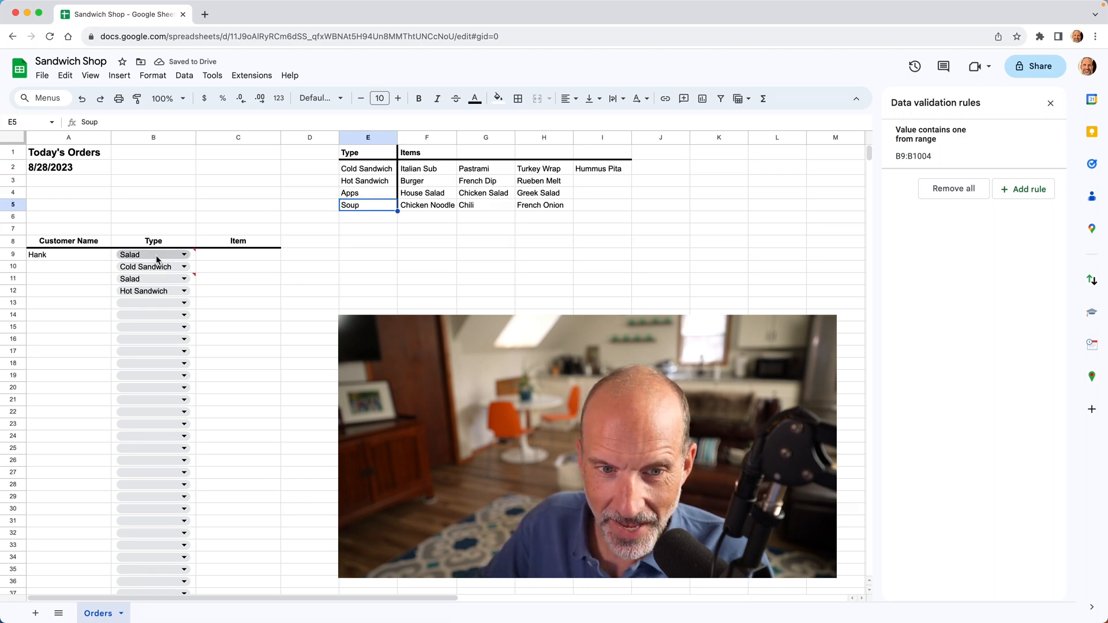
mouse_move(149, 278)
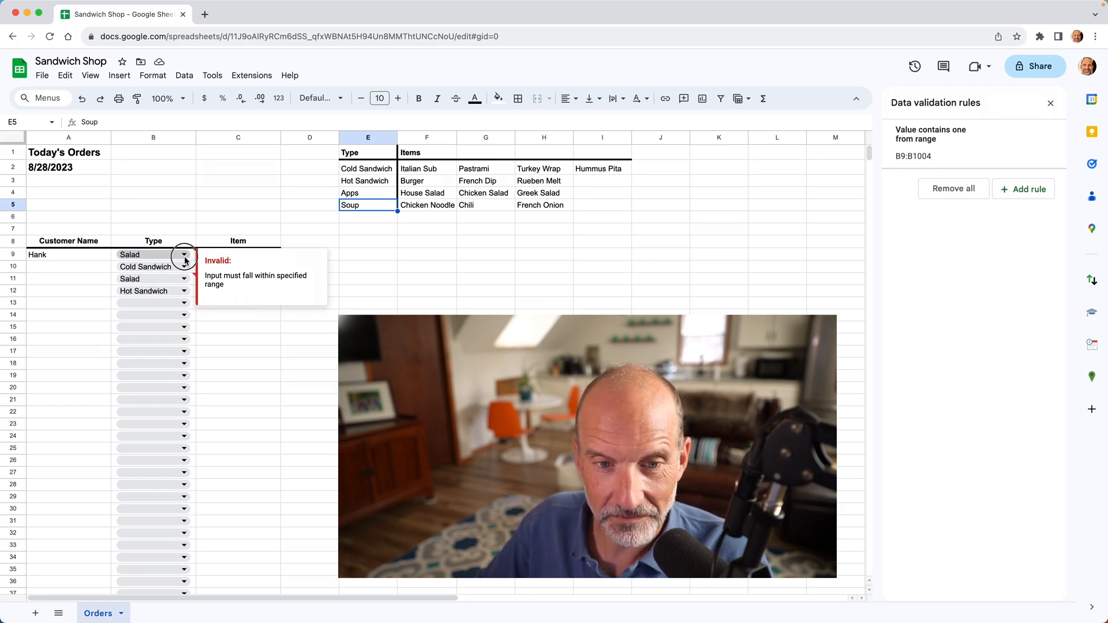
left_click(184, 255)
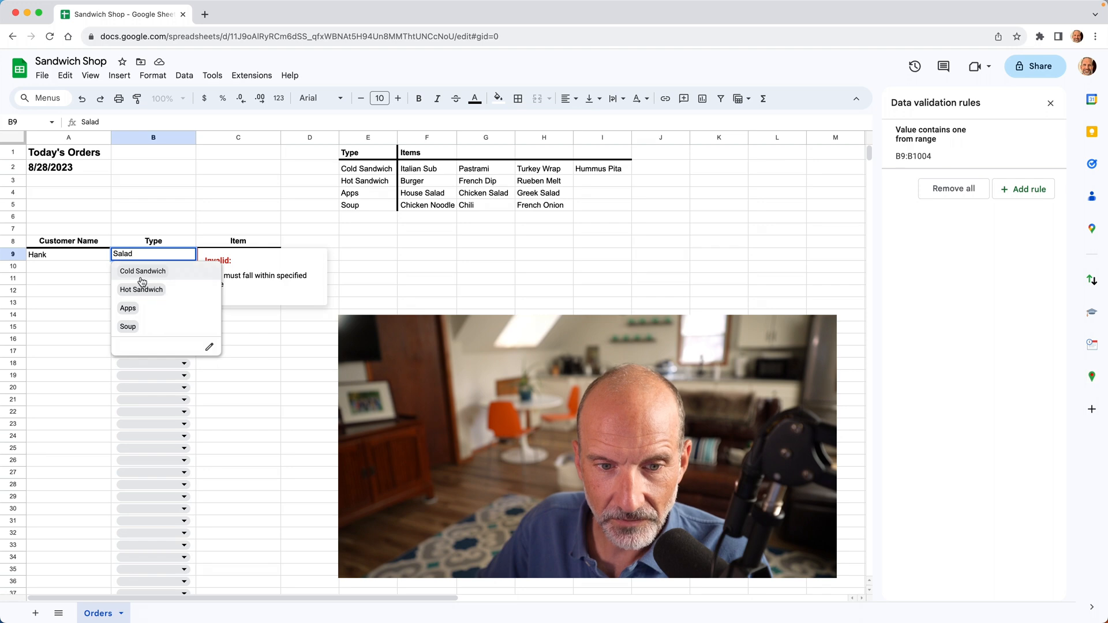
mouse_move(134, 311)
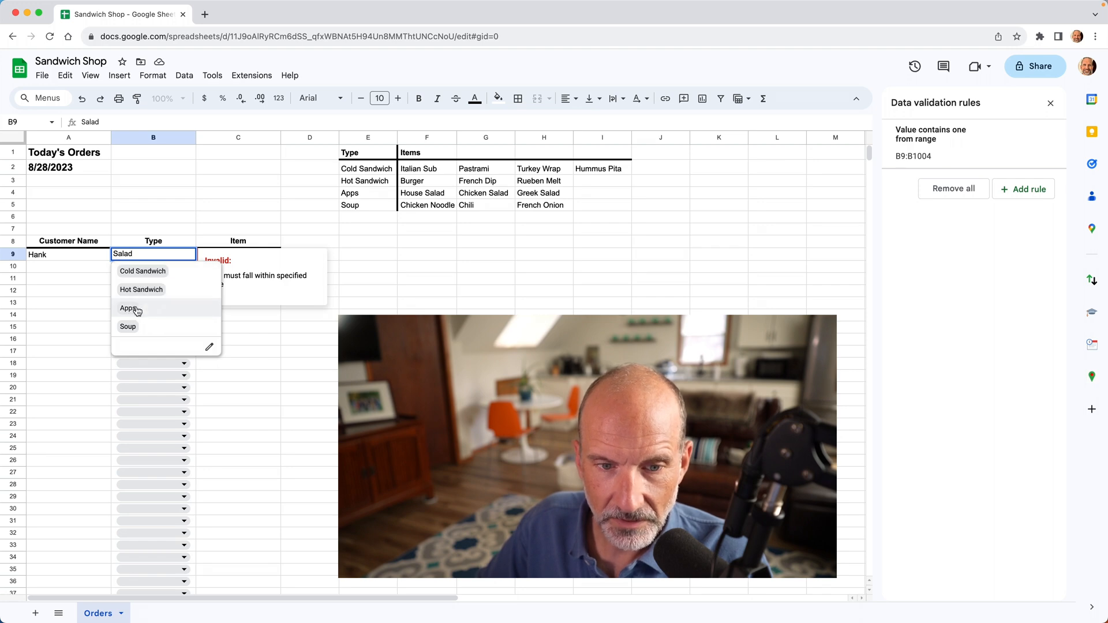
left_click(129, 307)
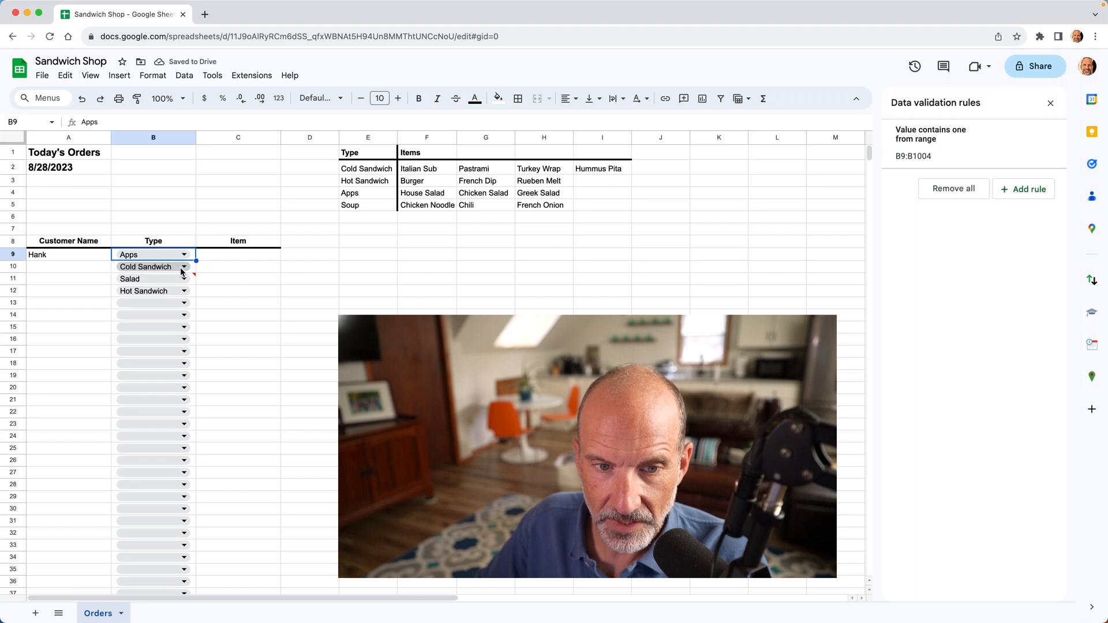
mouse_move(152, 290)
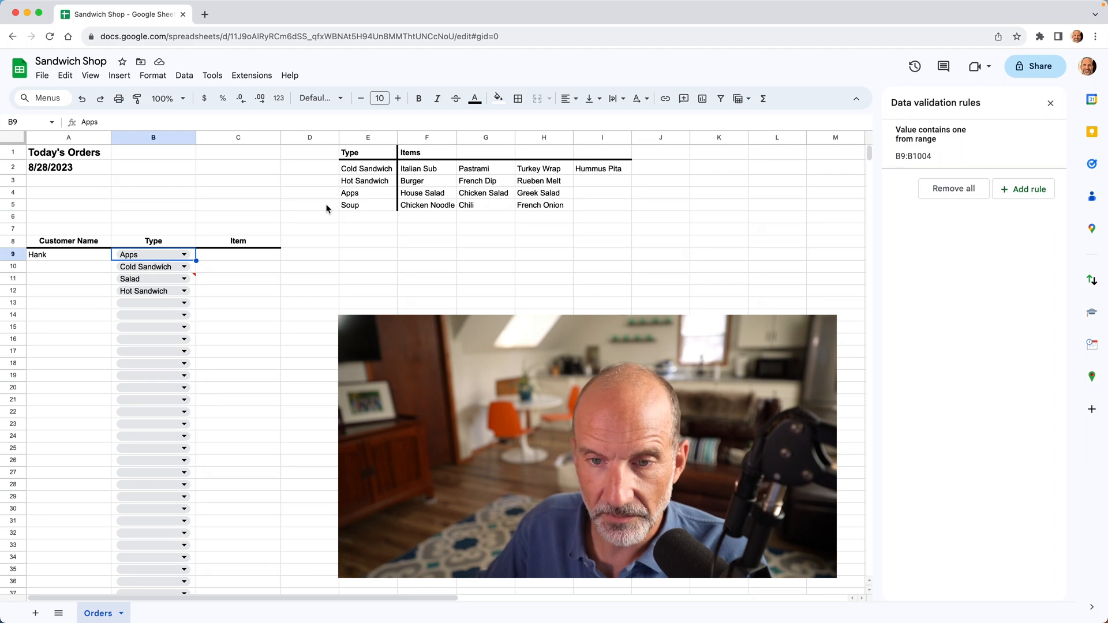
mouse_move(337, 205)
type("Sal")
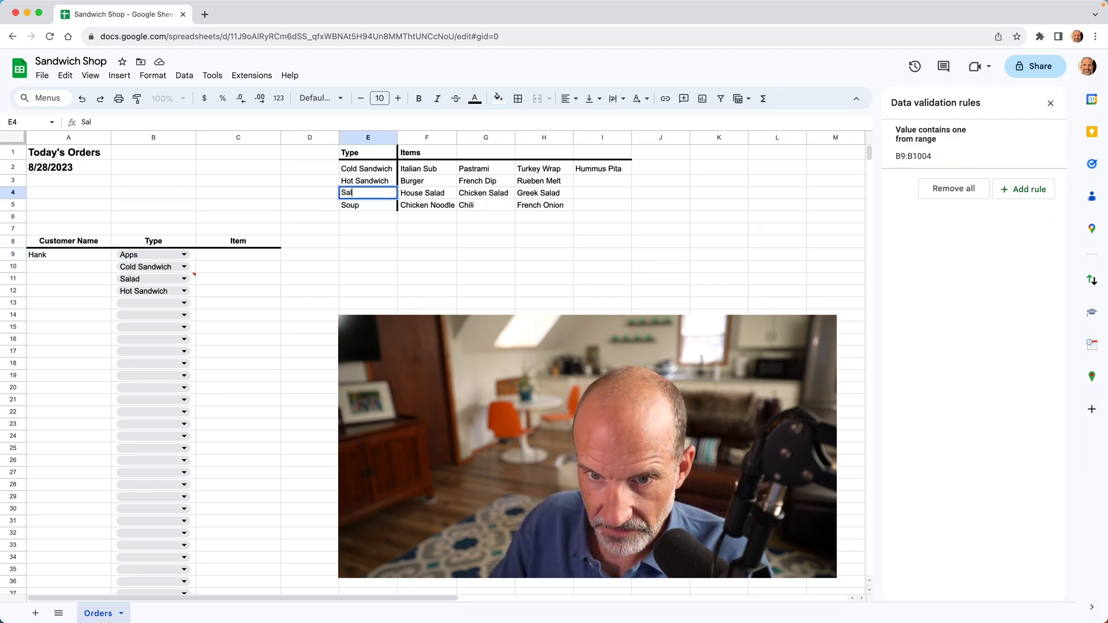
- Rename E4 back to Salad, set B9 to Salad, then select Type list entries
type("ads")
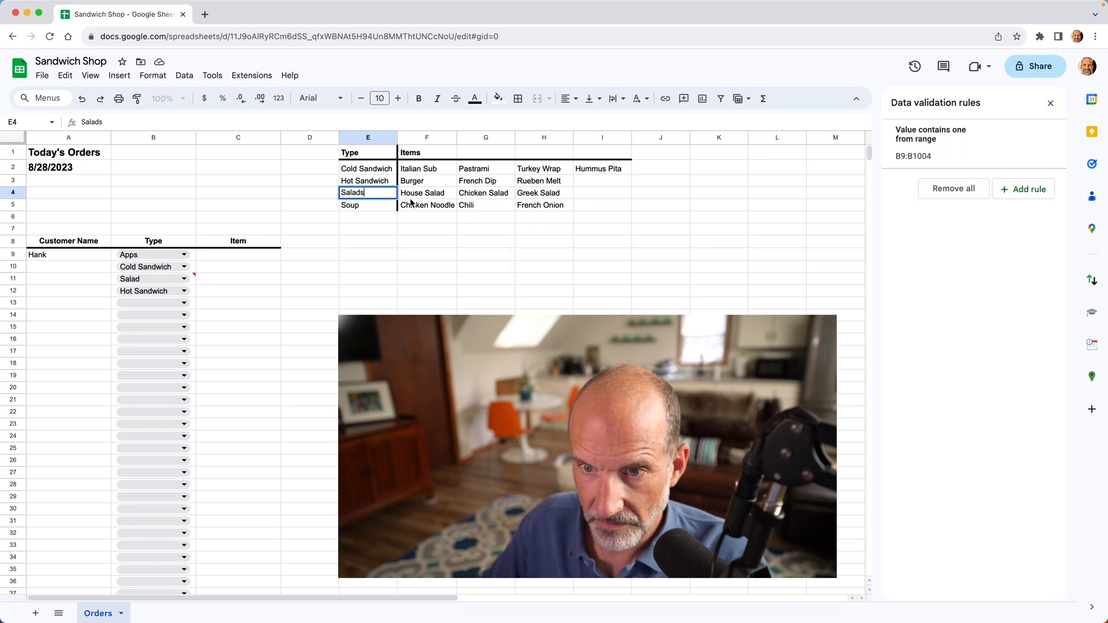
mouse_move(486, 199)
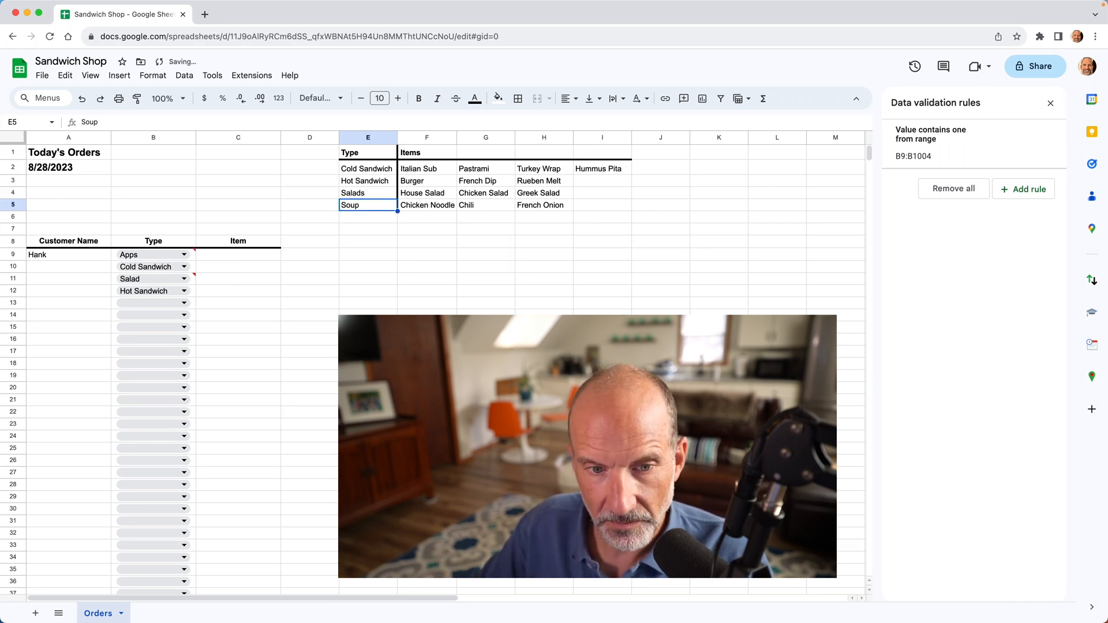
left_click(153, 254)
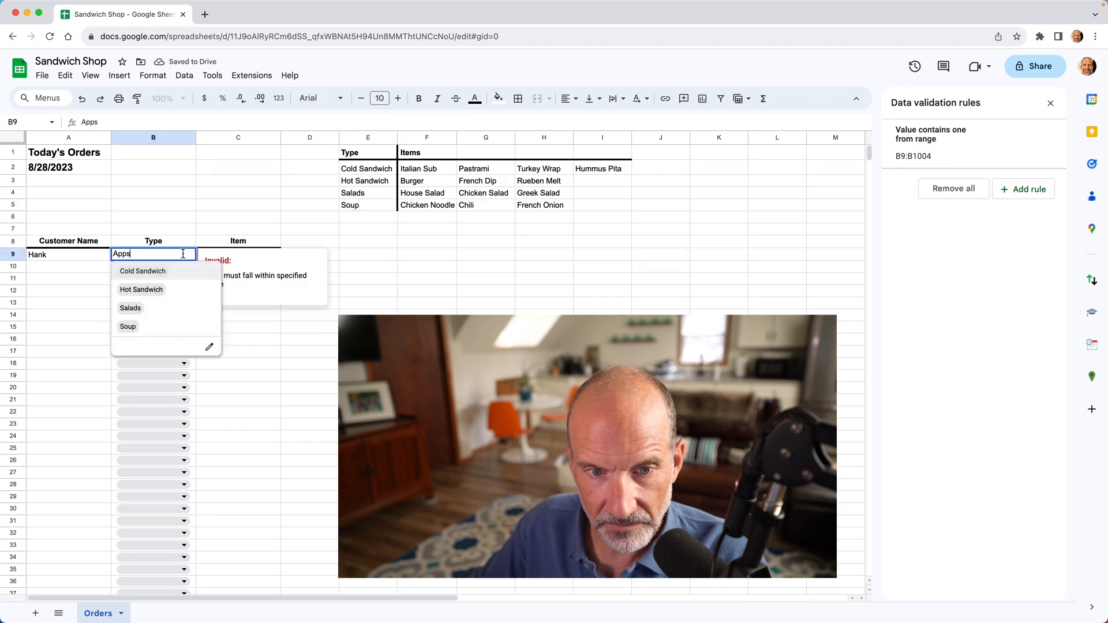
left_click(129, 308)
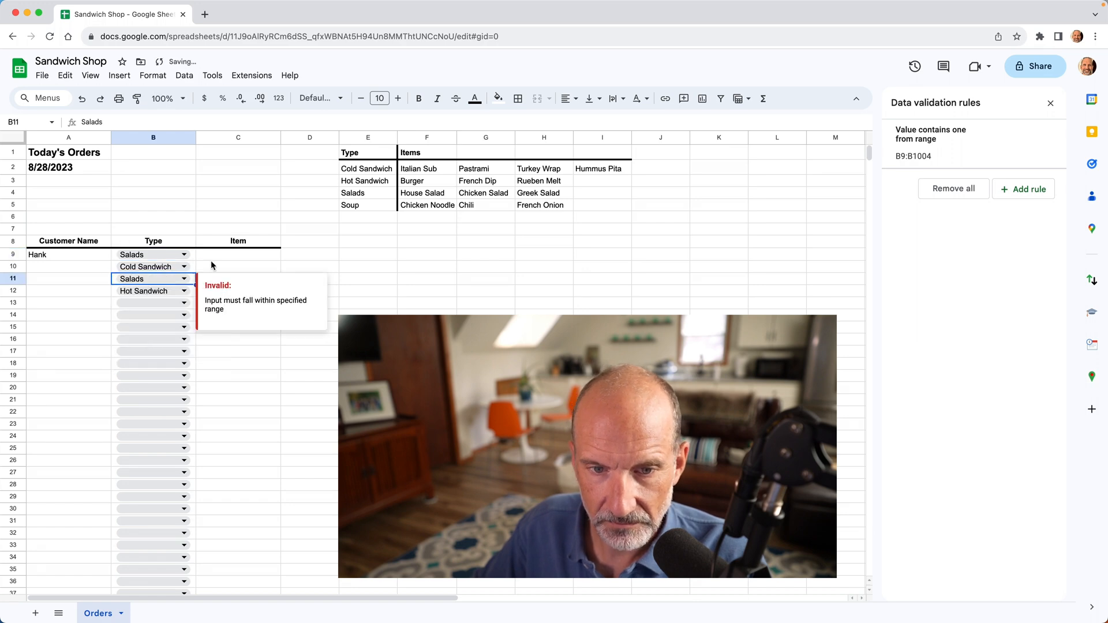
left_click(364, 180)
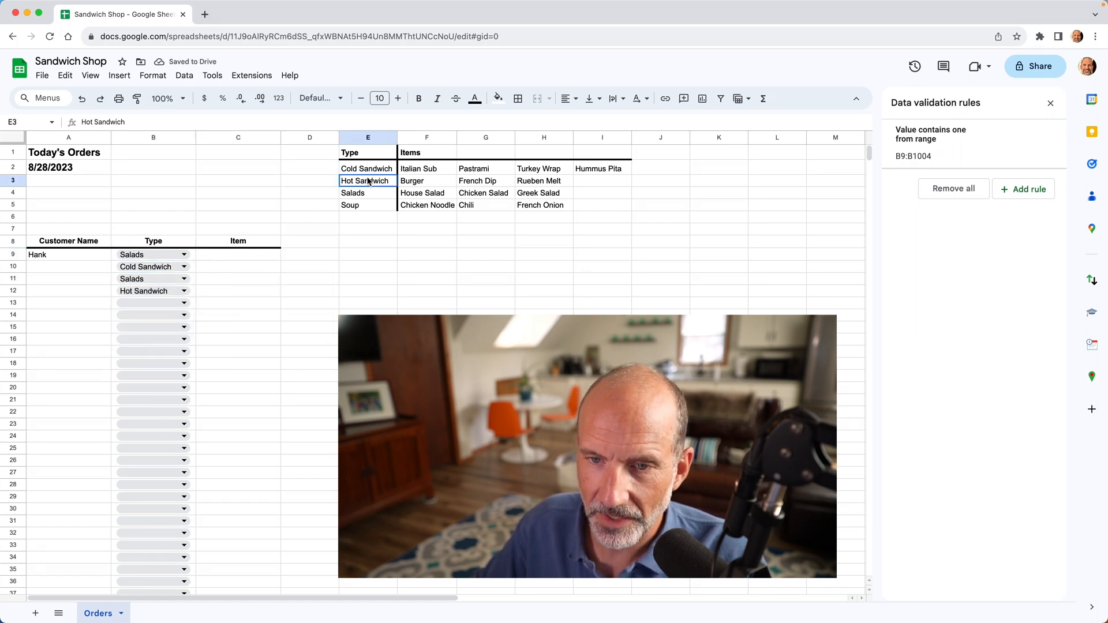
left_click(367, 192)
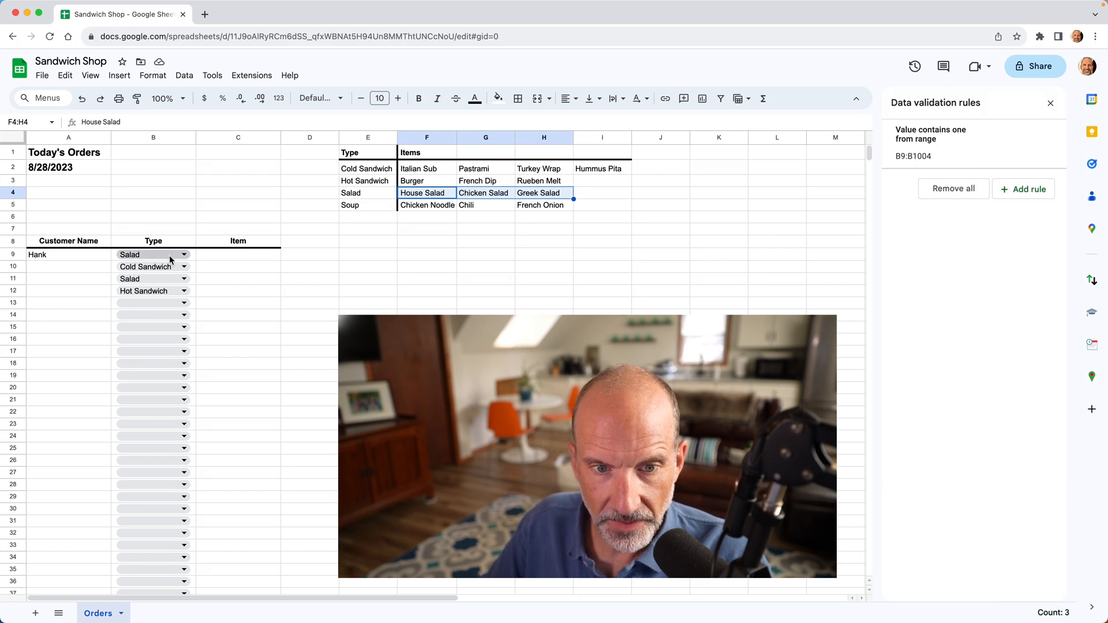
- Set B9 to Salad and enter =XLOOKUP(B9,$E$2:$E$5,$F$2:$I$5) in E9
left_click(184, 254)
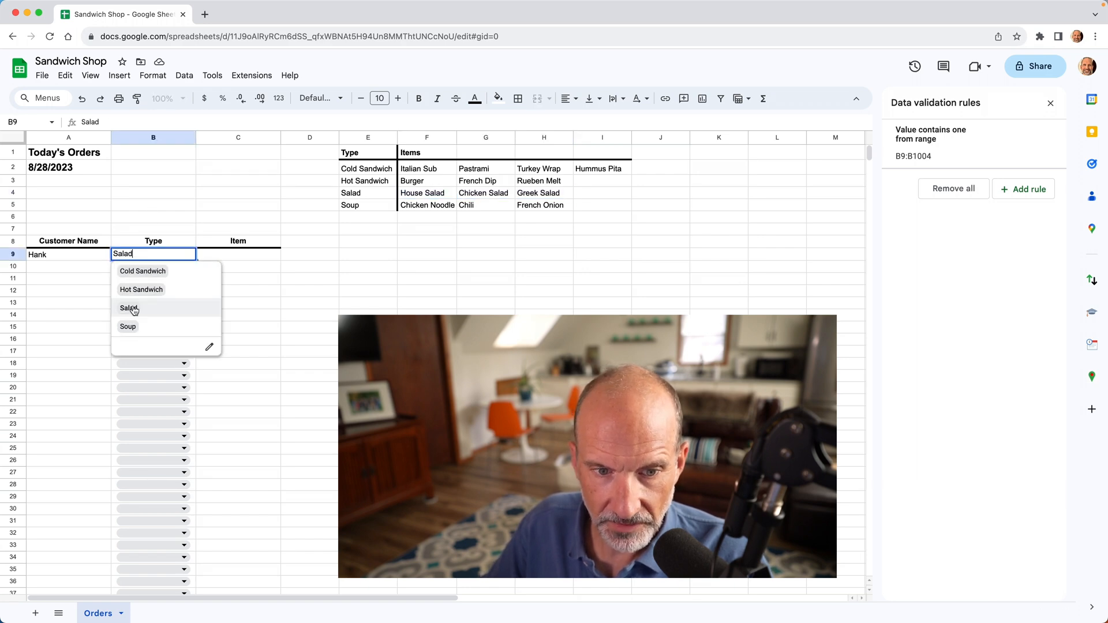
left_click(129, 308)
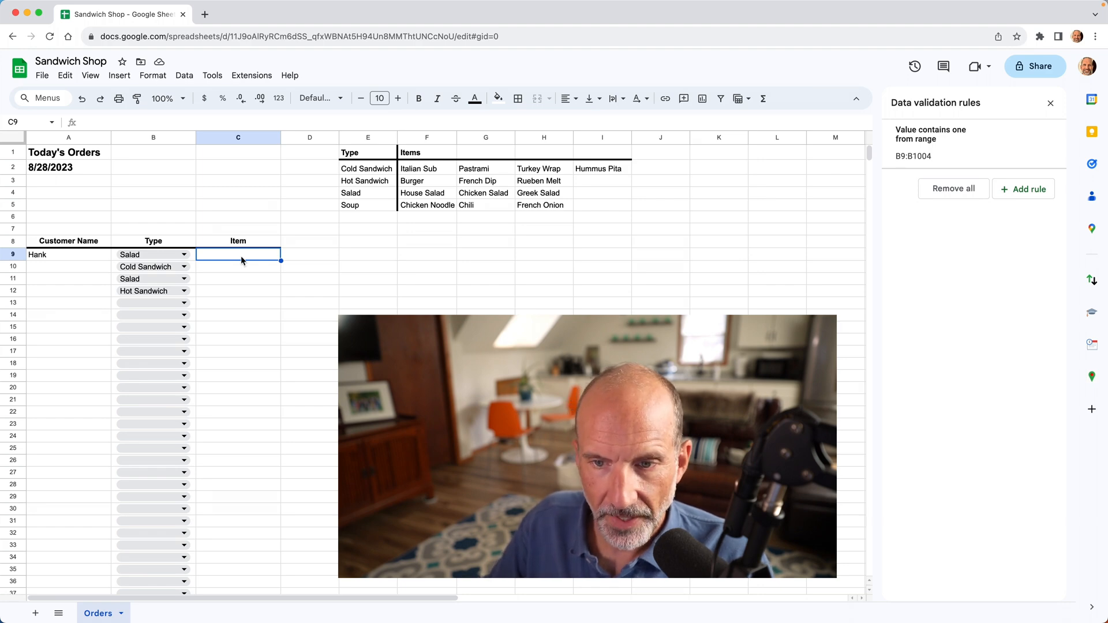
mouse_move(262, 261)
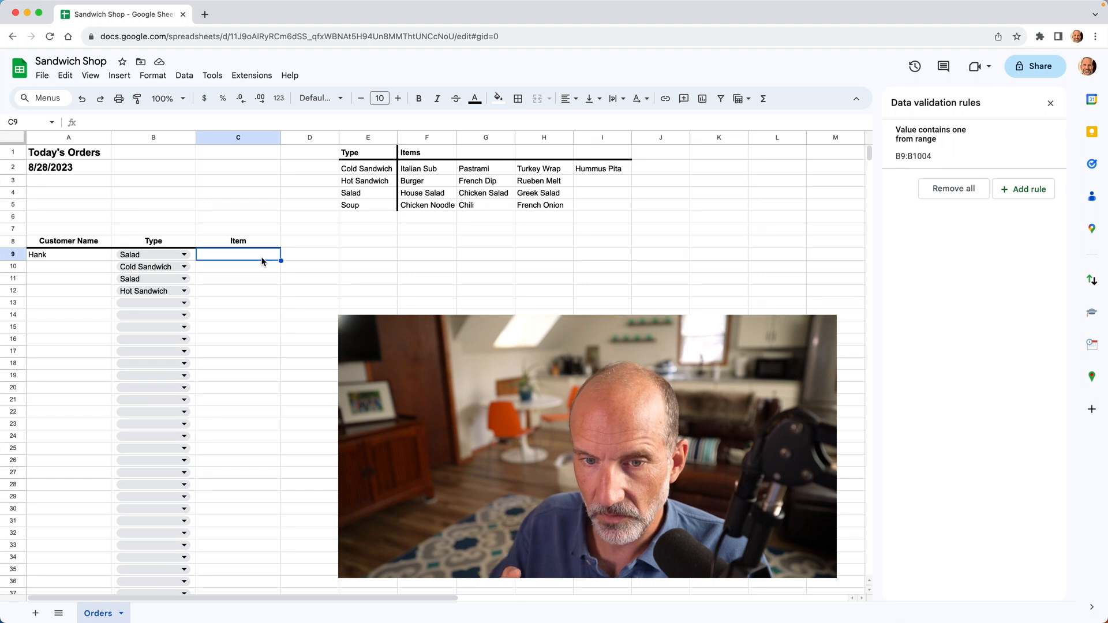
left_click(367, 254)
type("=")
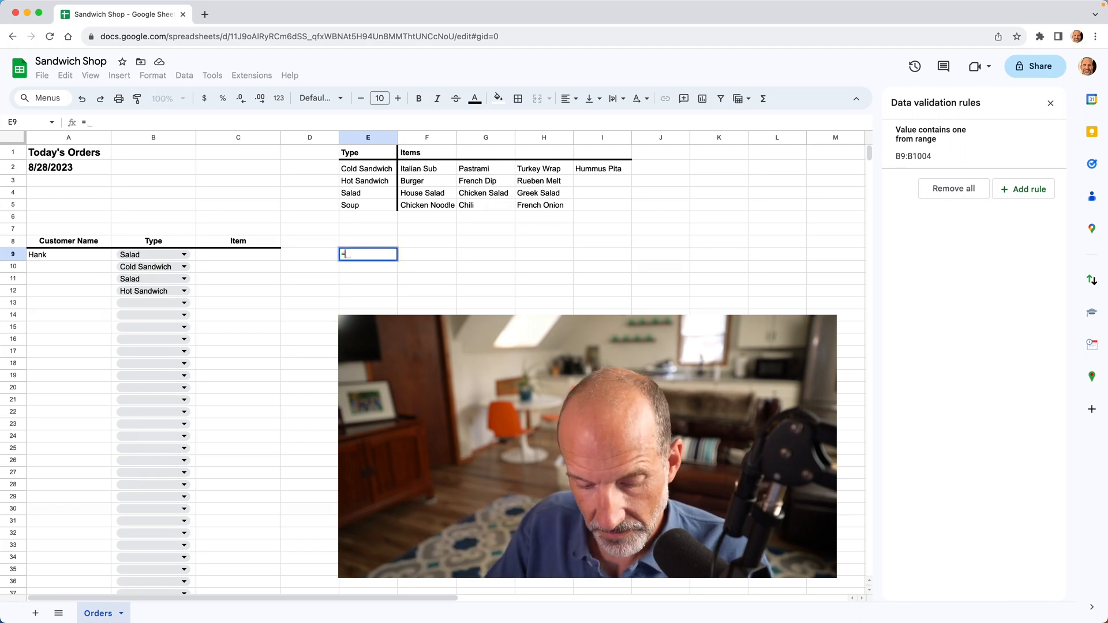
type("X")
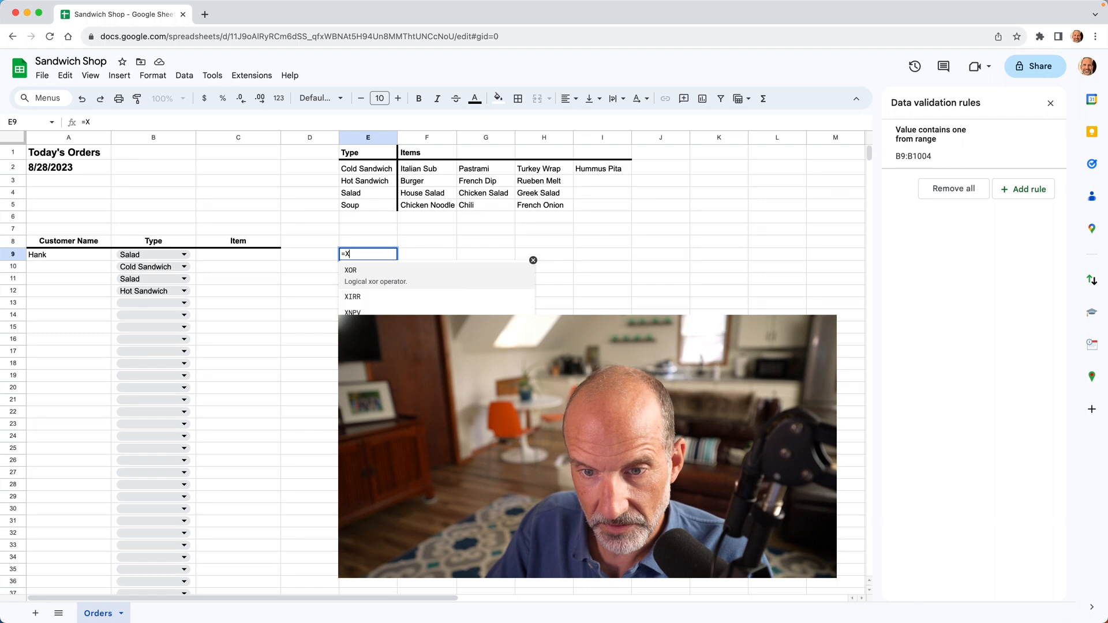
type("LOOK")
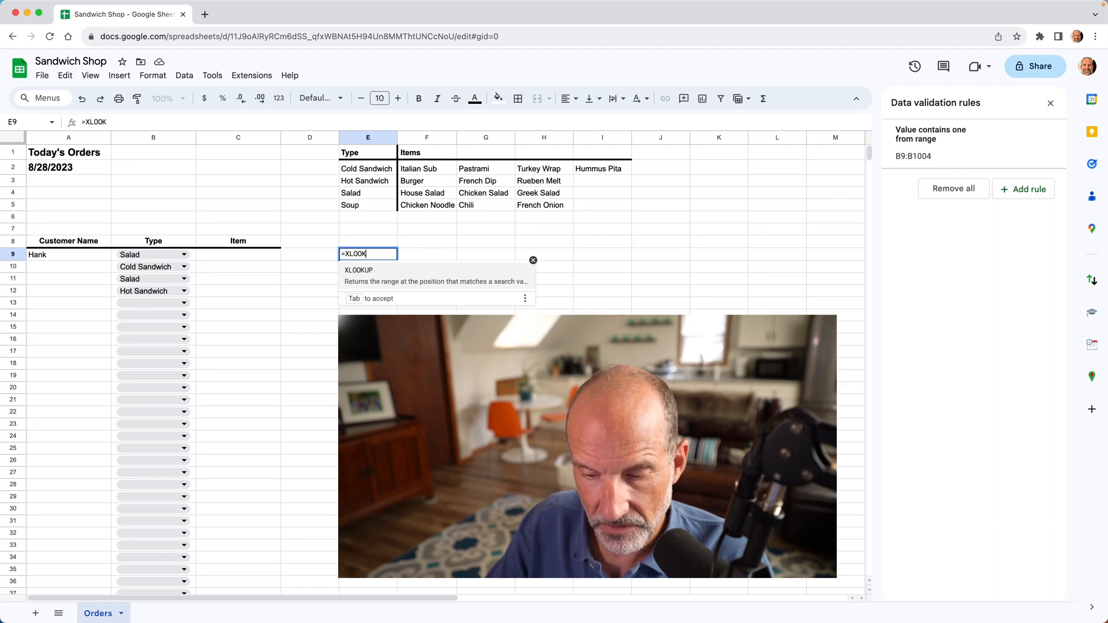
type("UP")
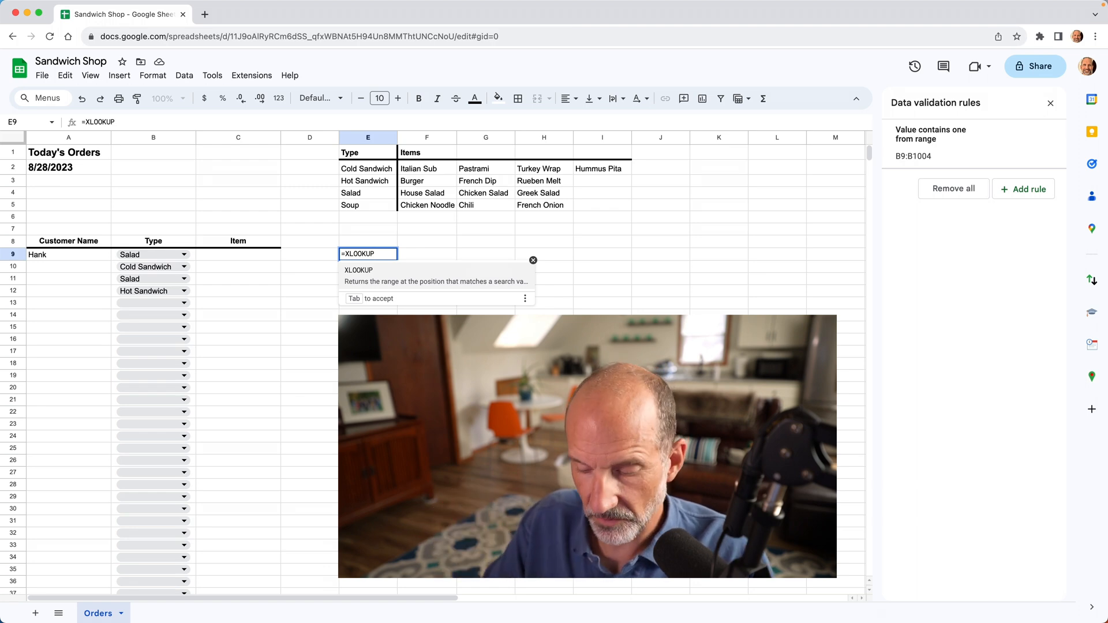
type("(B9,E2:E5,F2:I5")
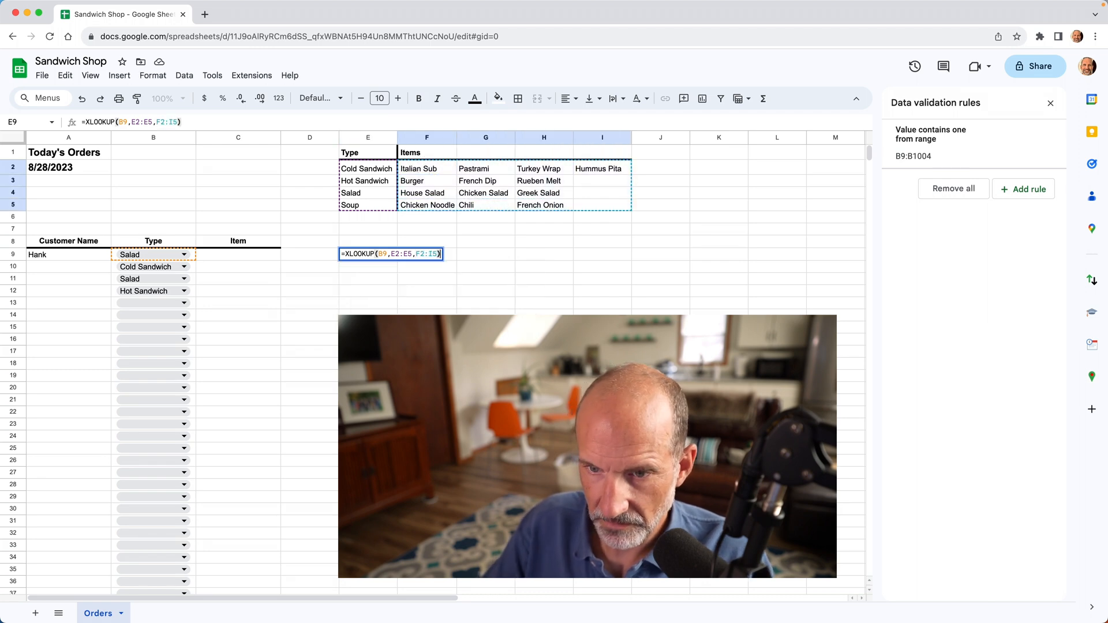
mouse_move(570, 224)
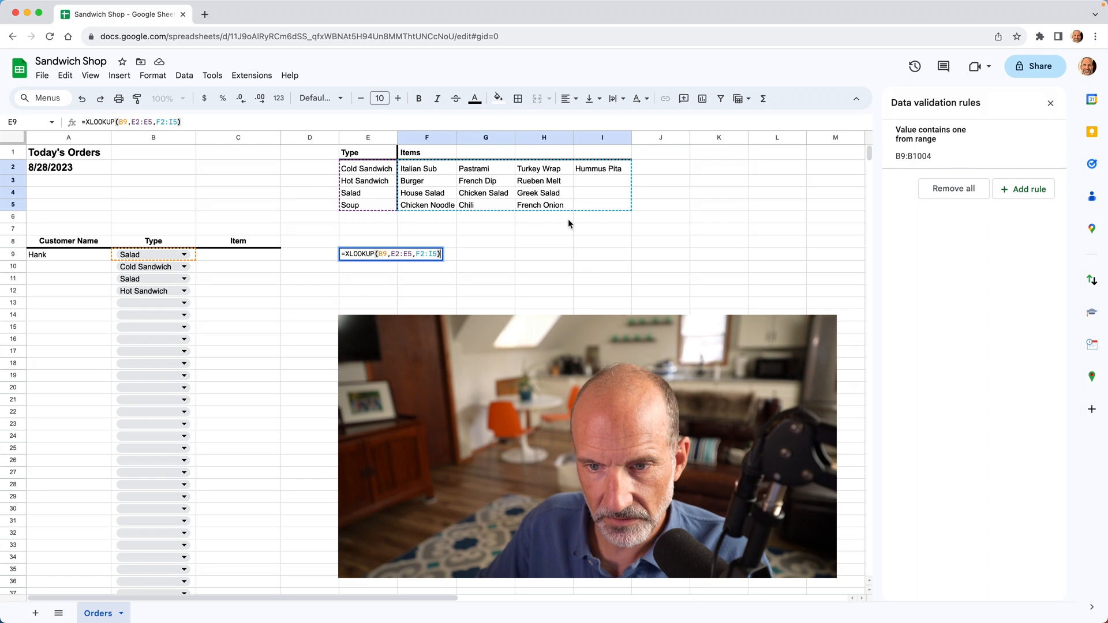
left_click(394, 254)
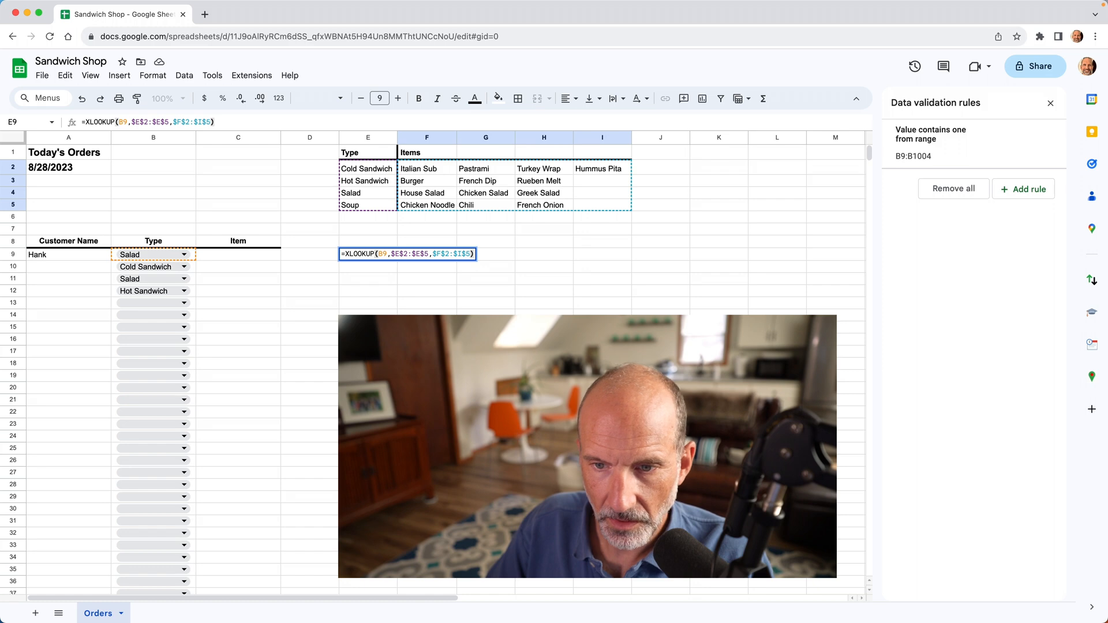
key("Return")
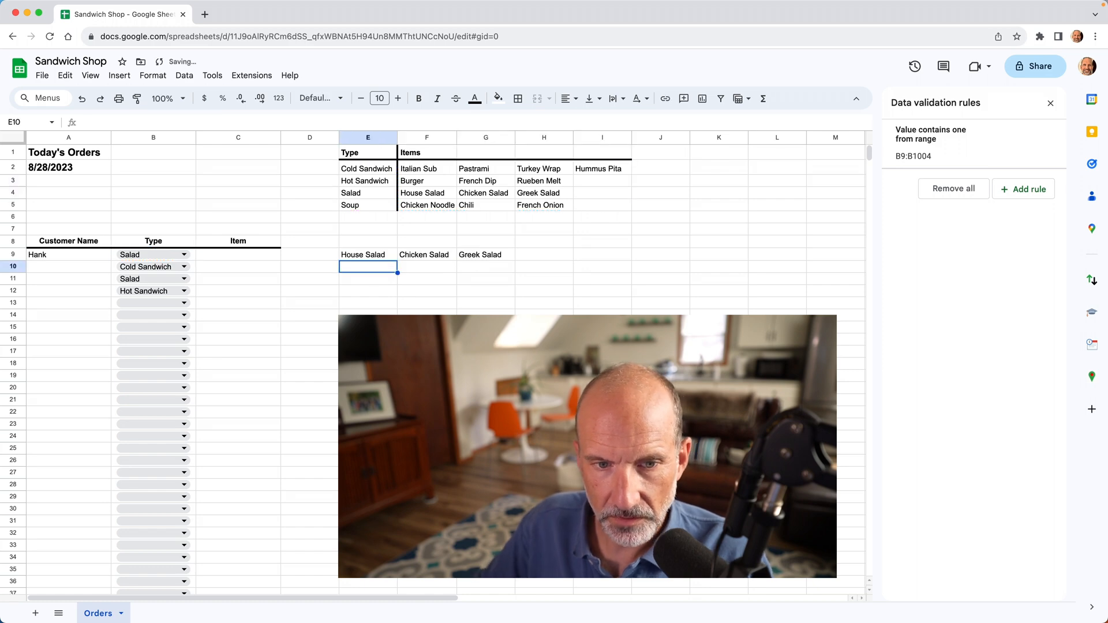
mouse_move(309, 256)
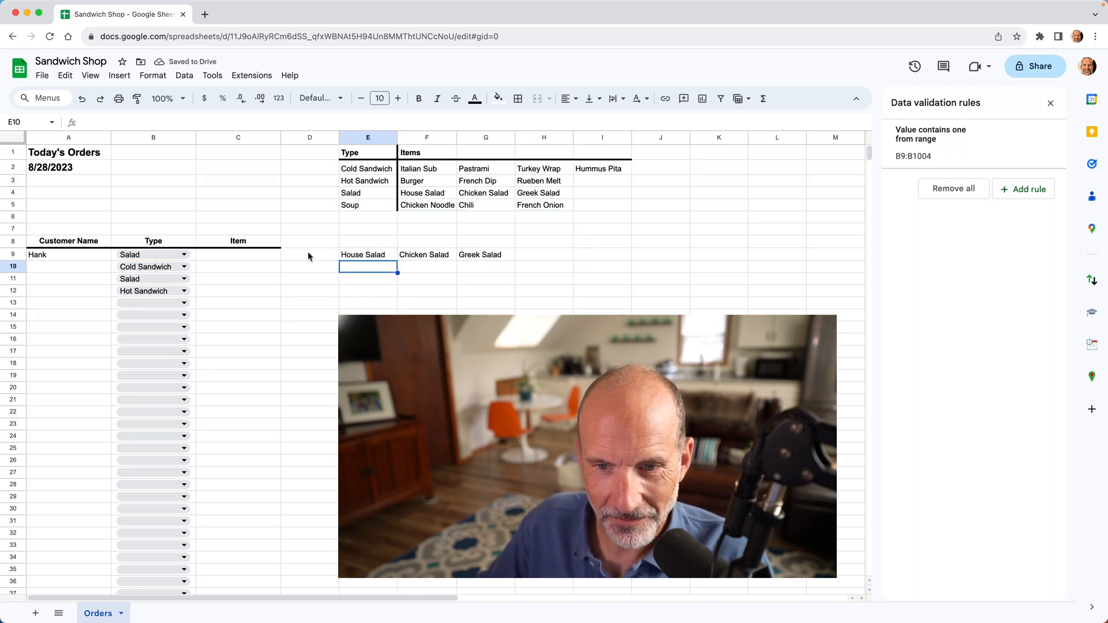
- Copy the E9 XLOOKUP down the order rows and move the helper block into column F
left_click(367, 254)
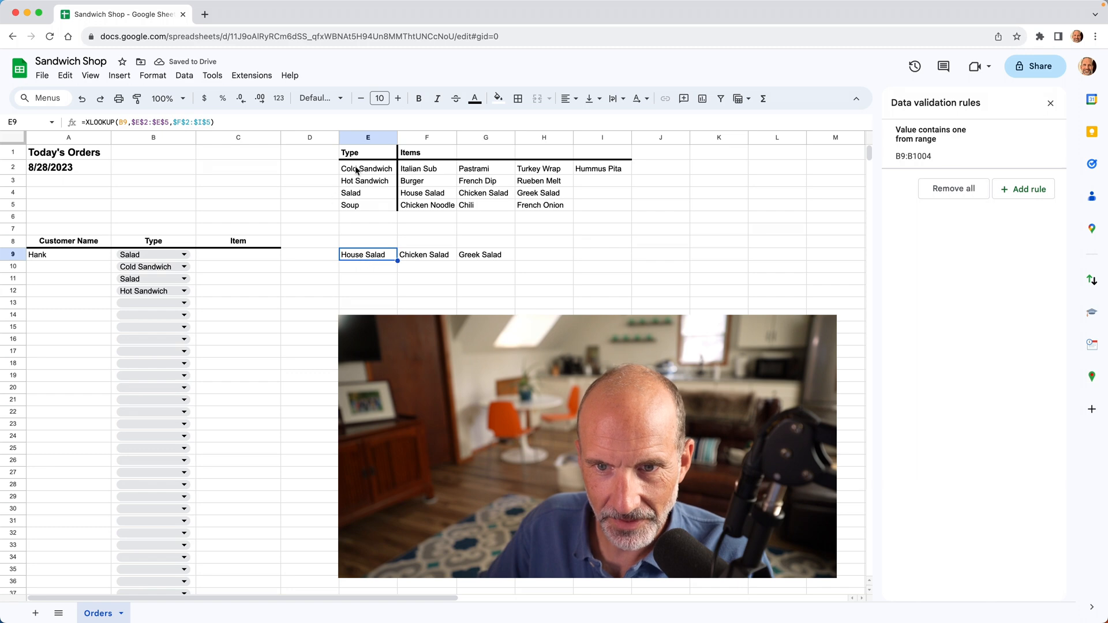
mouse_move(390, 194)
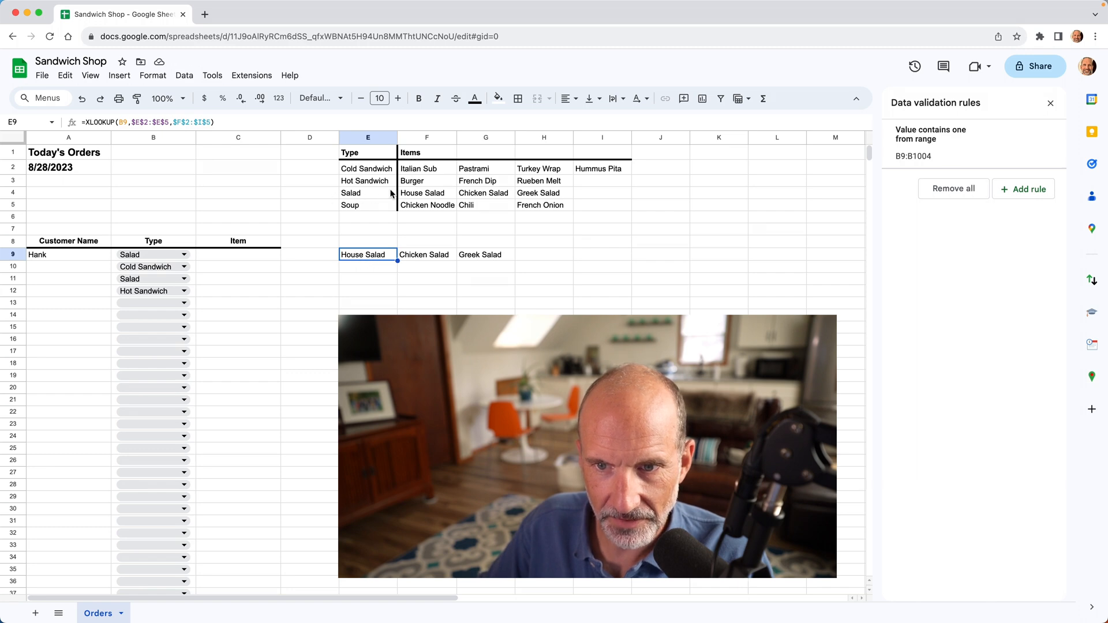
mouse_move(400, 268)
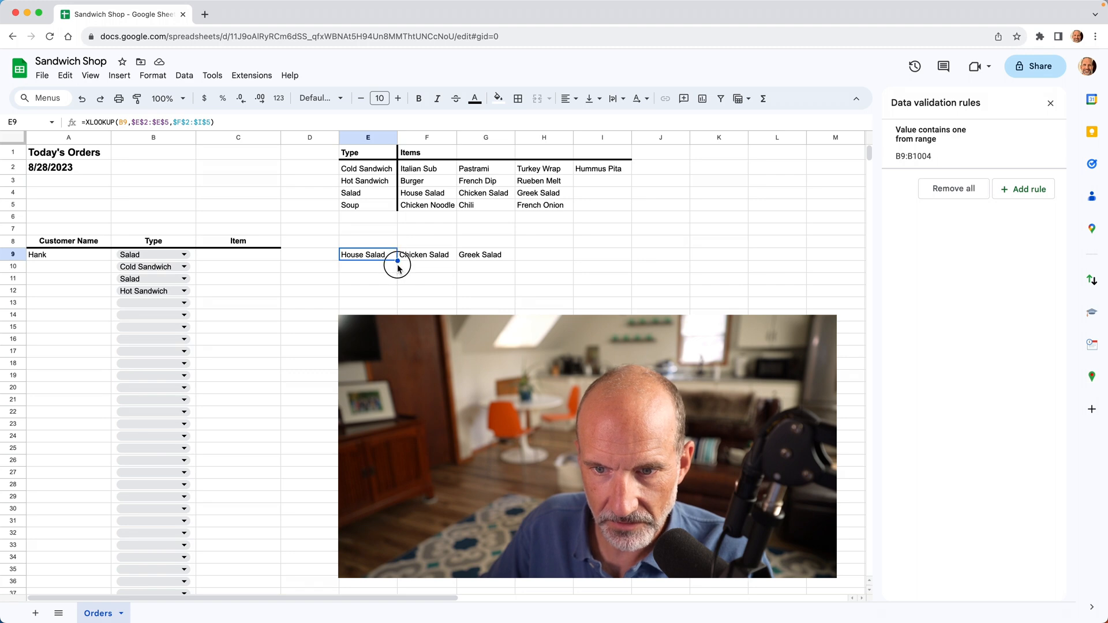
mouse_move(396, 309)
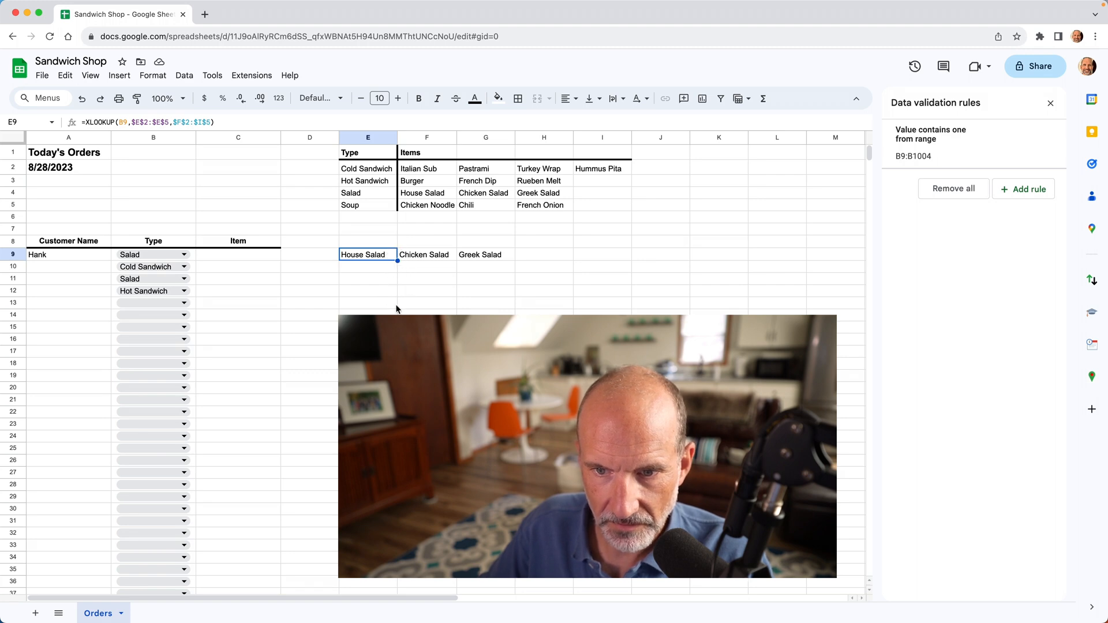
left_click(367, 267)
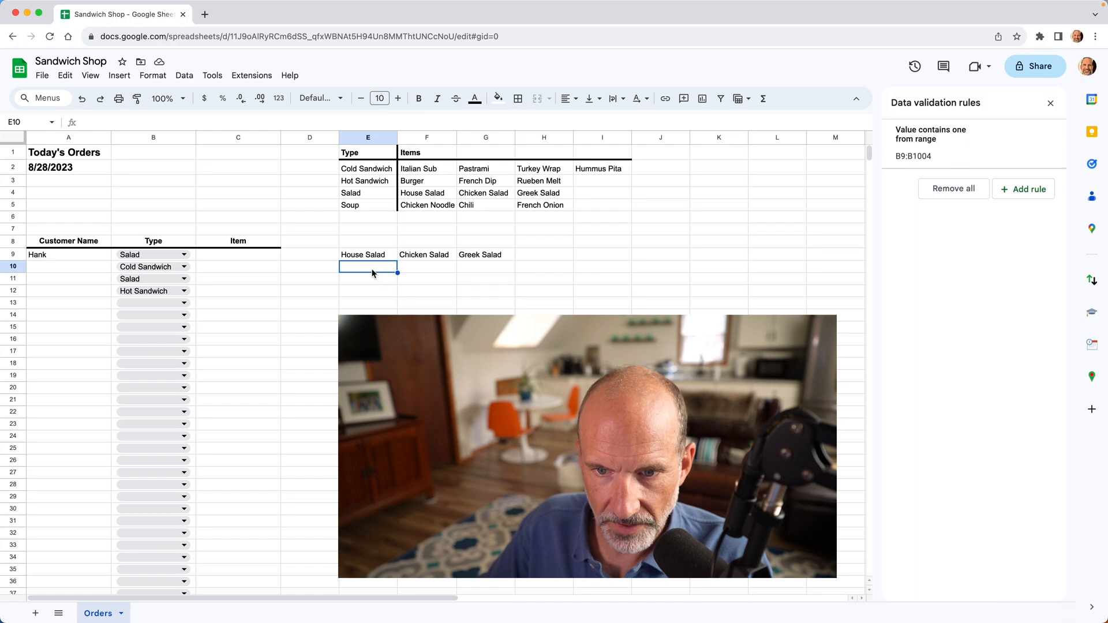
left_click(367, 254)
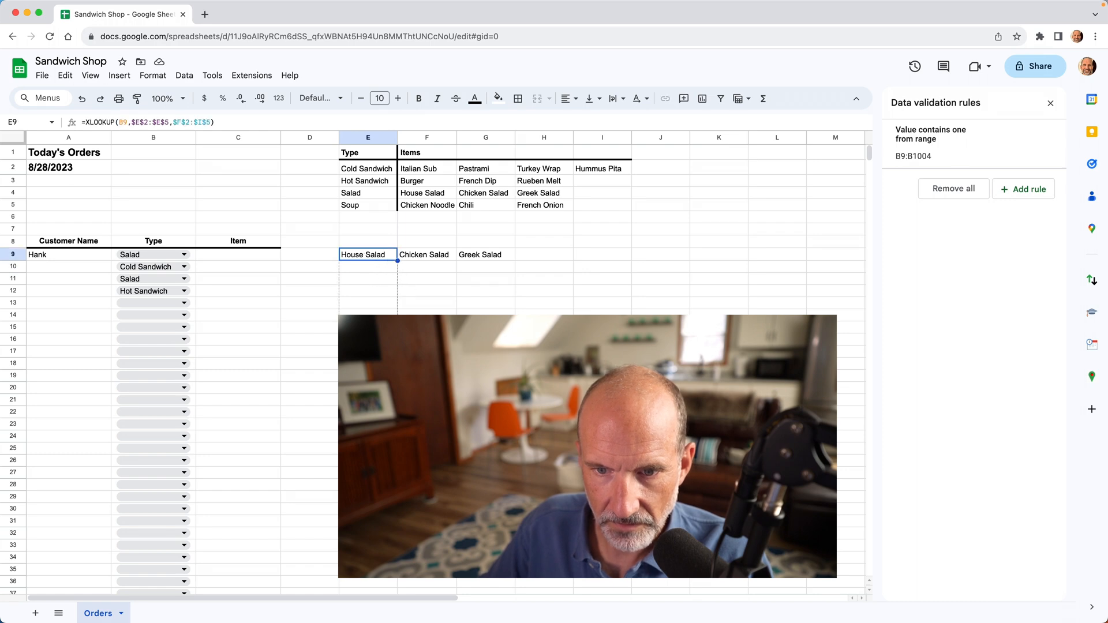
left_click(367, 267)
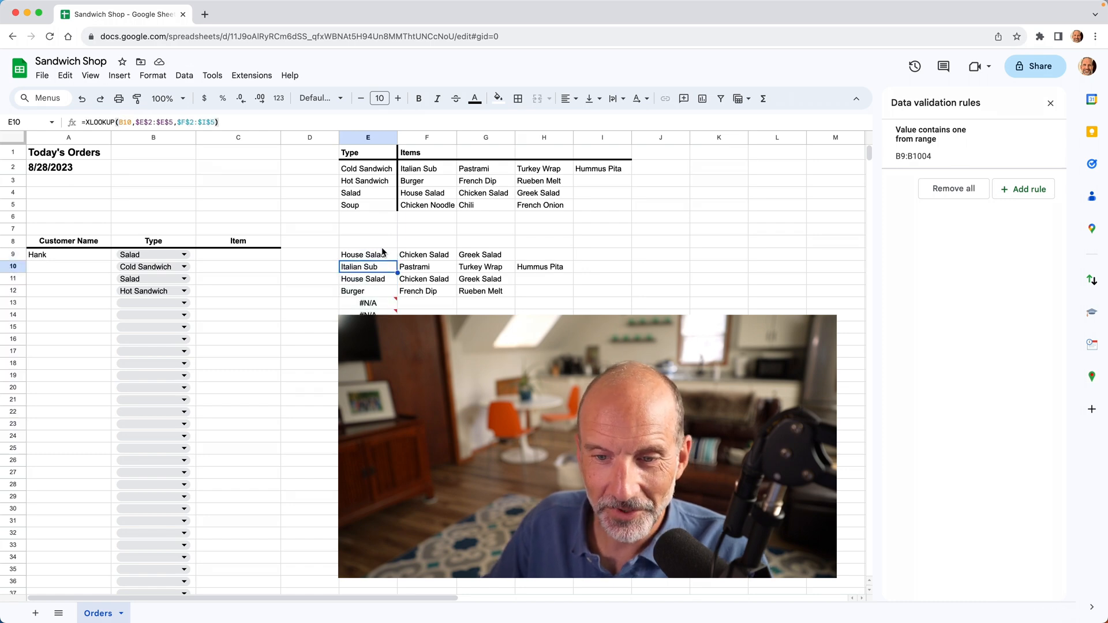
left_click(427, 168)
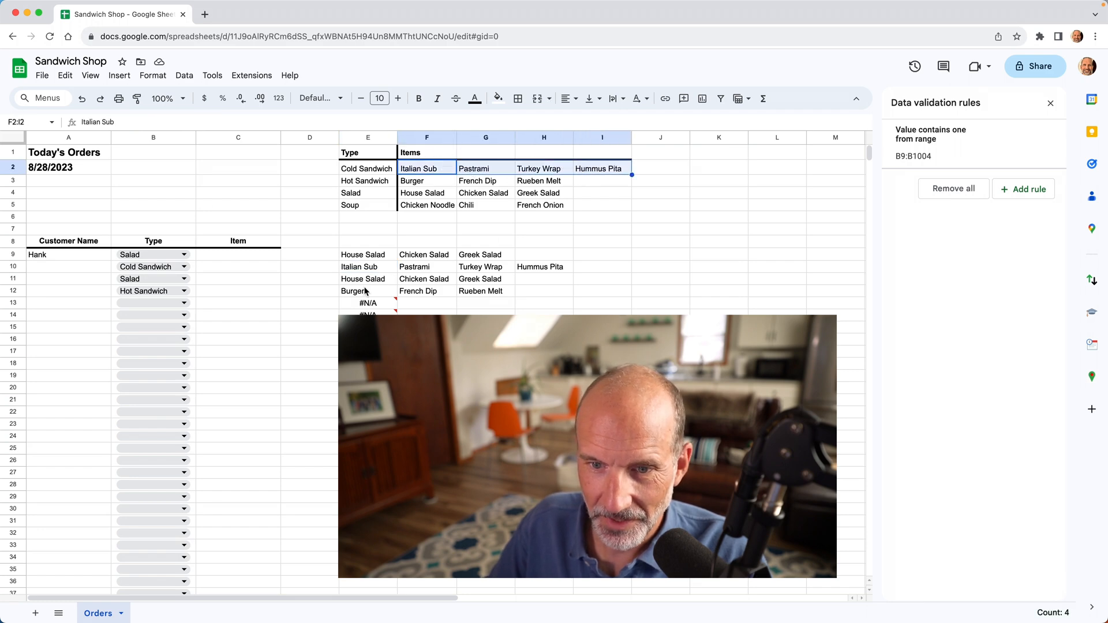
left_click(368, 254)
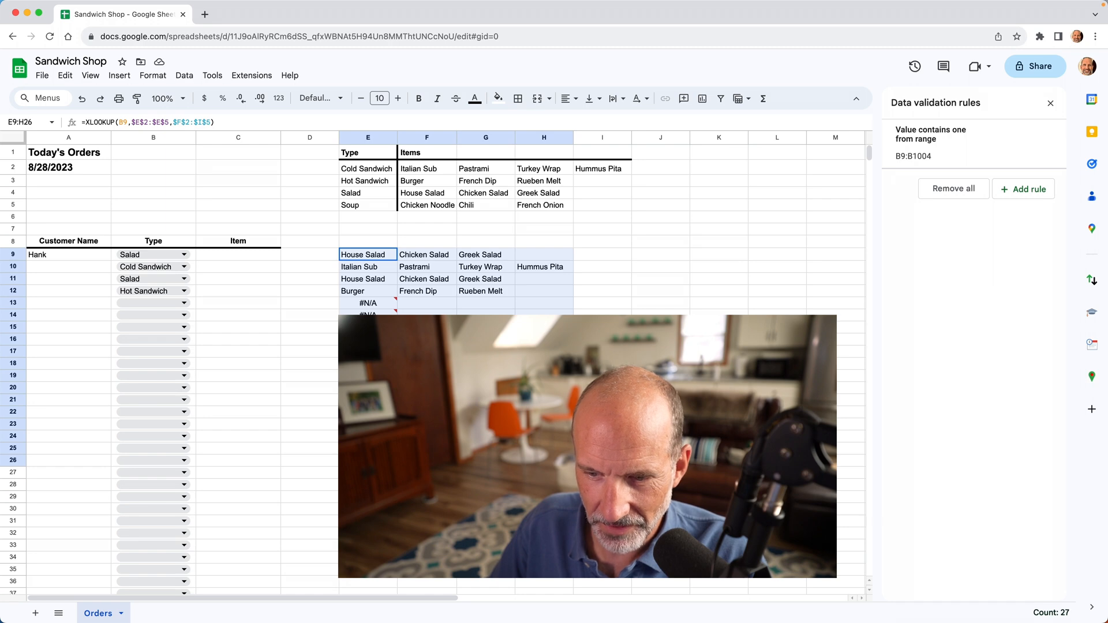
left_click(427, 254)
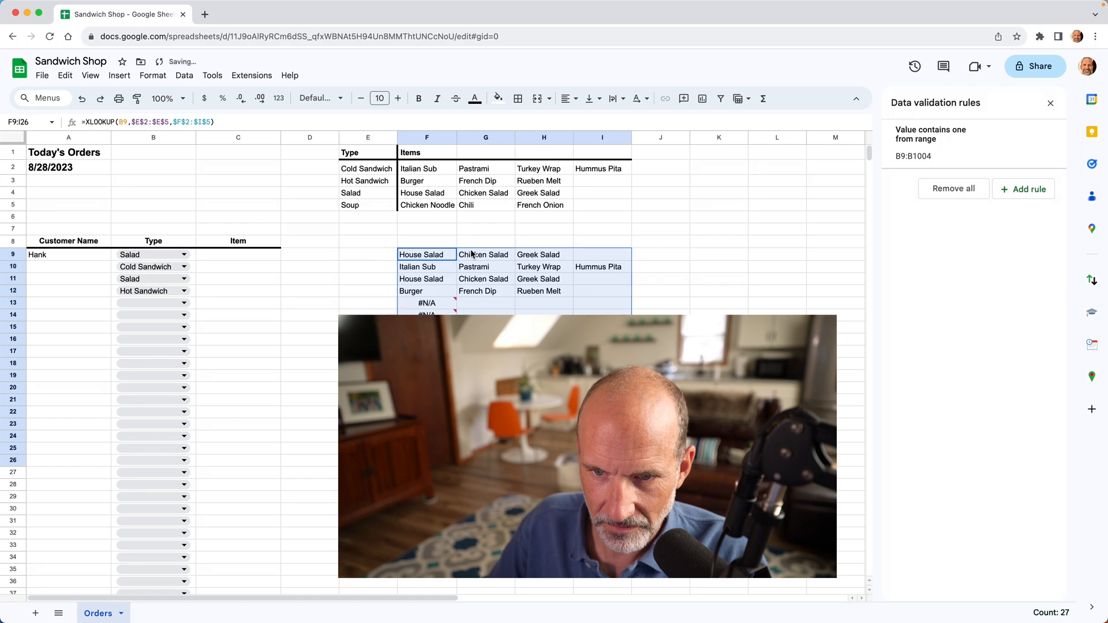
left_click(427, 167)
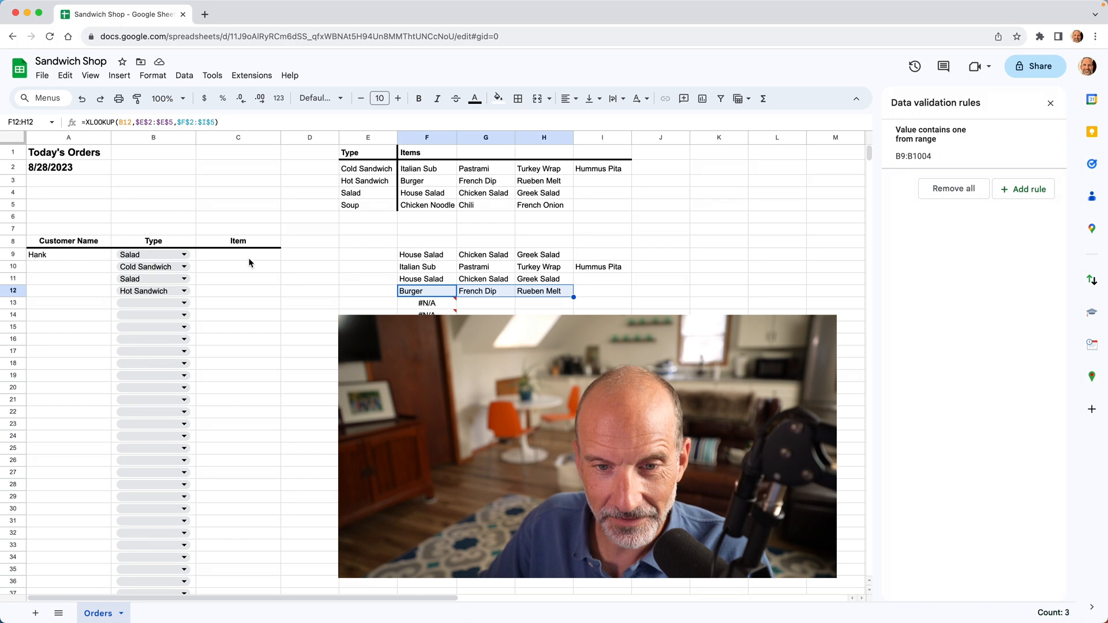
- Add a dropdown rule on Orders!C9:C drawing its choices from the range F9:I9
left_click(239, 254)
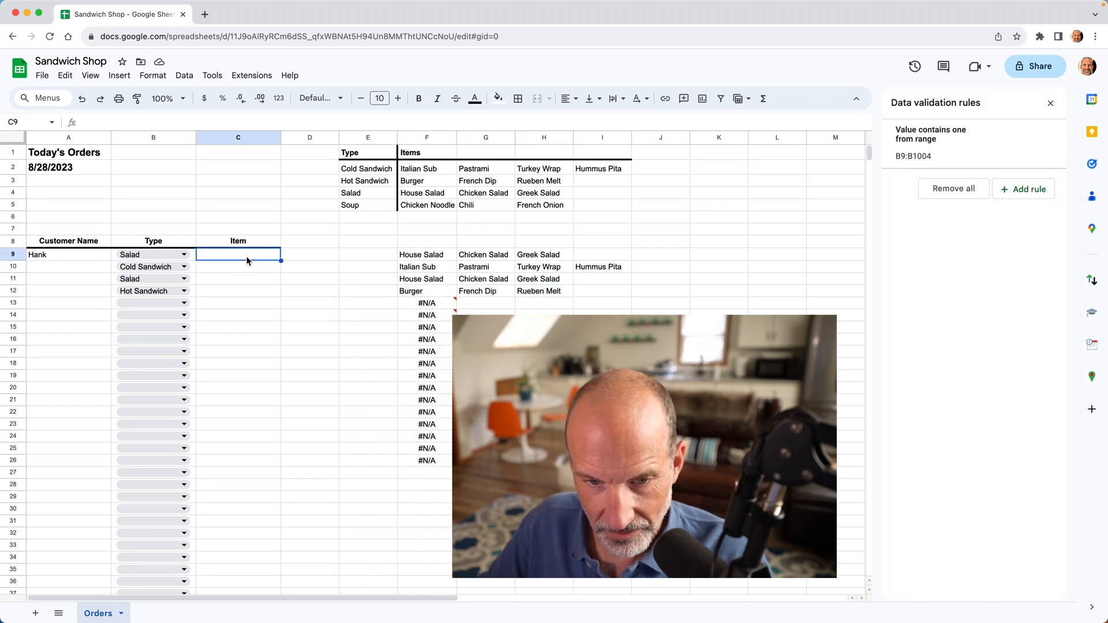
right_click(238, 255)
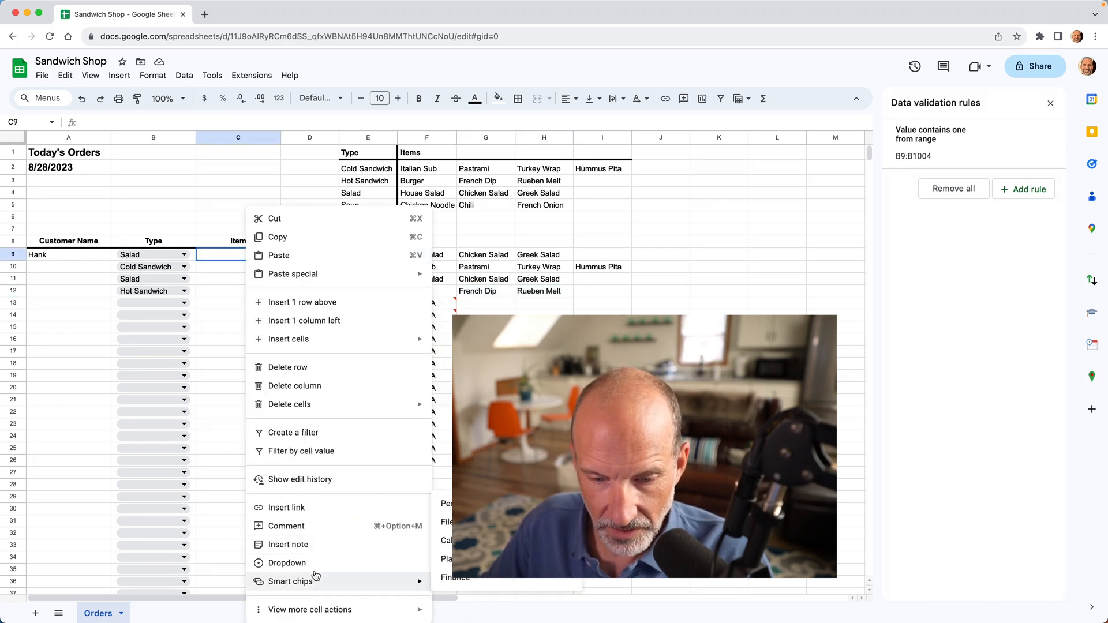
left_click(287, 562)
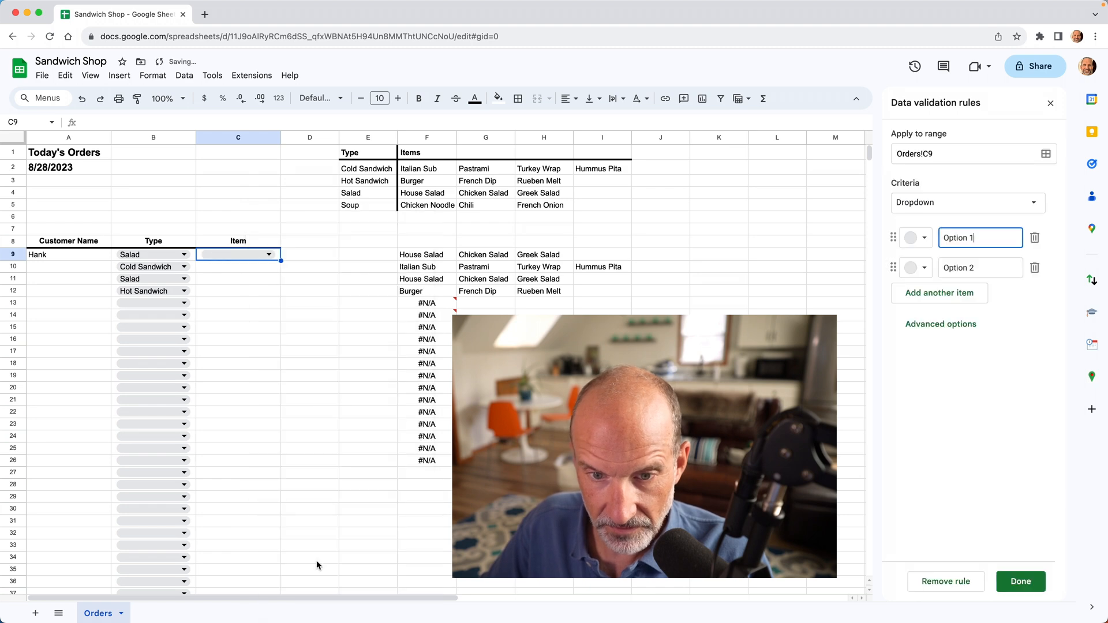
mouse_move(876, 179)
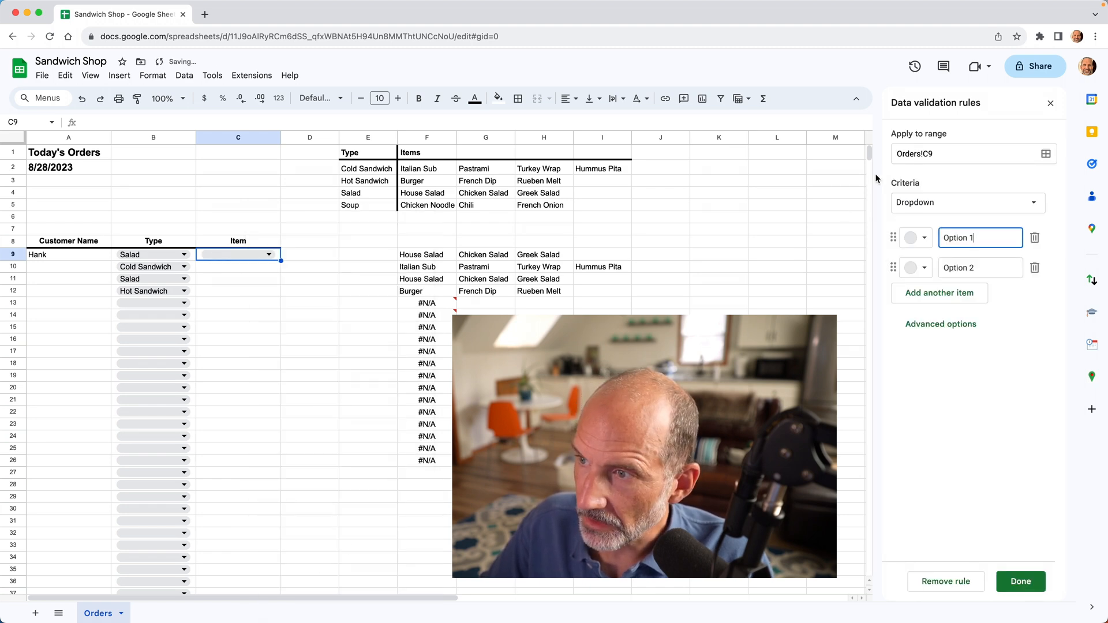
left_click(969, 154)
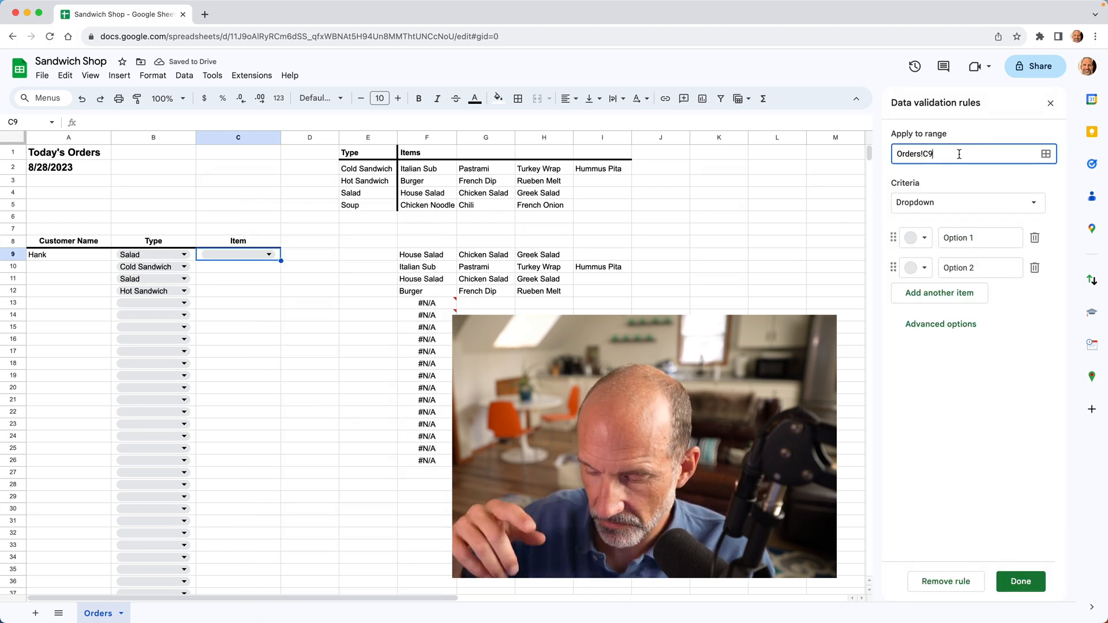
type(":C")
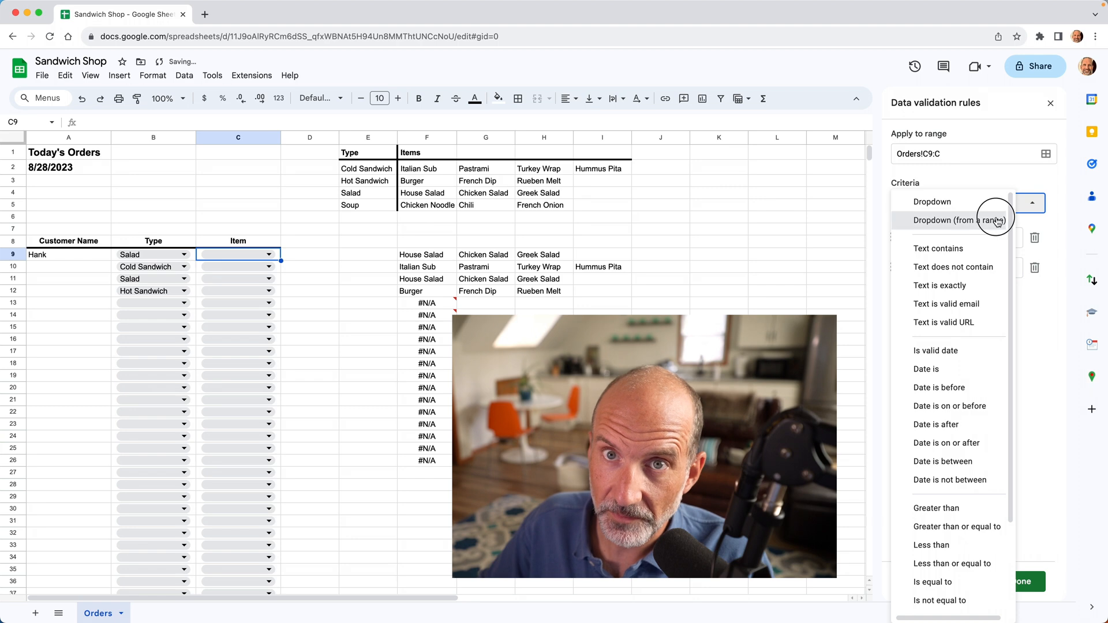
left_click(956, 220)
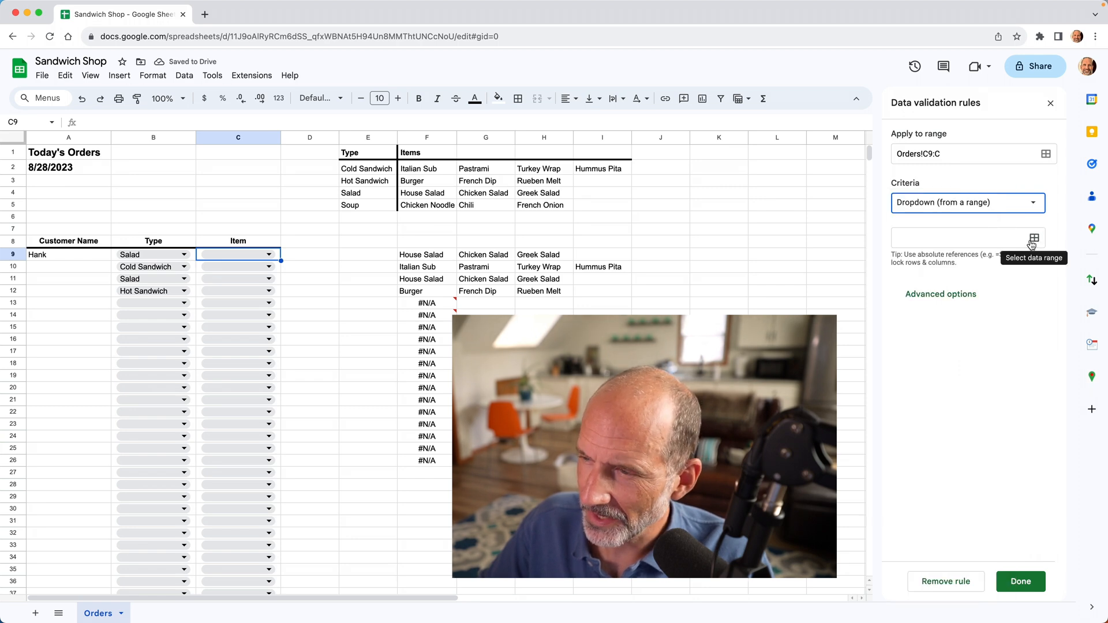
left_click(961, 237)
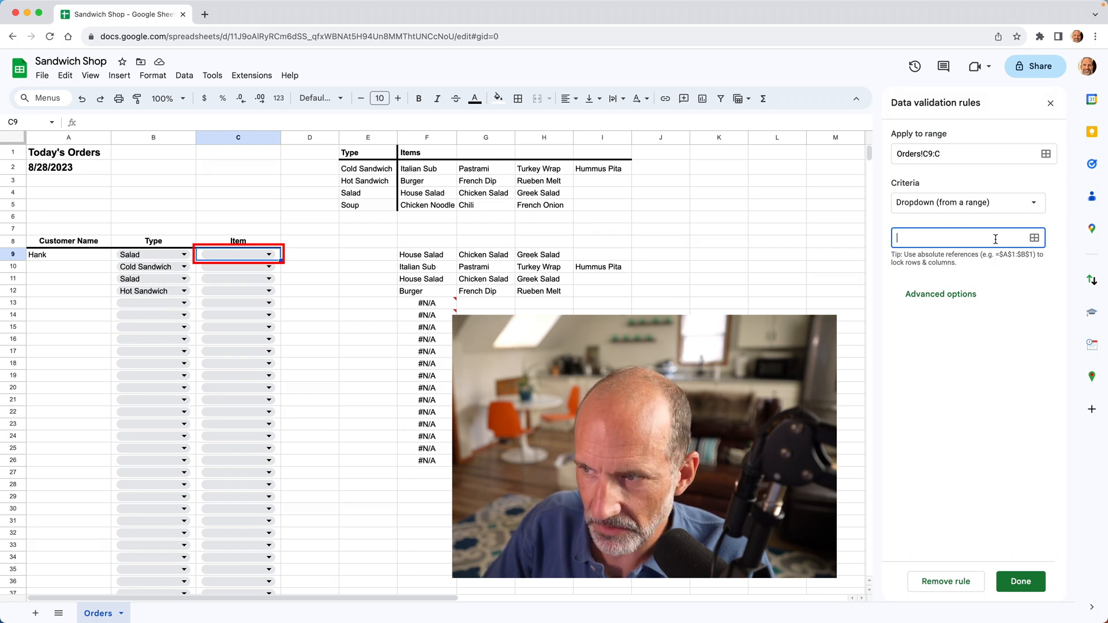
type("F9")
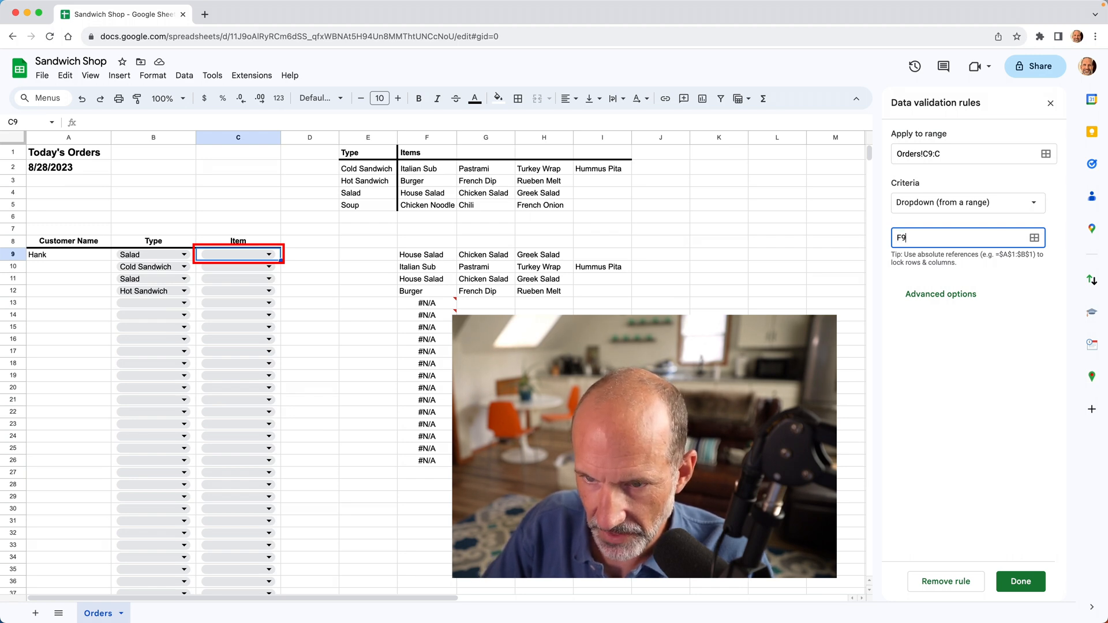
type(":")
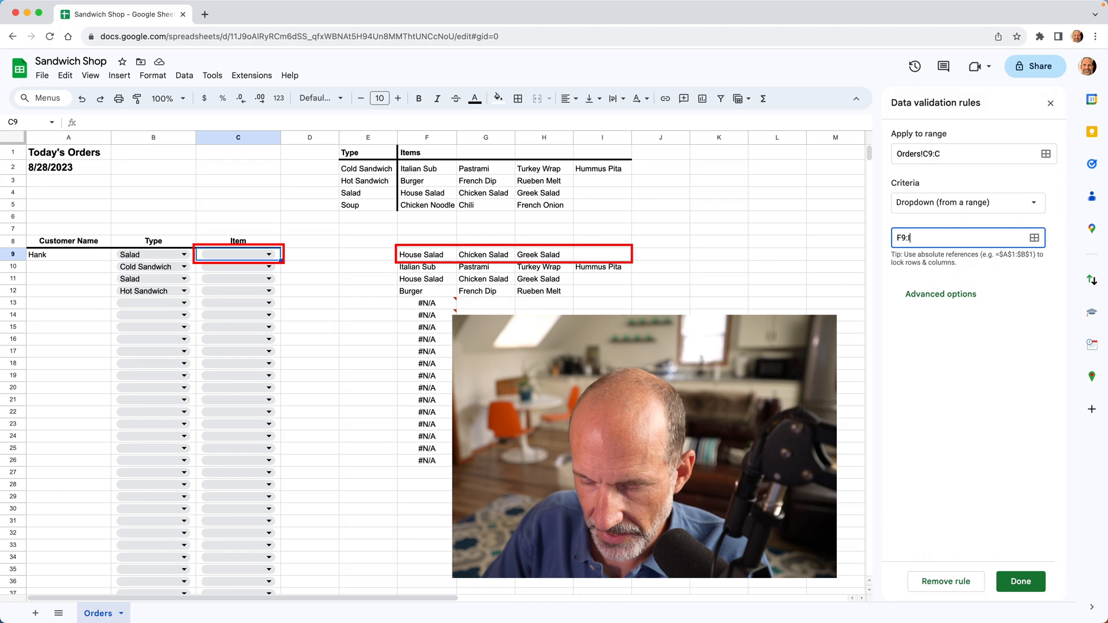
type("I9")
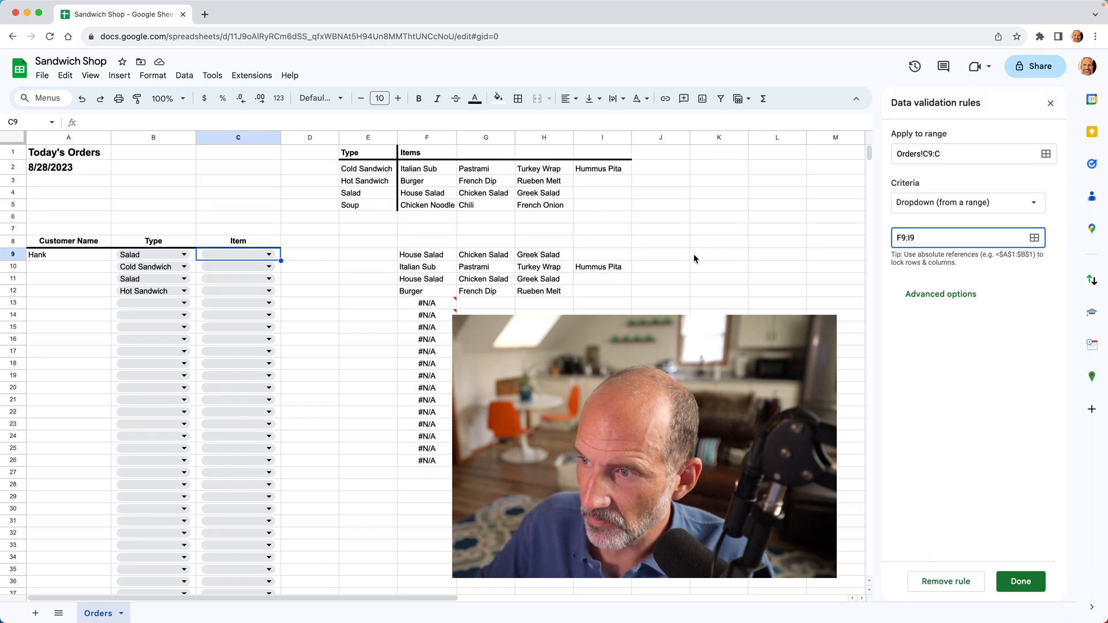
mouse_move(703, 261)
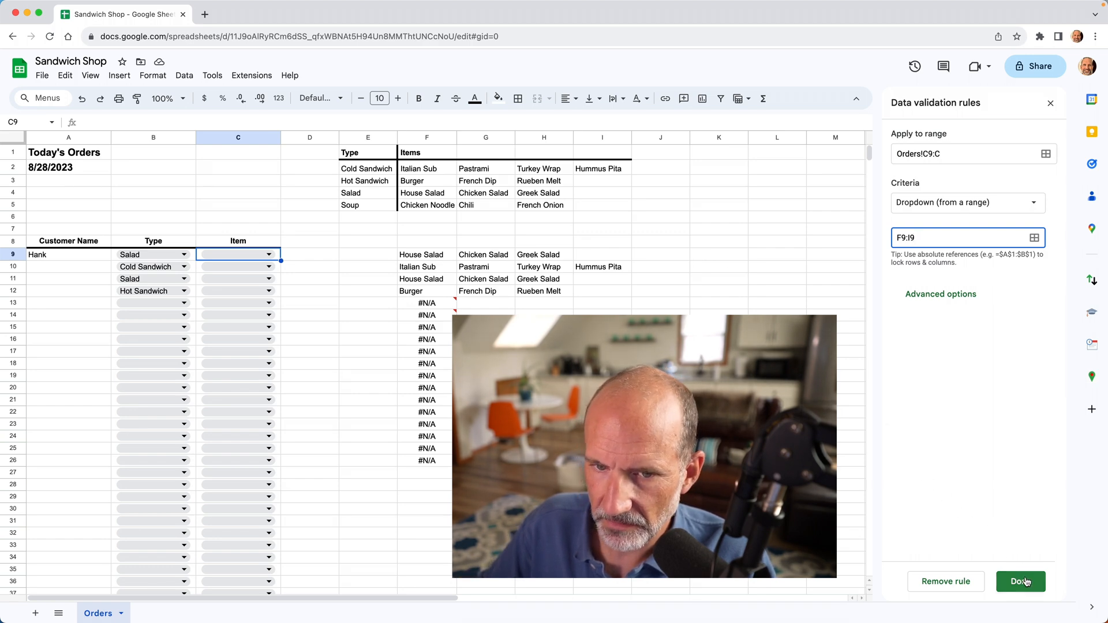
left_click(1019, 581)
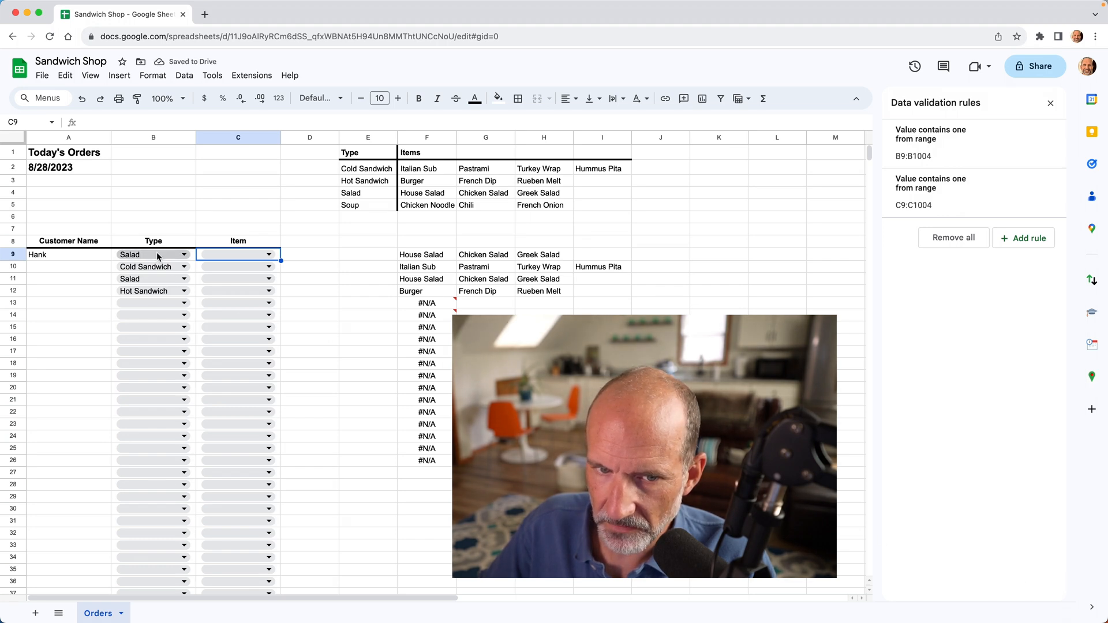
- Pick Chicken Salad as C9's item, then change B9's type to Hot Sandwich
left_click(237, 254)
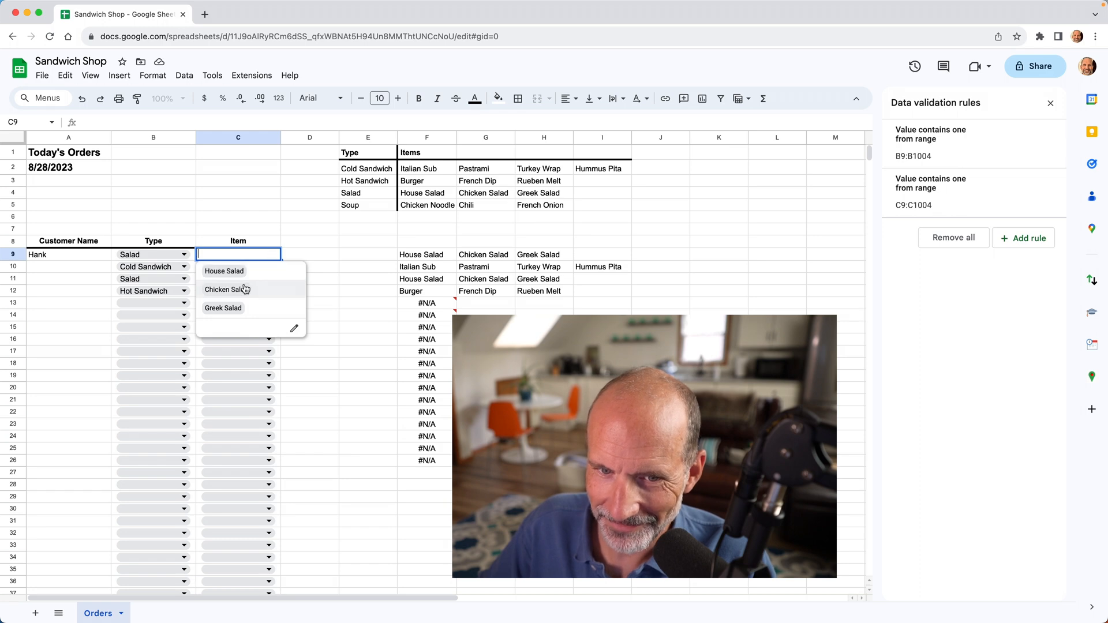
left_click(226, 290)
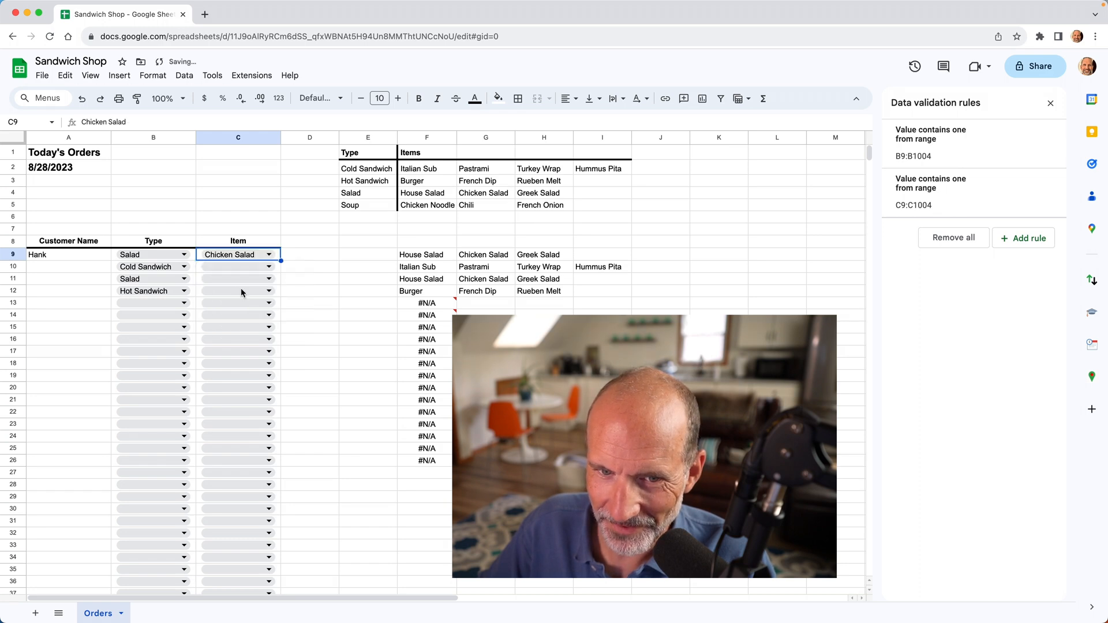
left_click(129, 255)
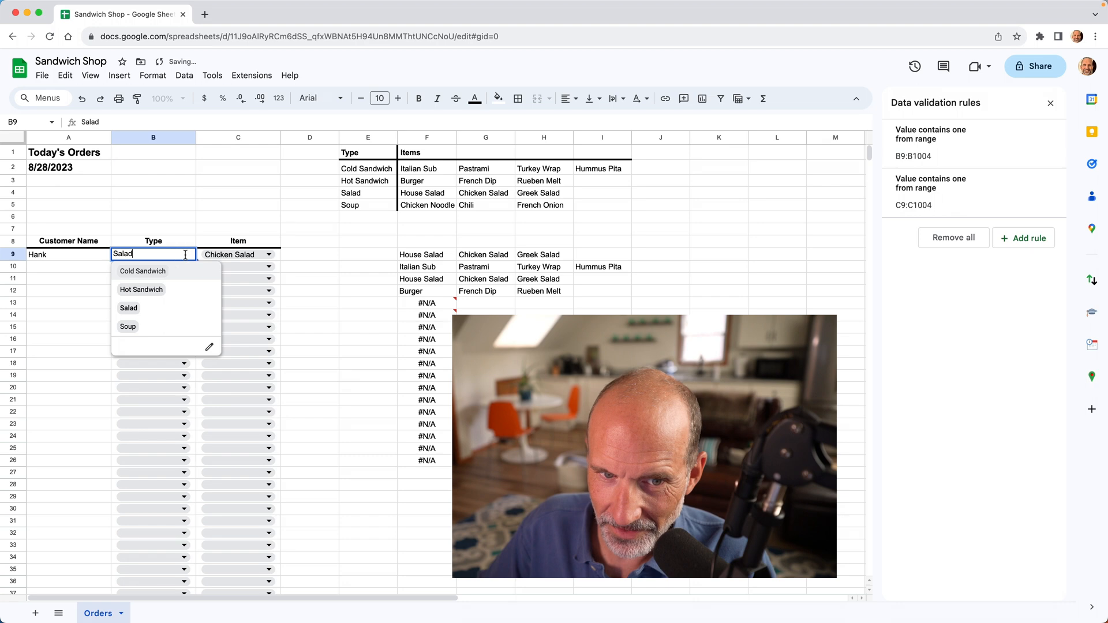
left_click(141, 290)
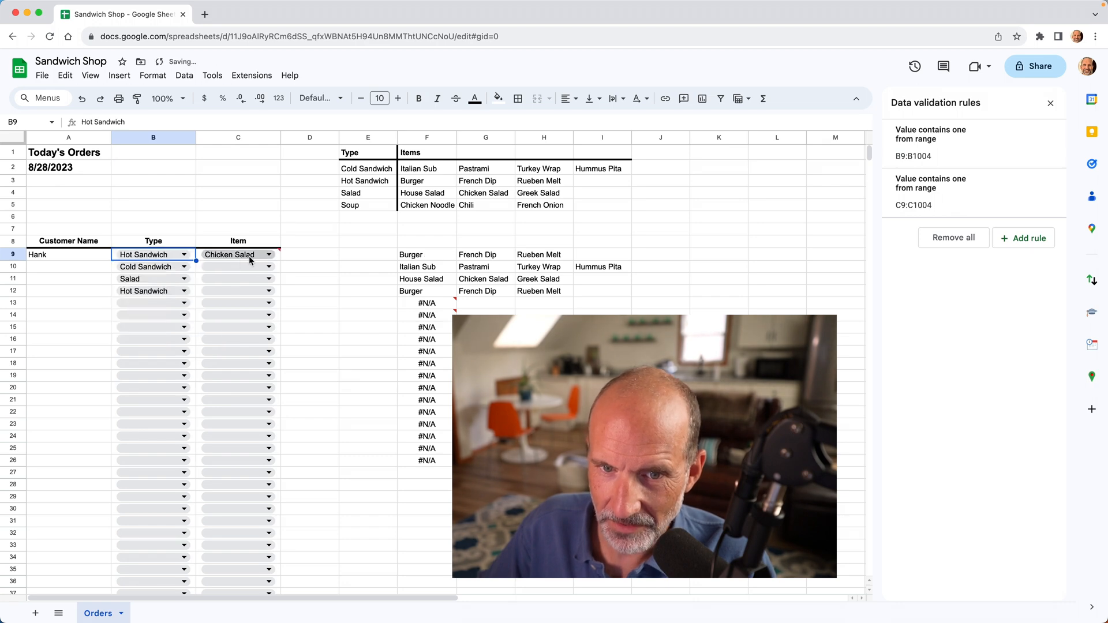
- Choose French Dip from C9's updated item dropdown and check nearby cells
left_click(268, 255)
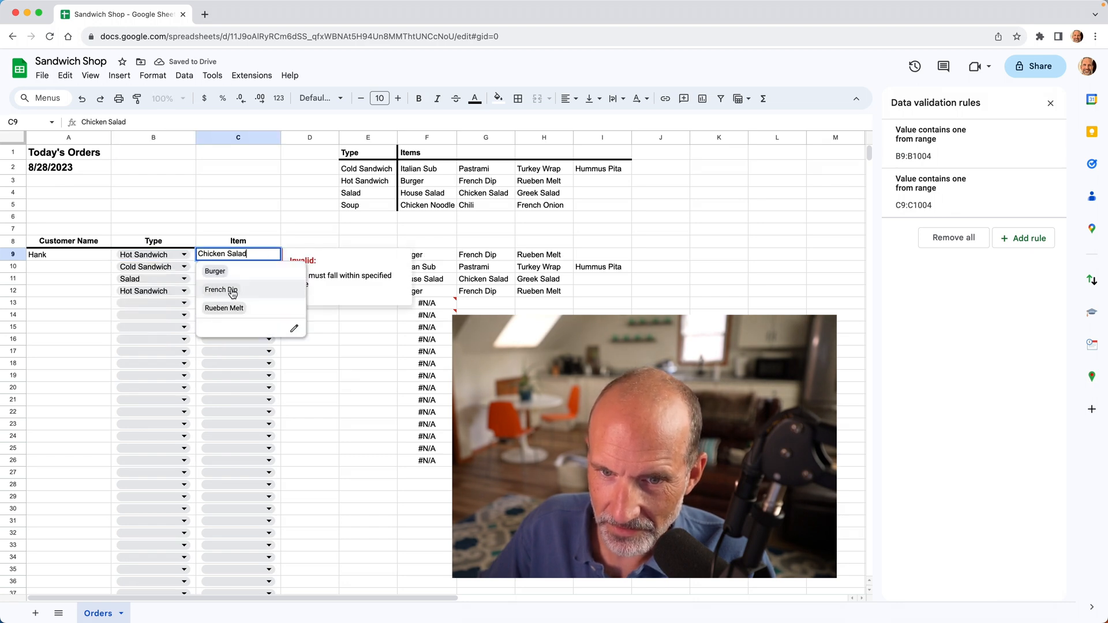
left_click(220, 290)
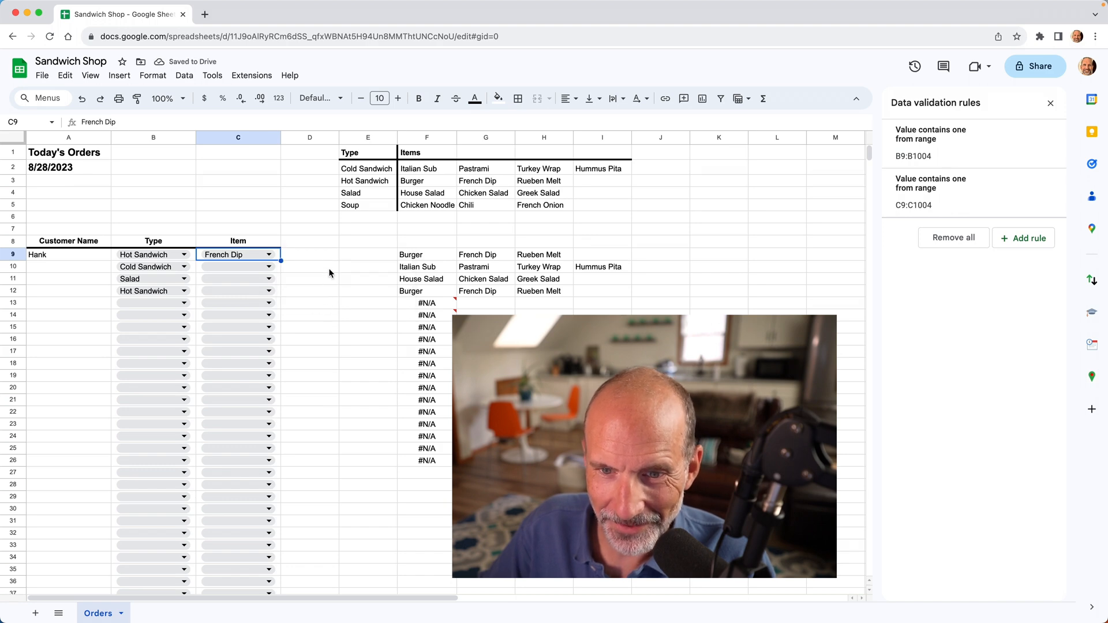
left_click(309, 266)
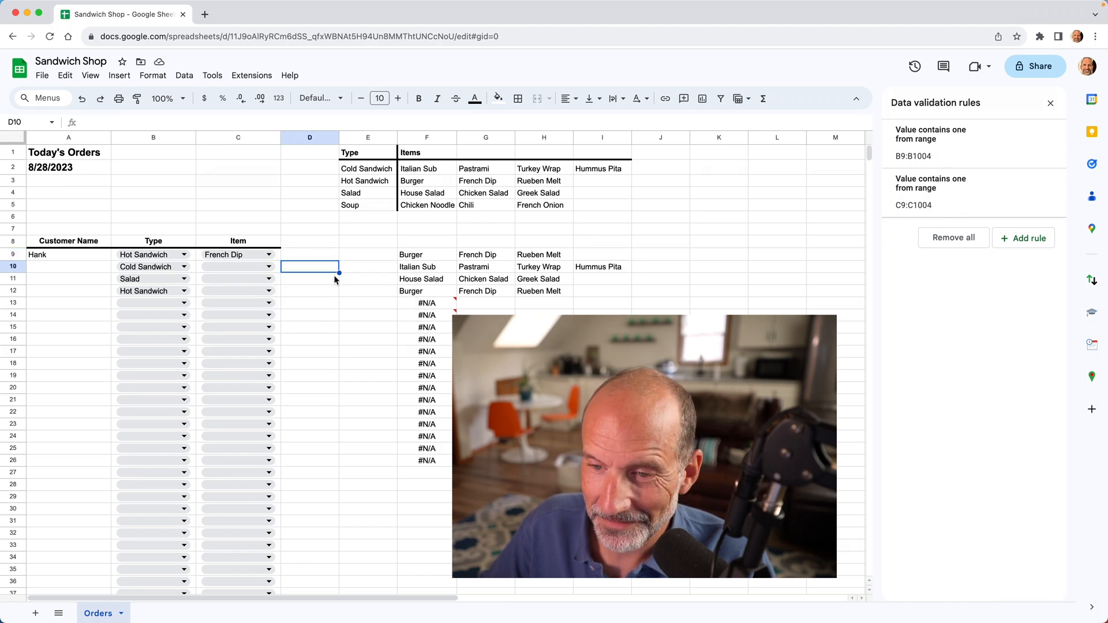
left_click(368, 277)
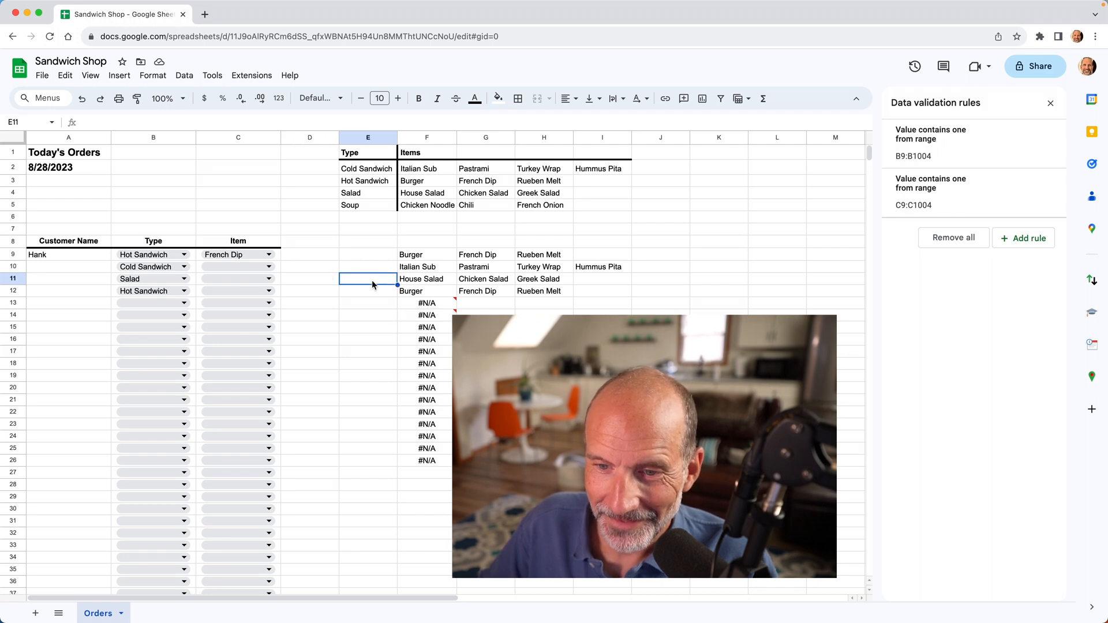